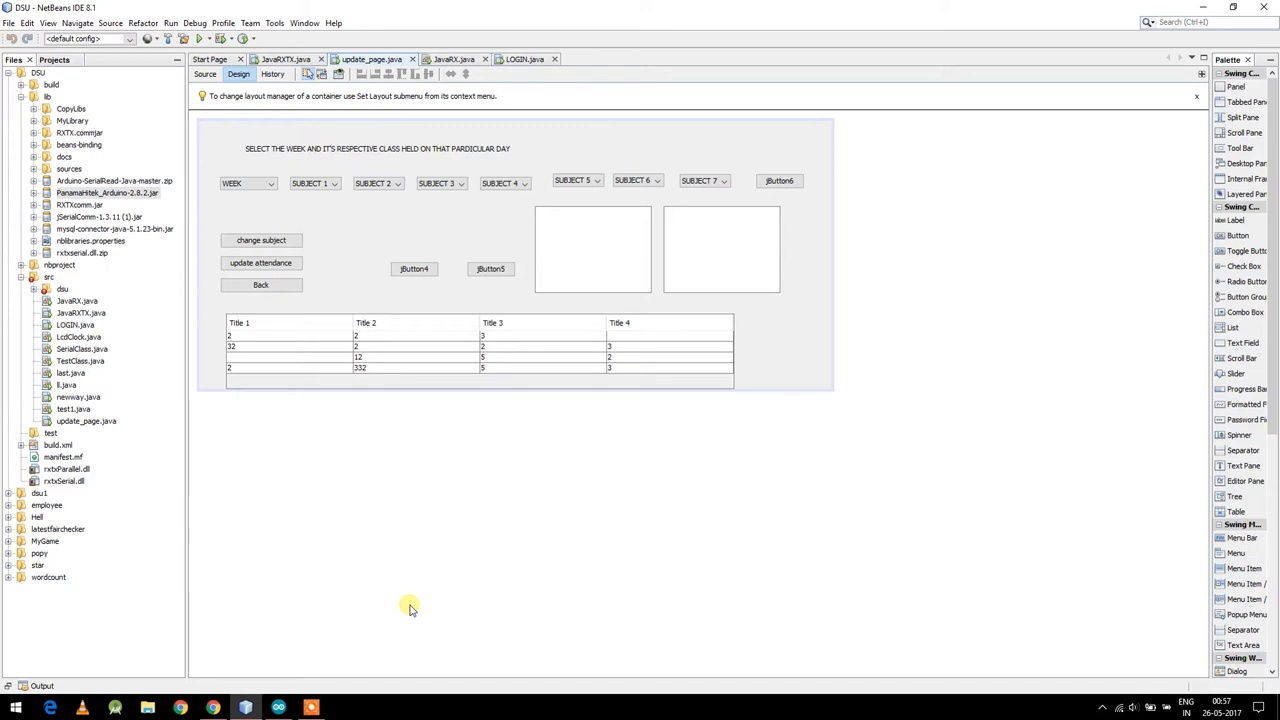
mouse_move(335, 158)
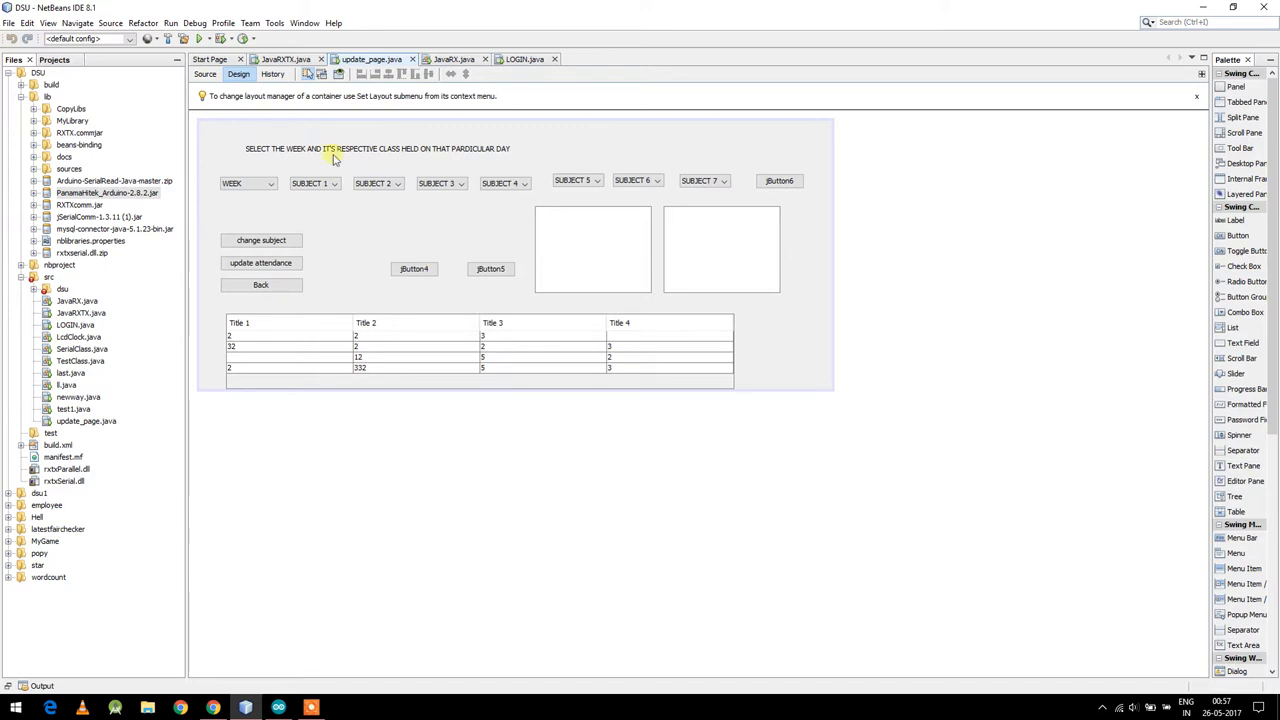
Step: Switch from the JavaRX.java tab to the LOGIN.java form in Design view
left_click(447, 59)
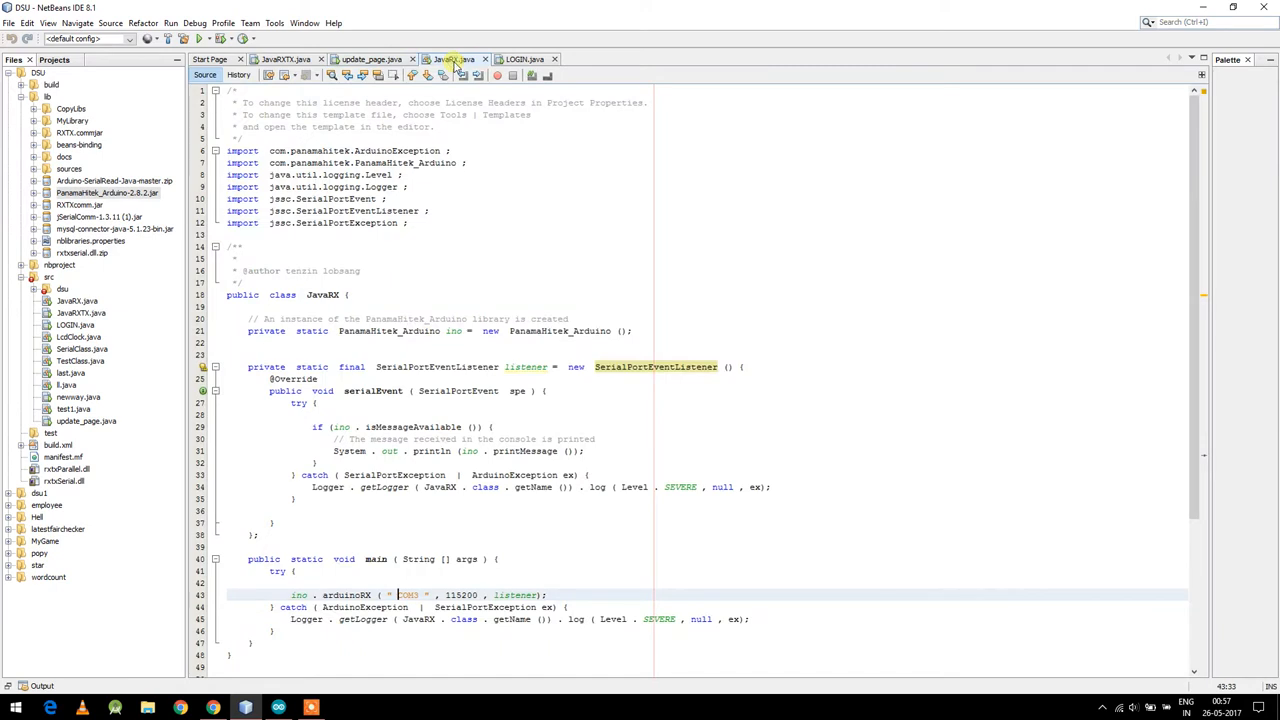
mouse_move(524, 59)
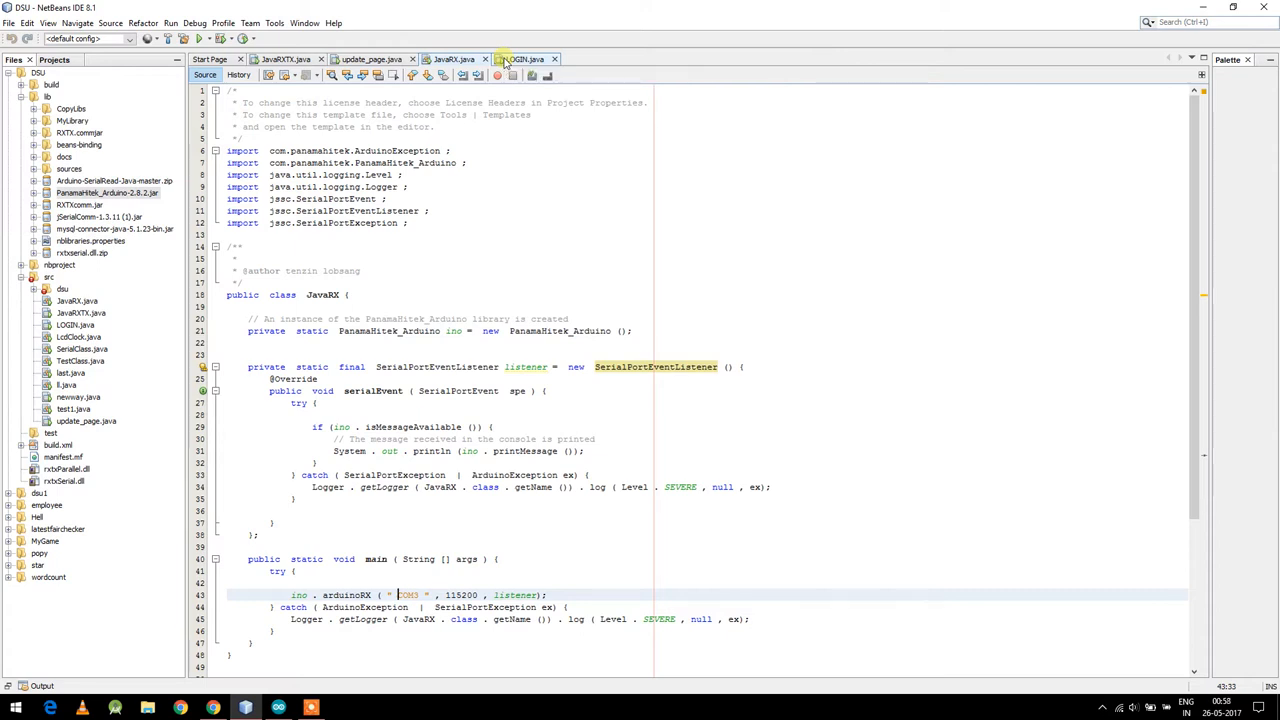
left_click(238, 74)
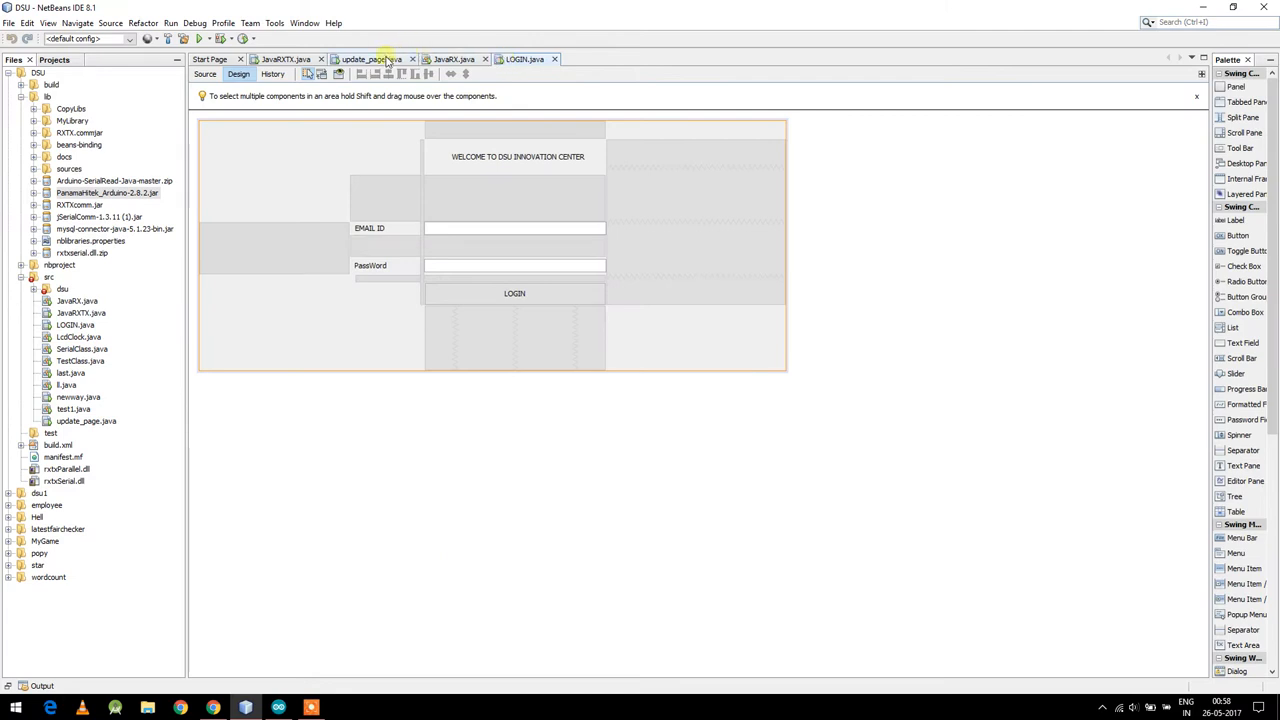
mouse_move(411, 59)
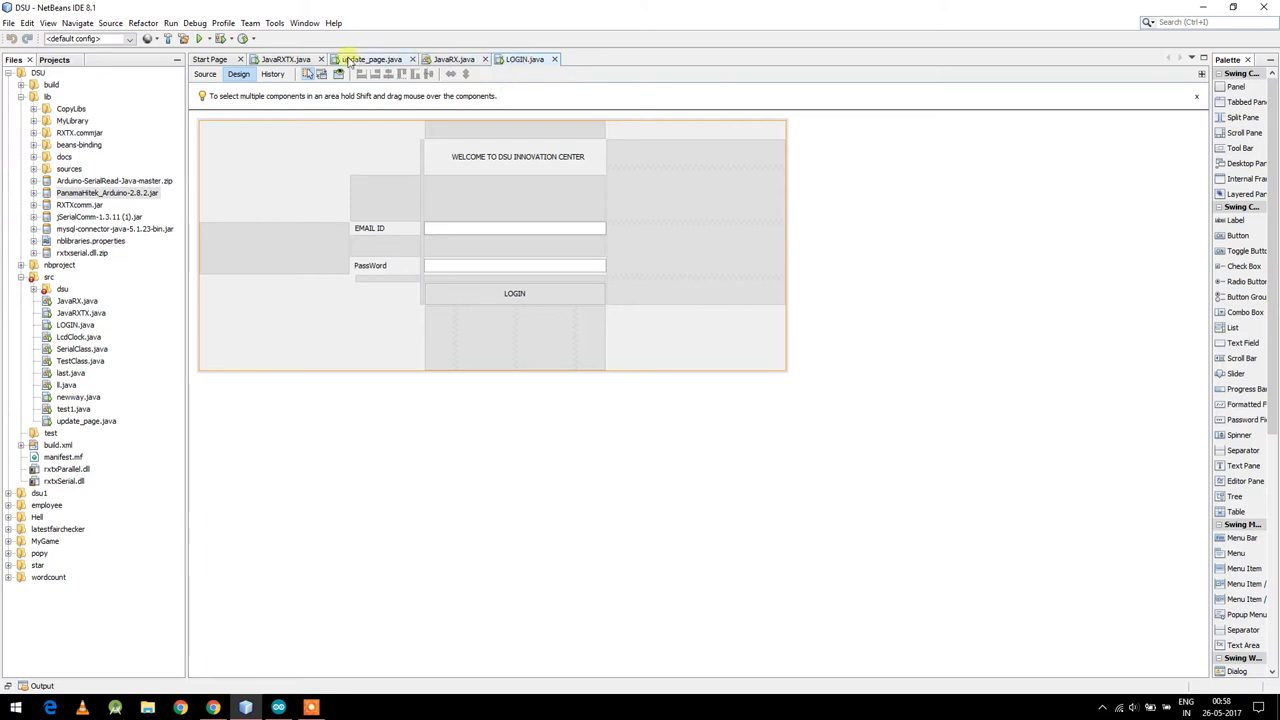
Step: Return to the update_page form, try the SUBJECT 1 and WEEK choice boxes, then switch to Arduino
left_click(370, 59)
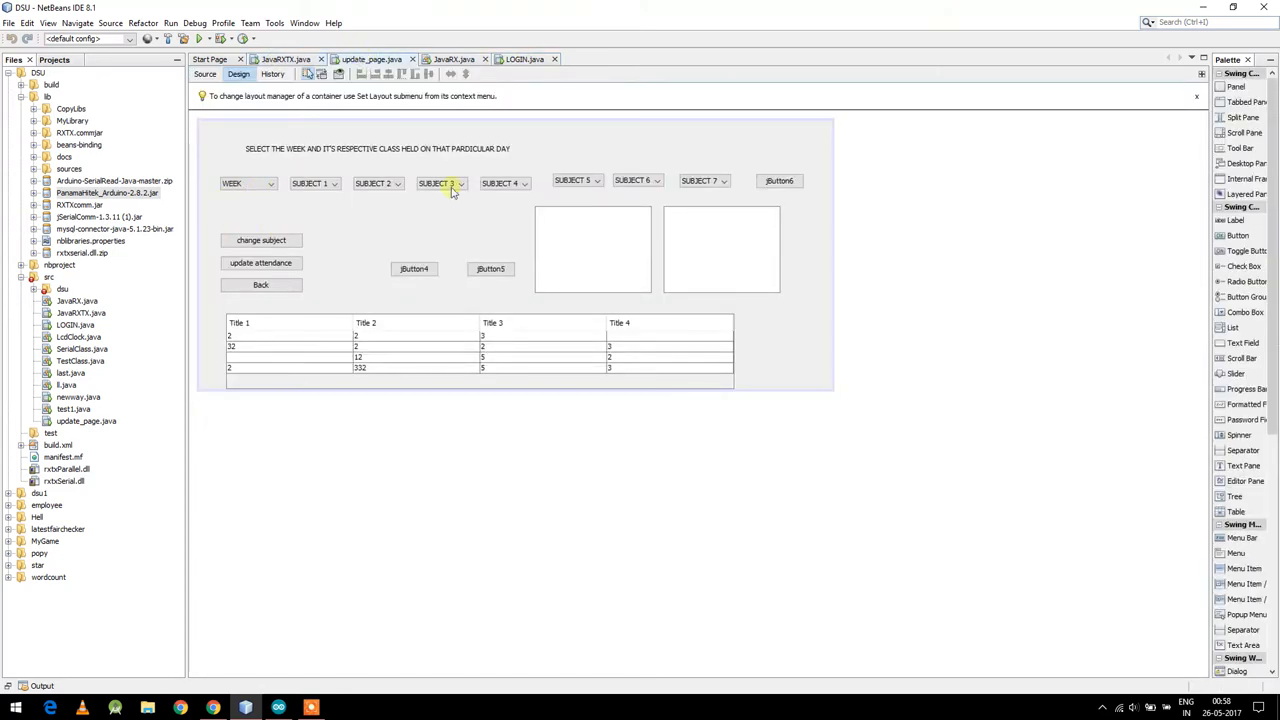
mouse_move(482, 175)
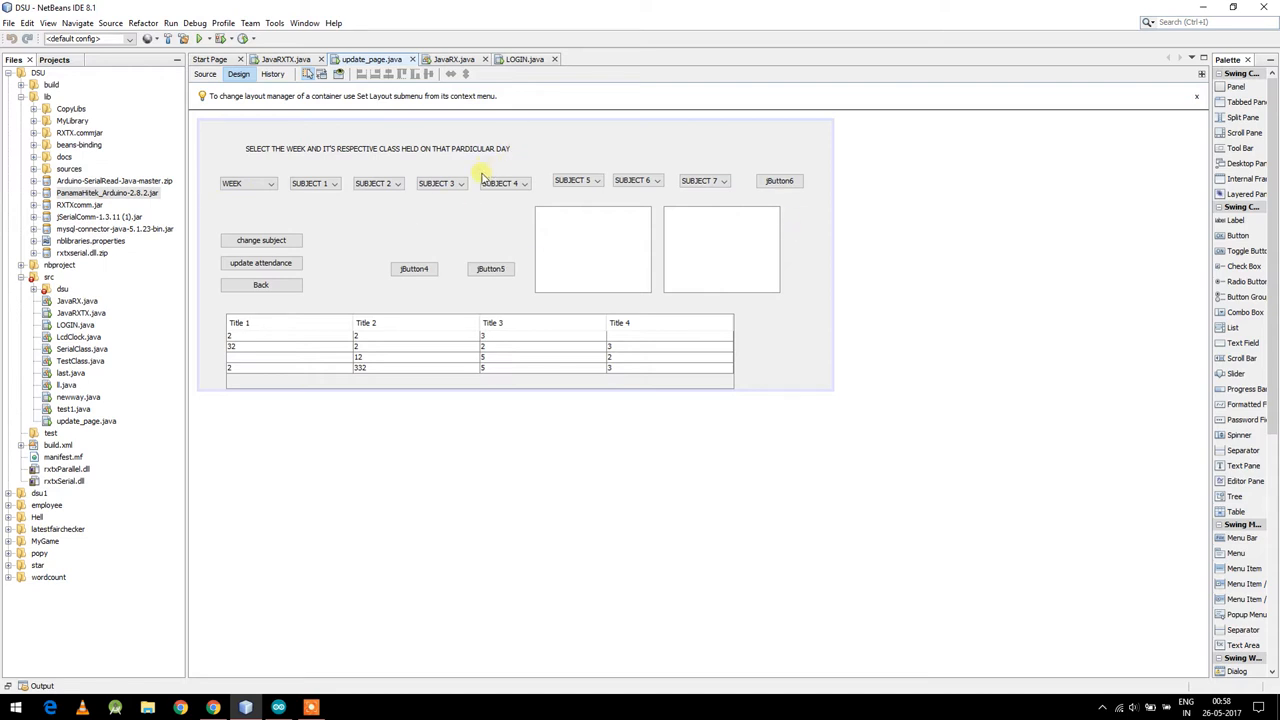
mouse_move(458, 183)
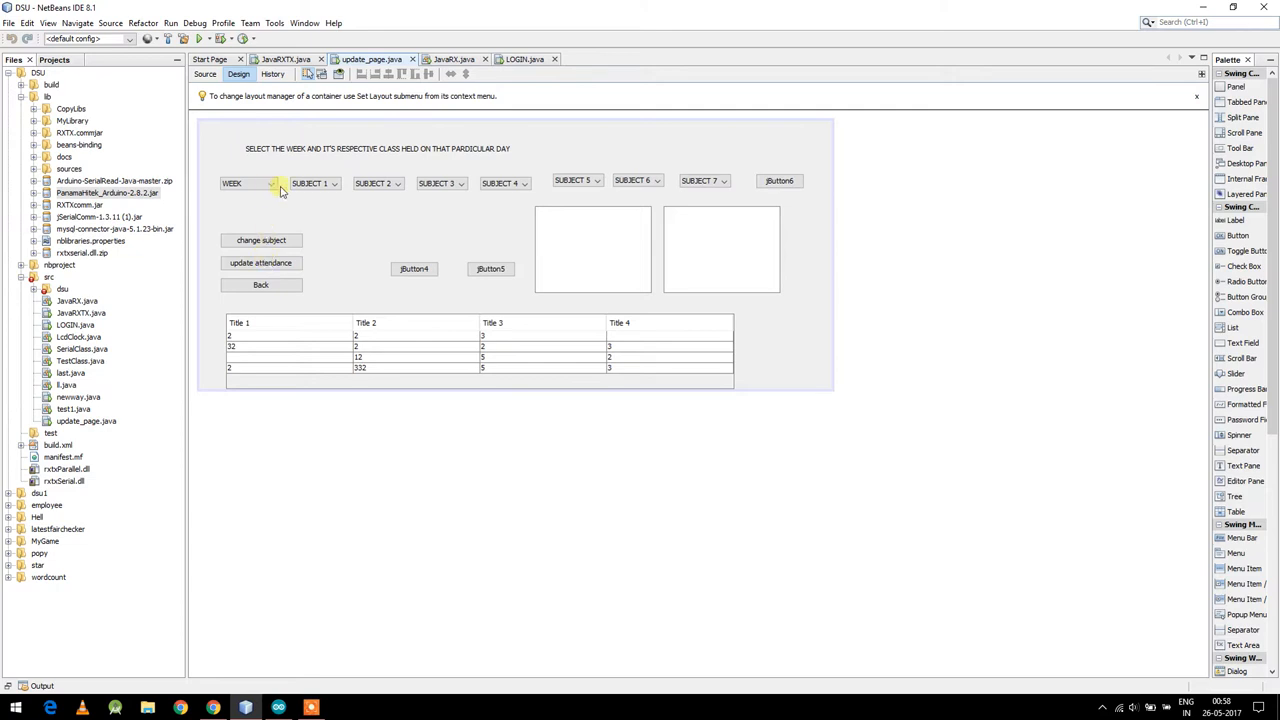
left_click(310, 183)
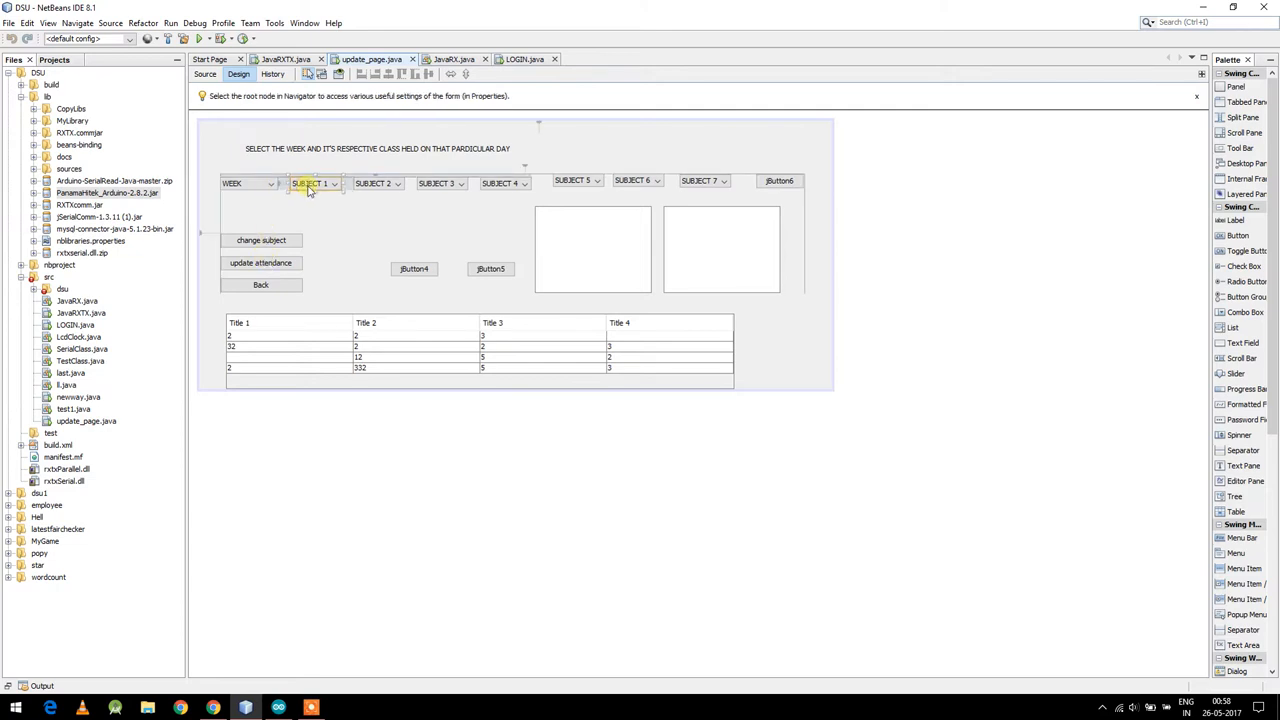
left_click(308, 183)
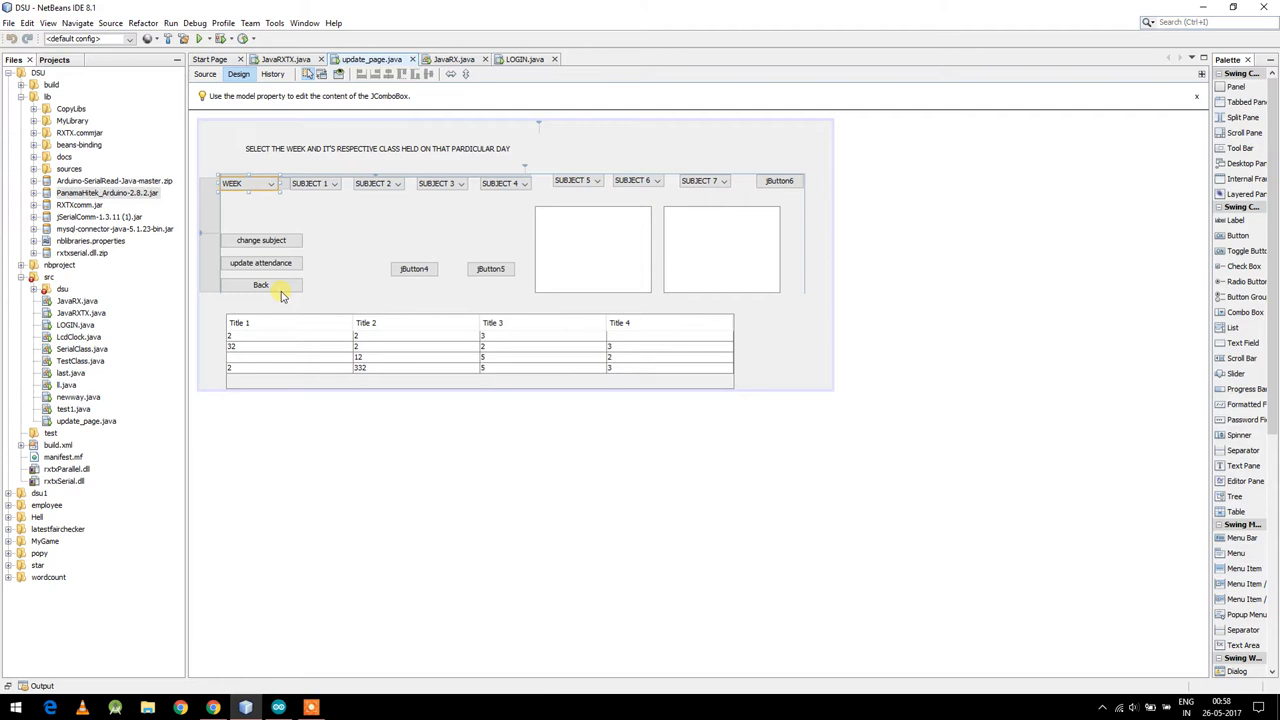
mouse_move(327, 347)
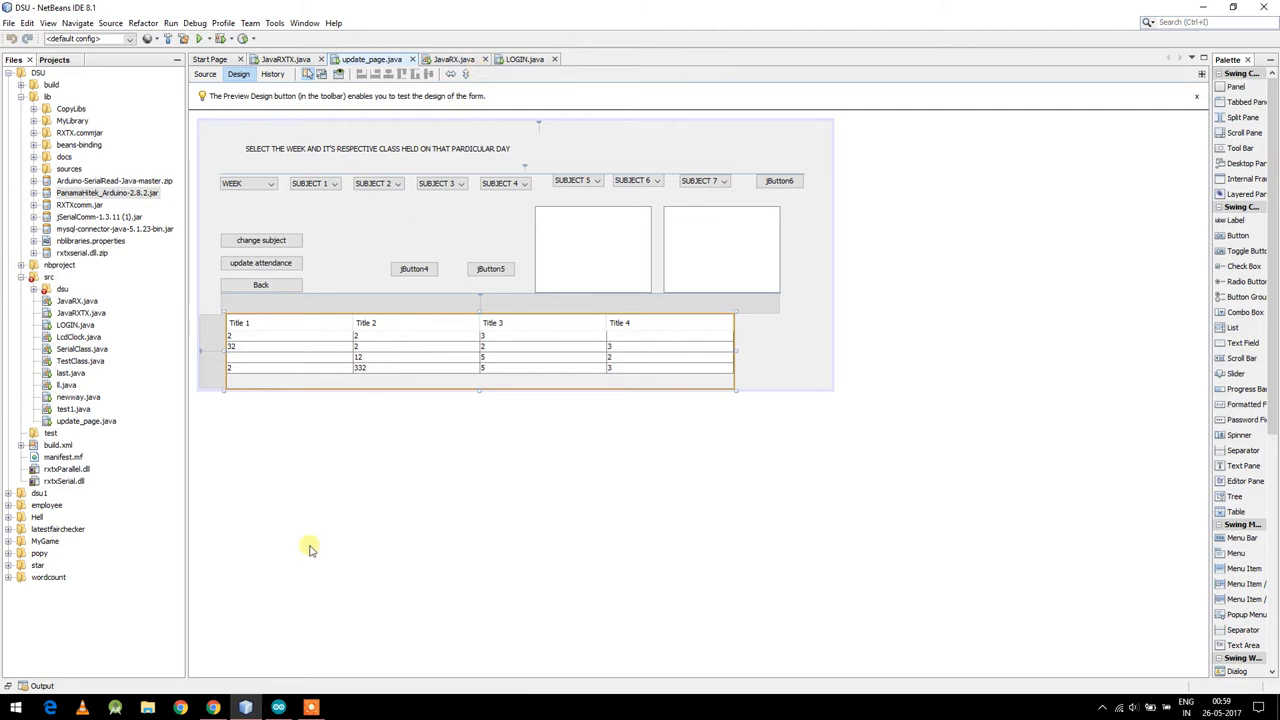
left_click(278, 708)
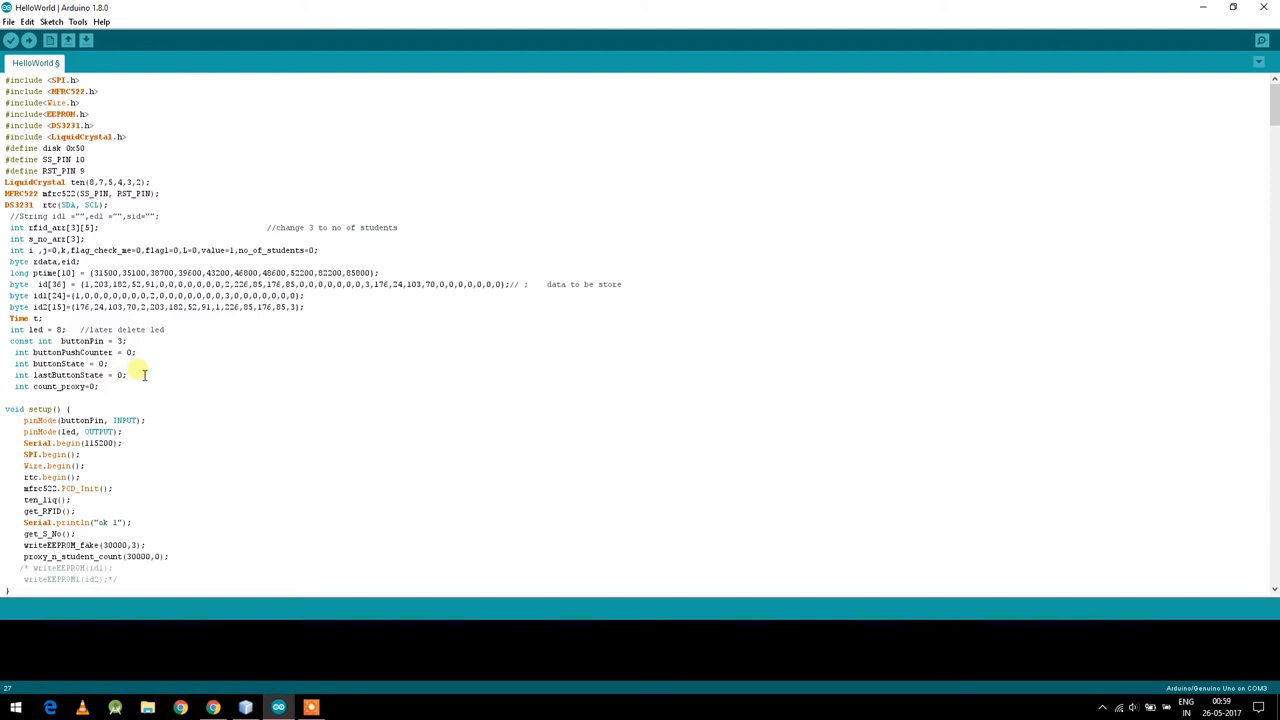
Step: Scroll the HelloWorld sketch from the rtc declaration down into the loop() serial handling
left_click(144, 363)
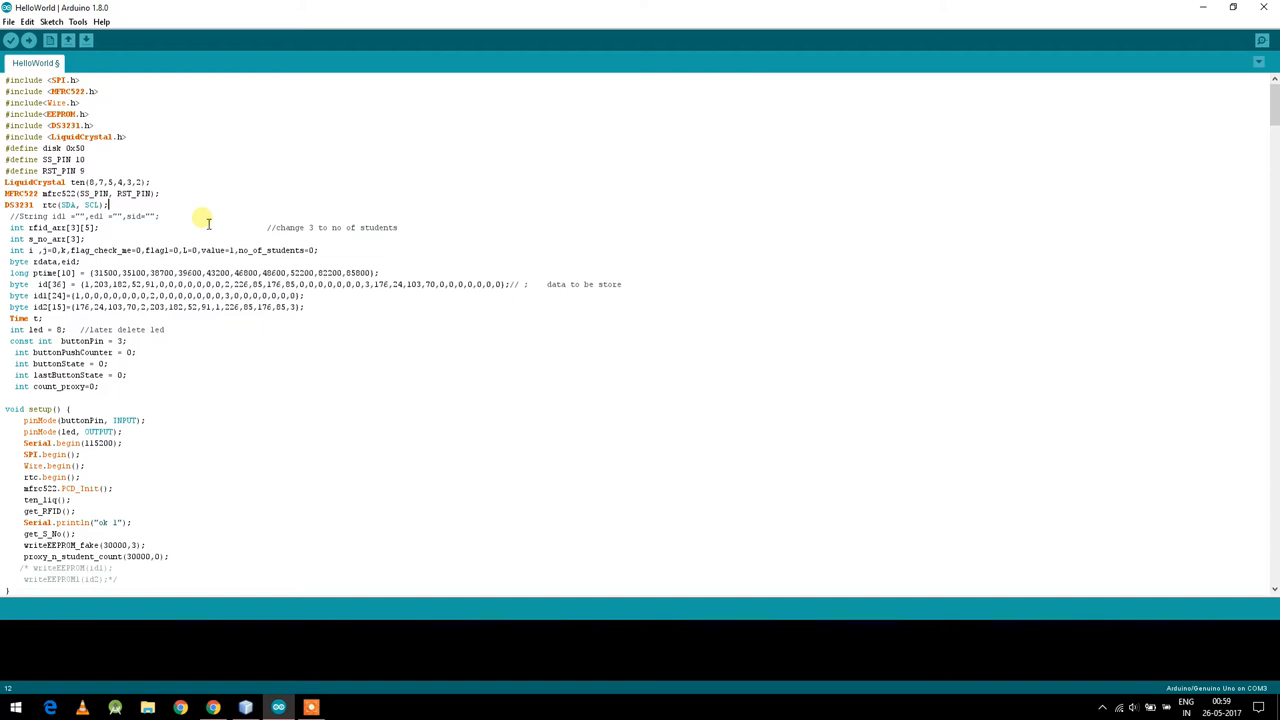
mouse_move(177, 597)
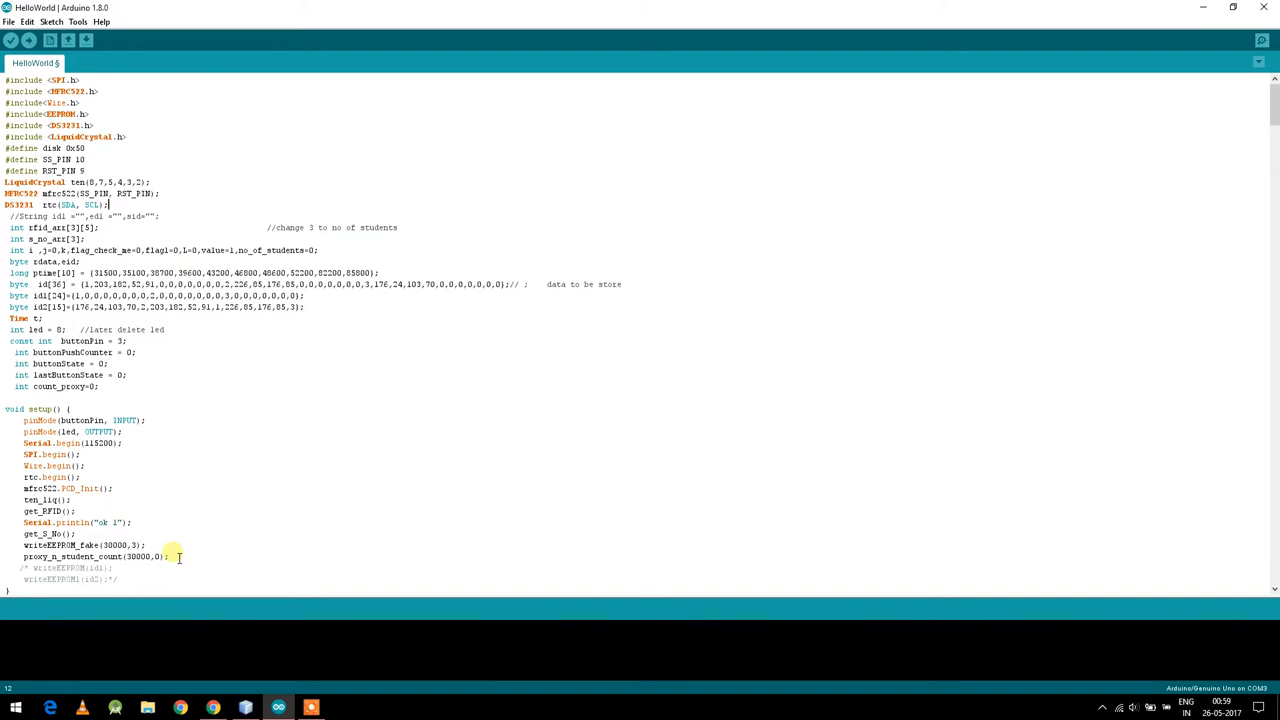
scroll("down", 3)
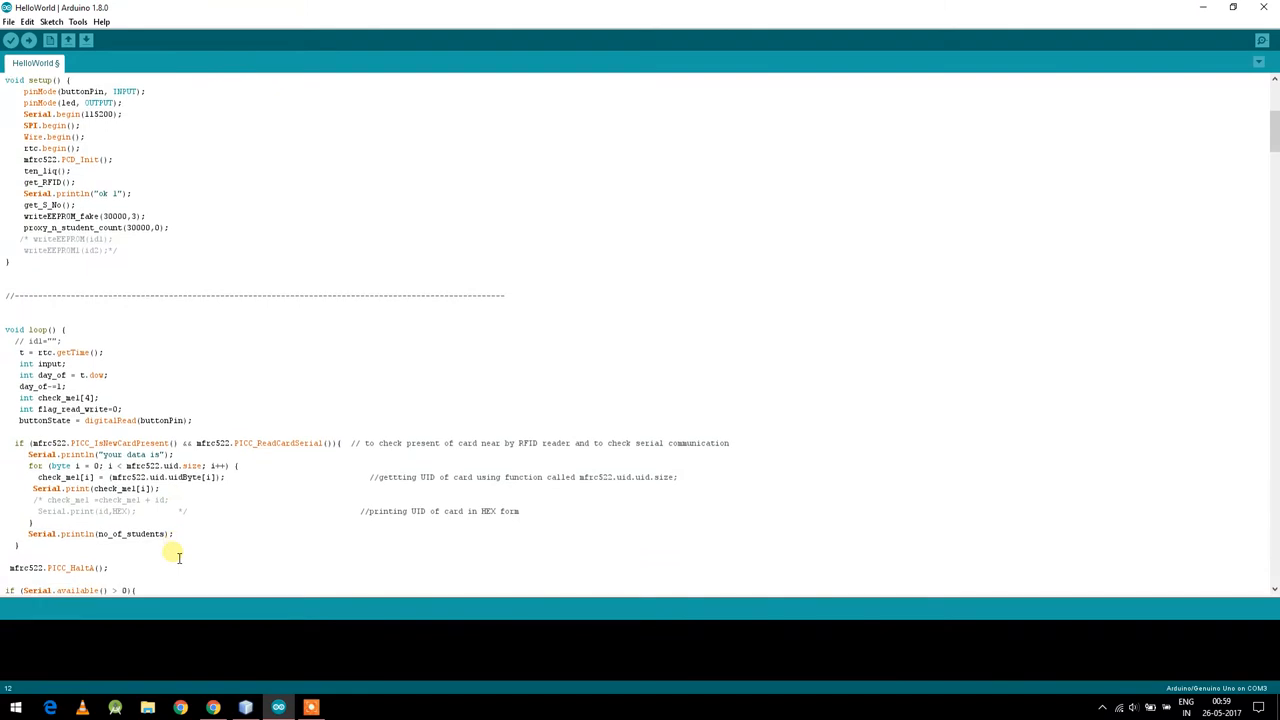
scroll("down", 3)
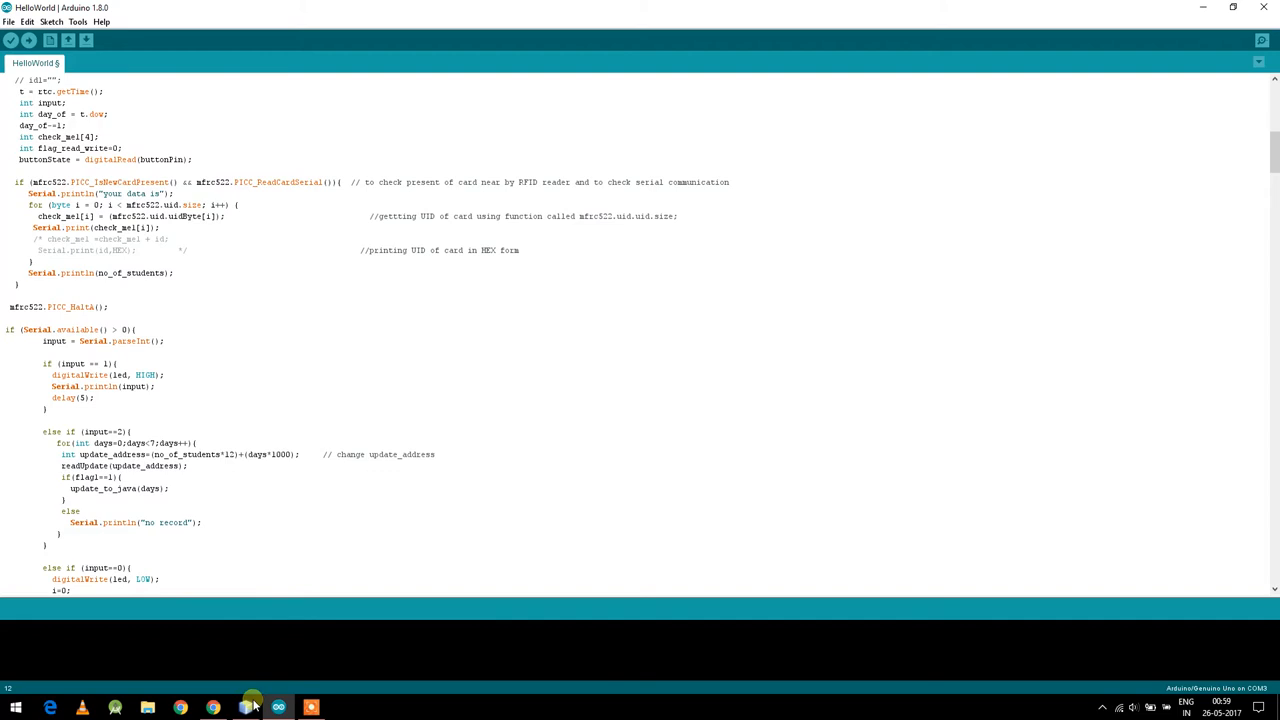
Step: Back in NetBeans, toggle between LOGIN.java and update_page.java, then open JavaRXTX.java
left_click(245, 708)
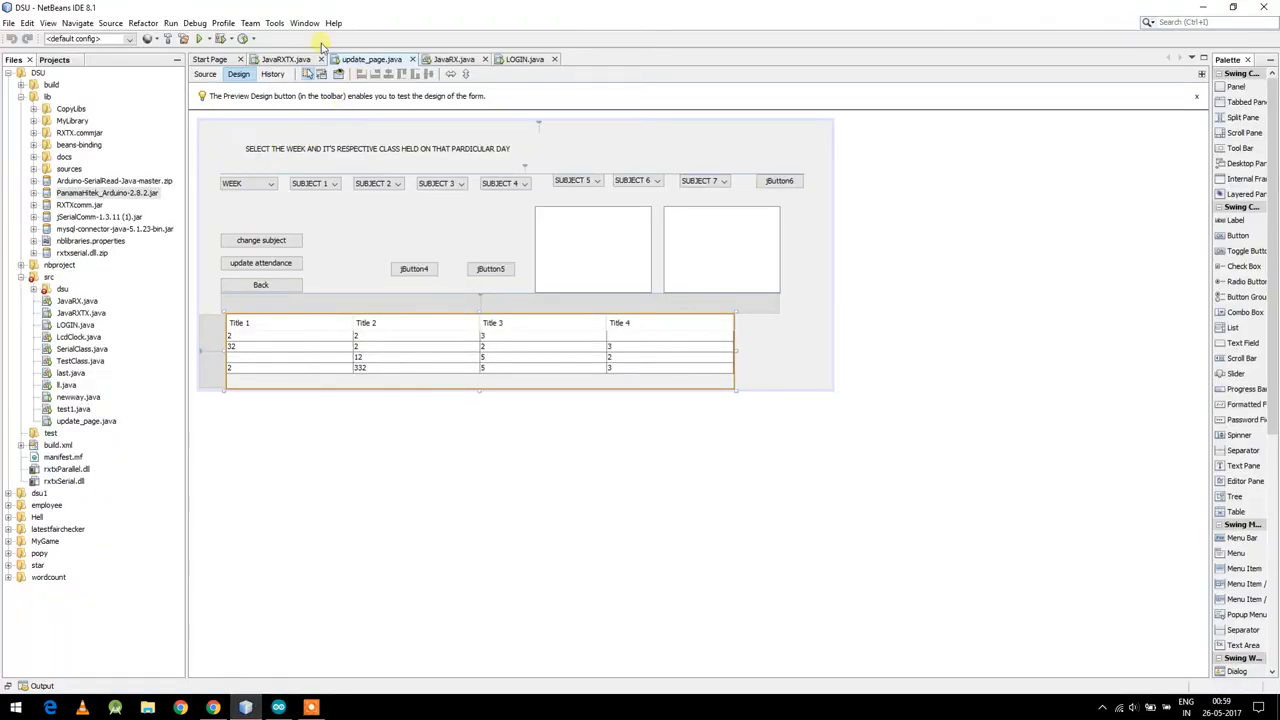
mouse_move(453, 59)
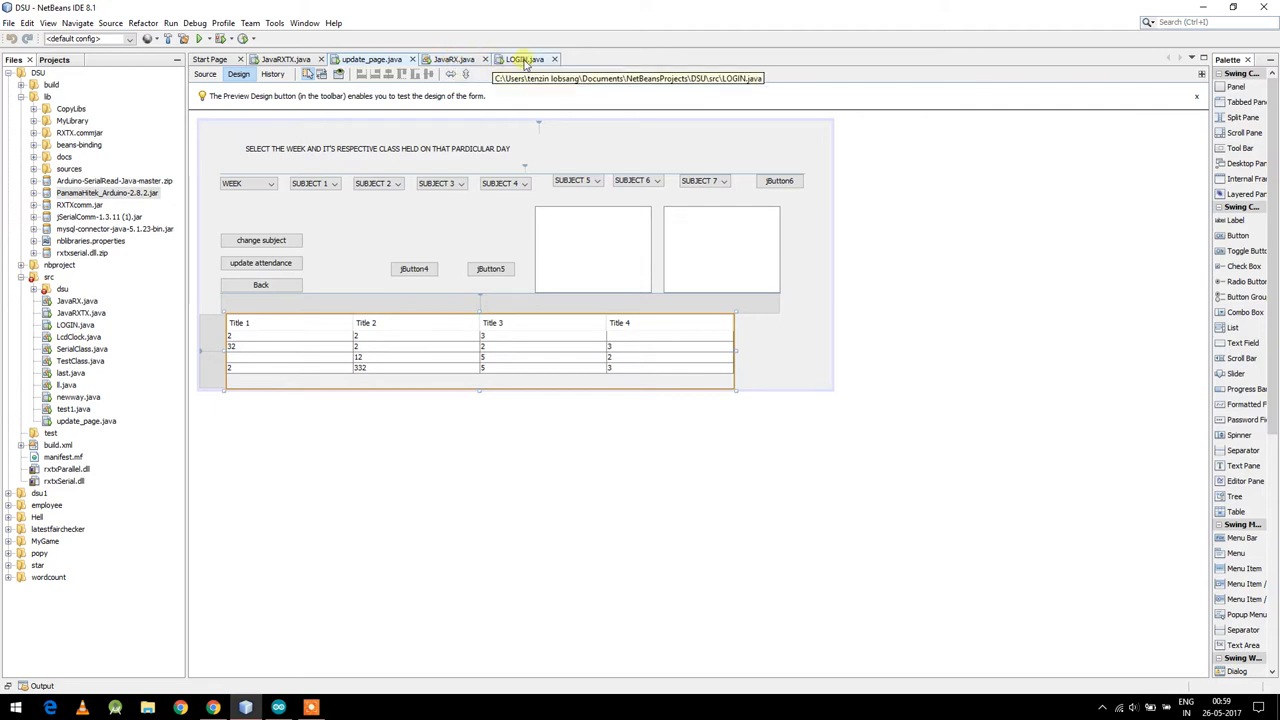
left_click(523, 59)
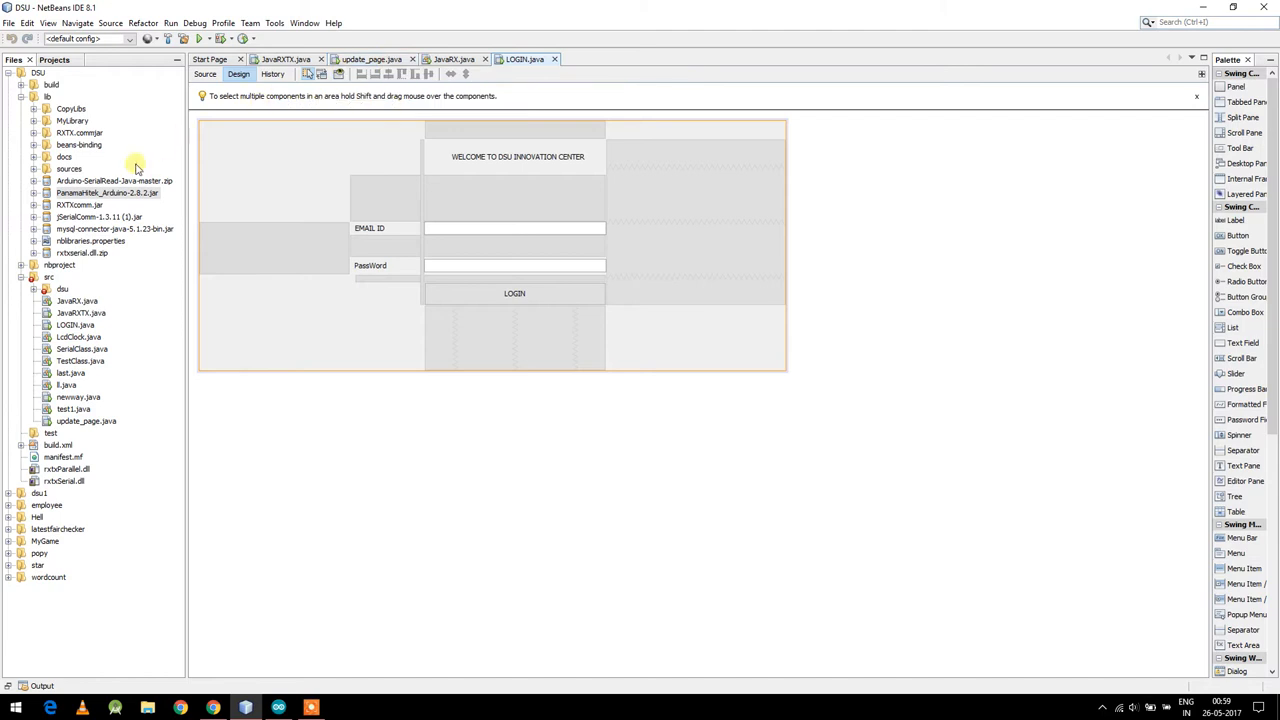
mouse_move(330, 88)
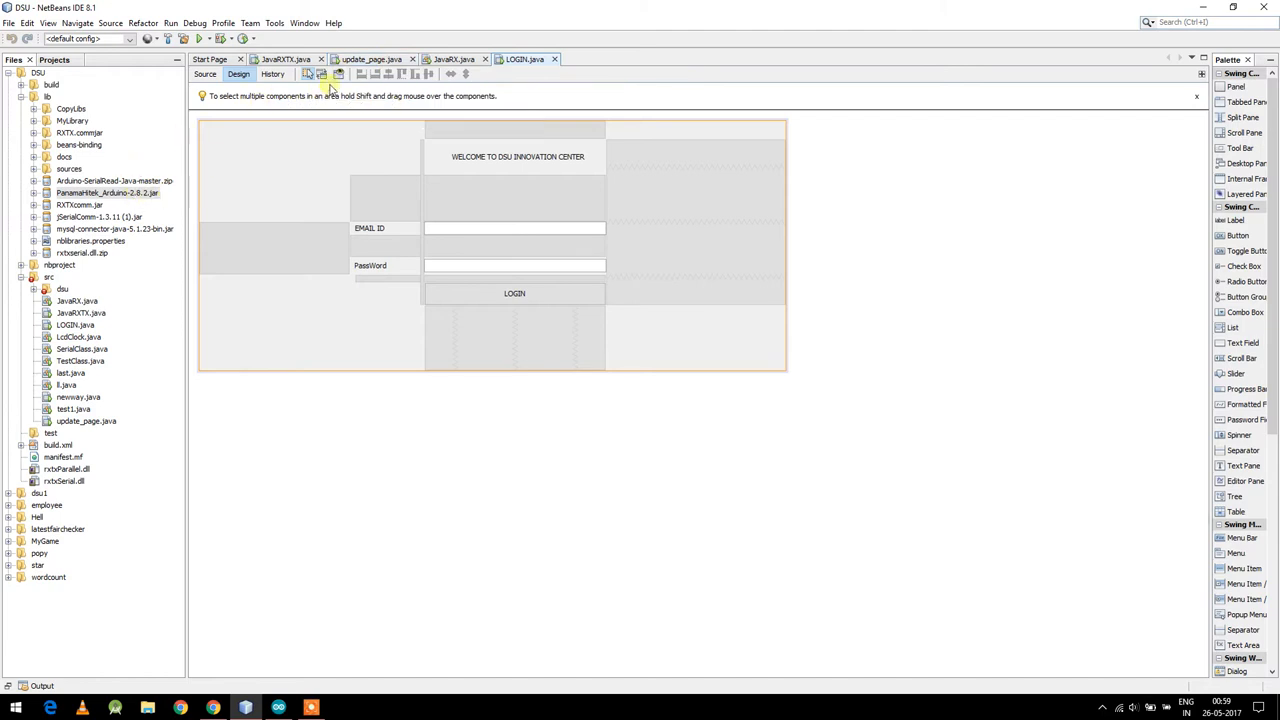
left_click(452, 59)
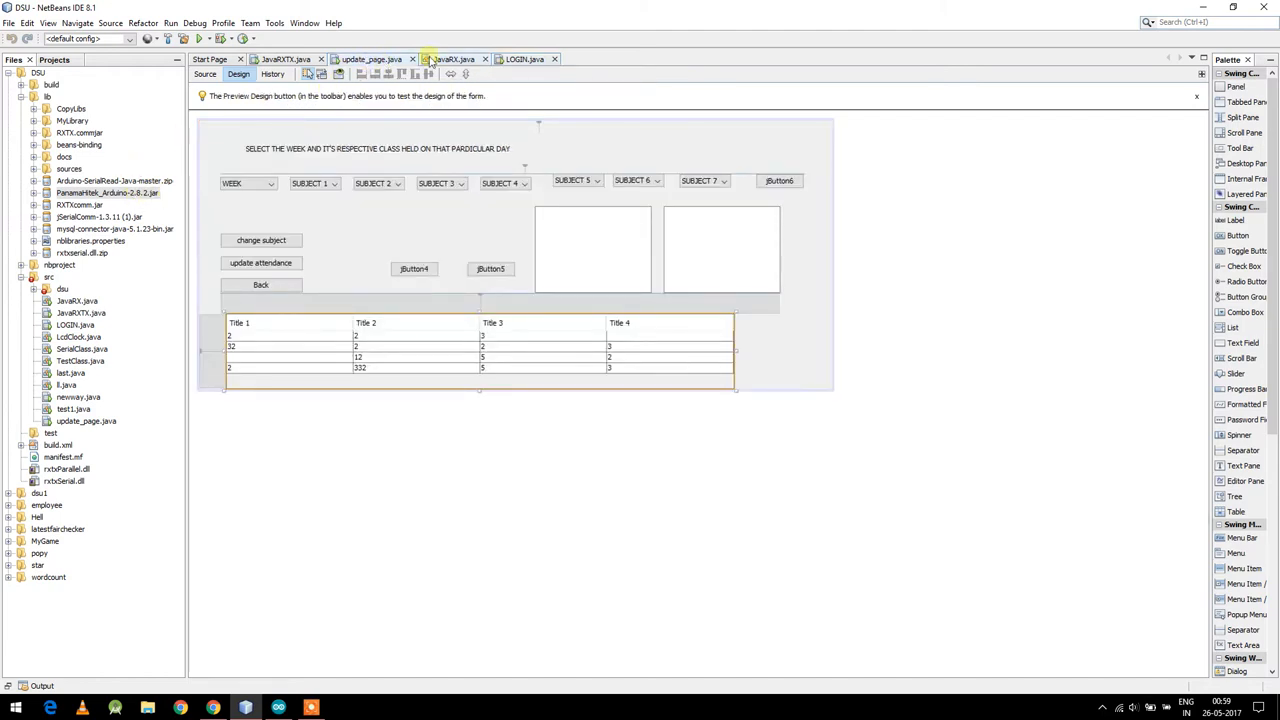
mouse_move(450, 59)
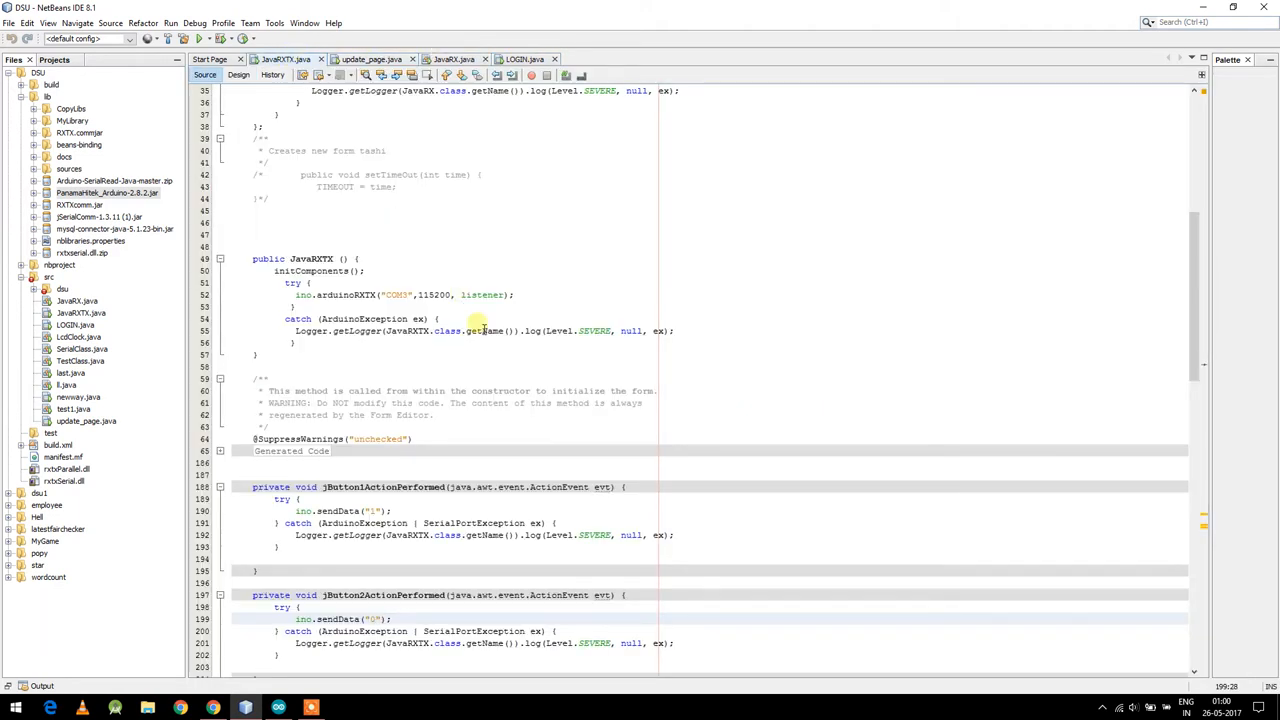
mouse_move(478, 474)
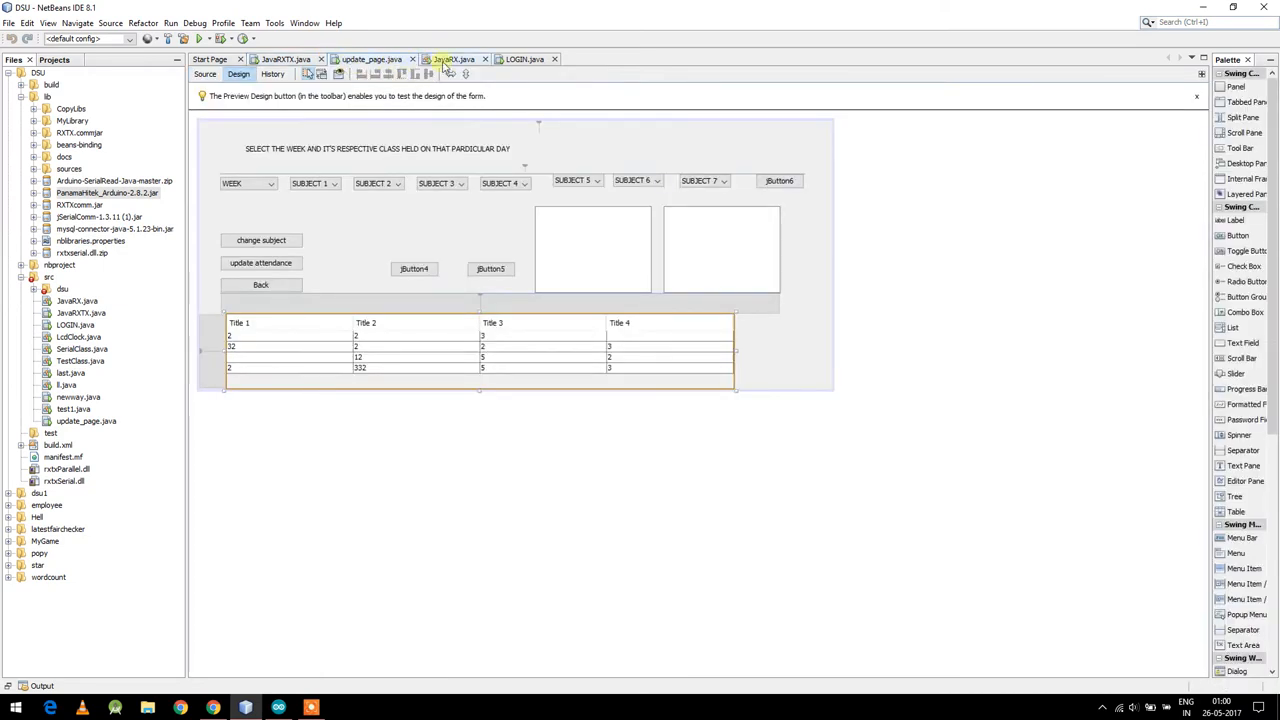
left_click(524, 59)
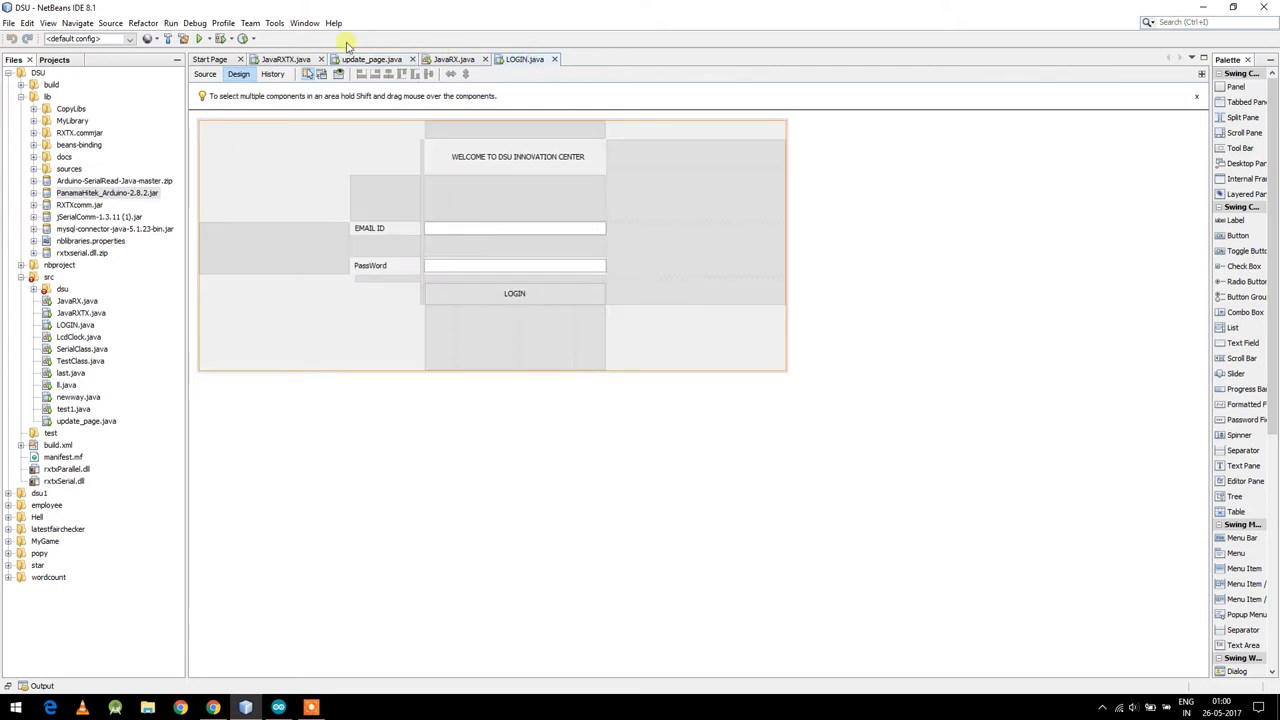
left_click(371, 59)
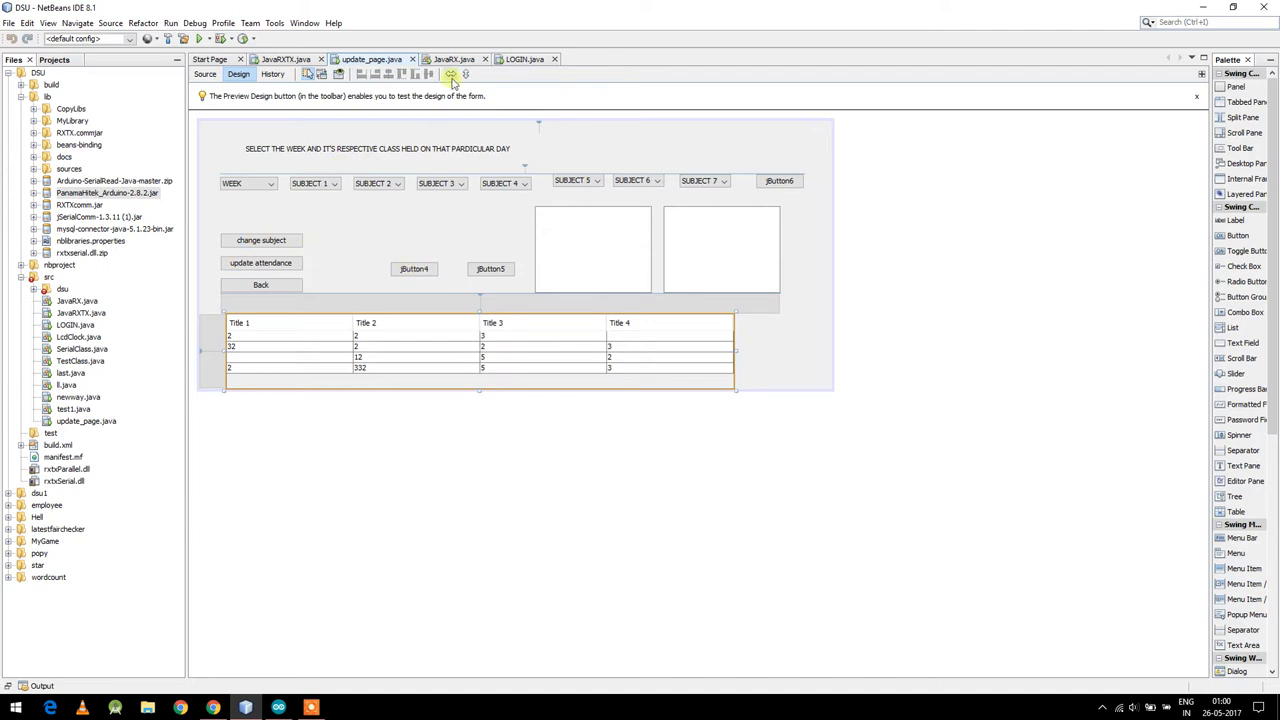
left_click(524, 59)
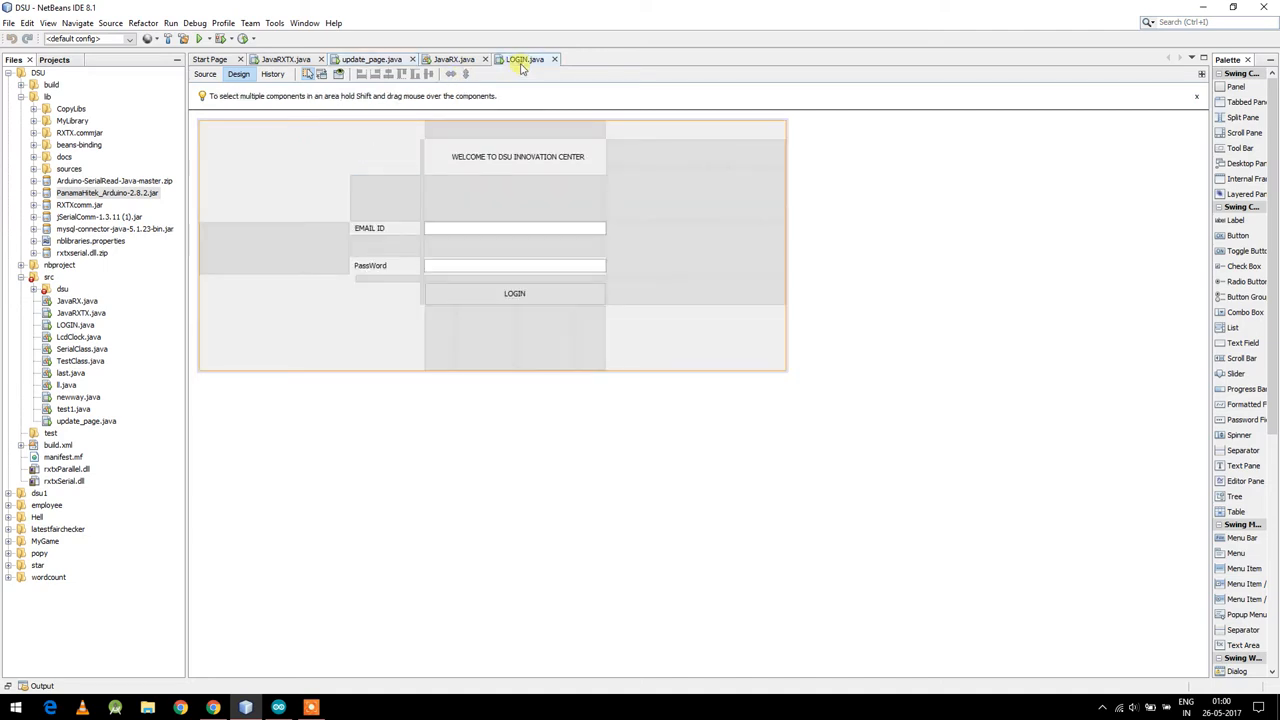
mouse_move(524, 59)
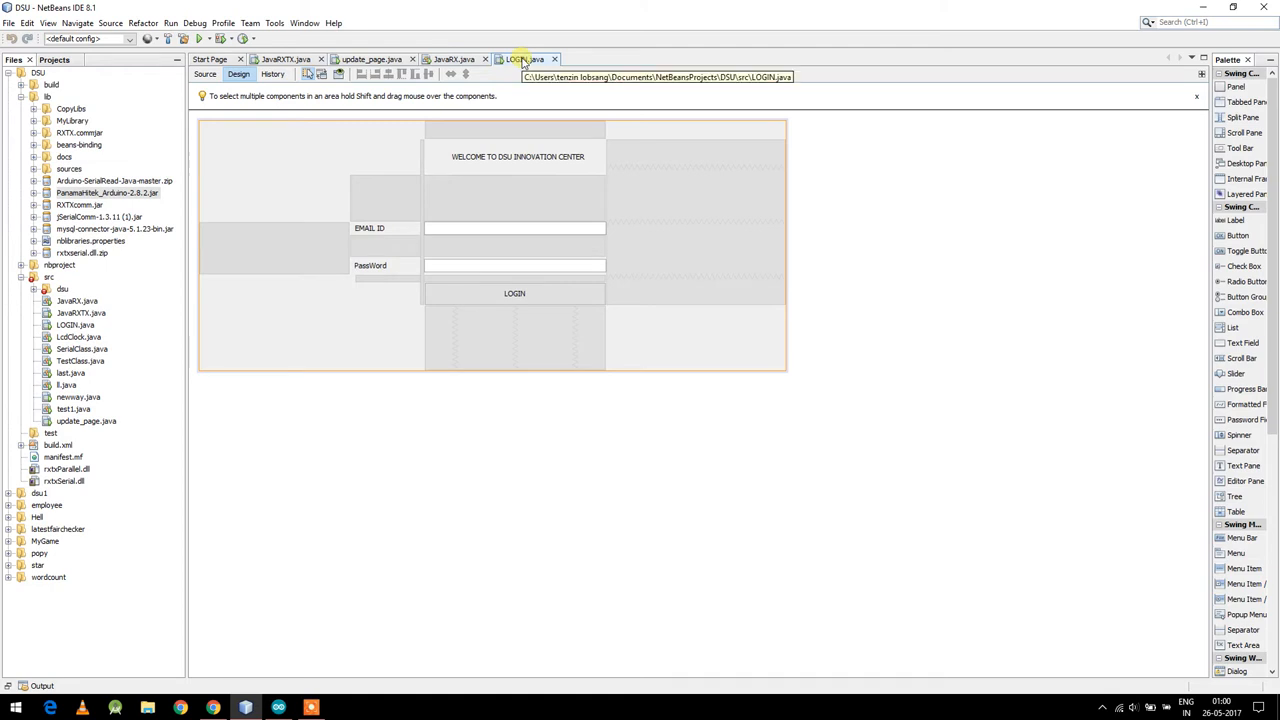
left_click(447, 59)
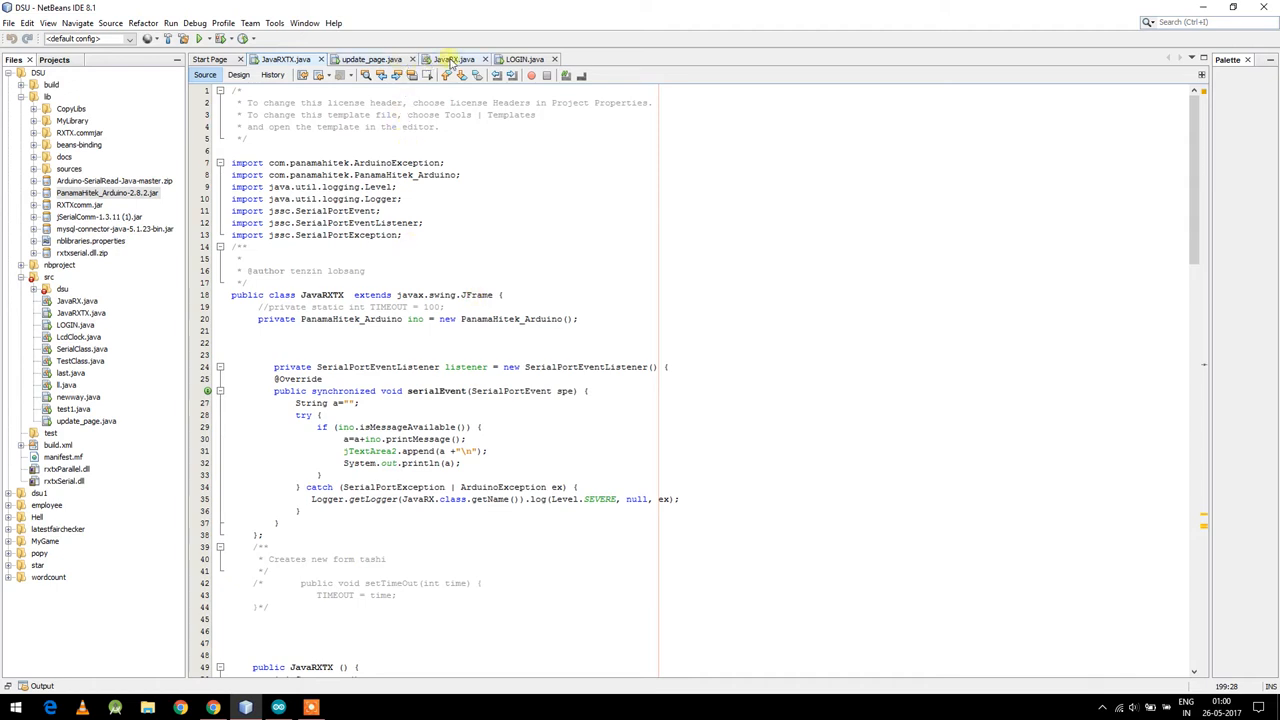
left_click(453, 59)
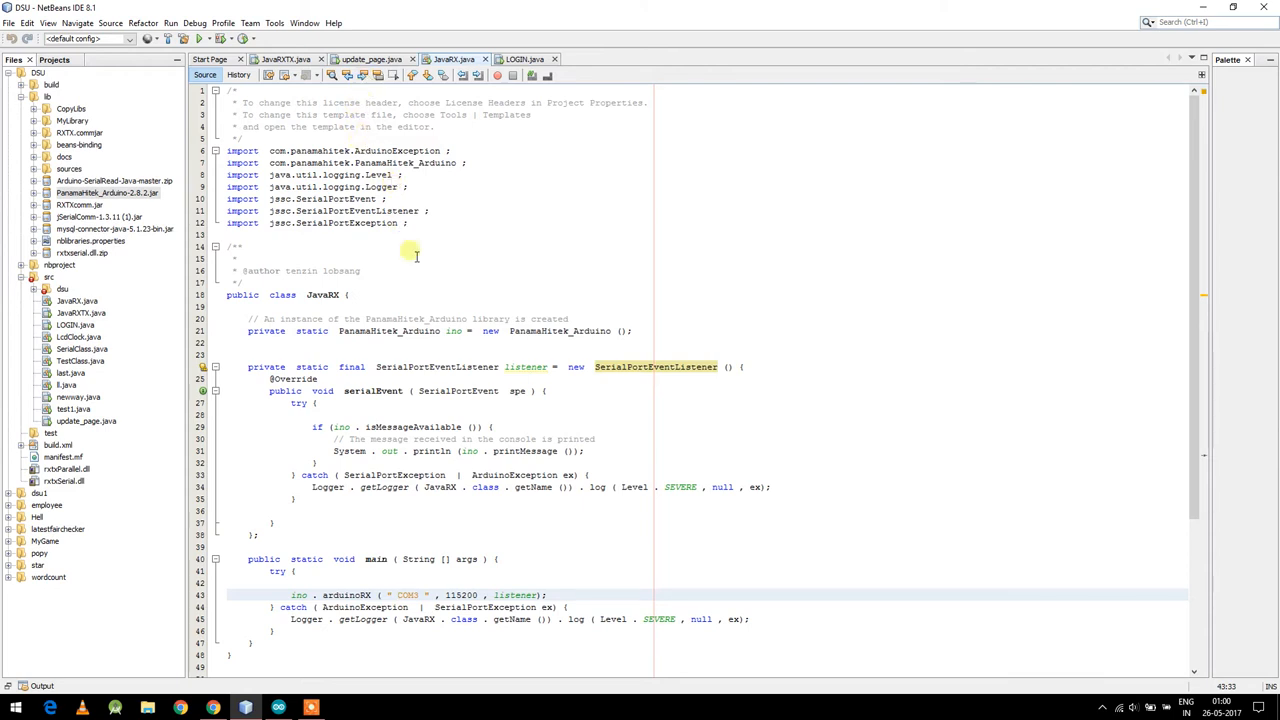
left_click(285, 59)
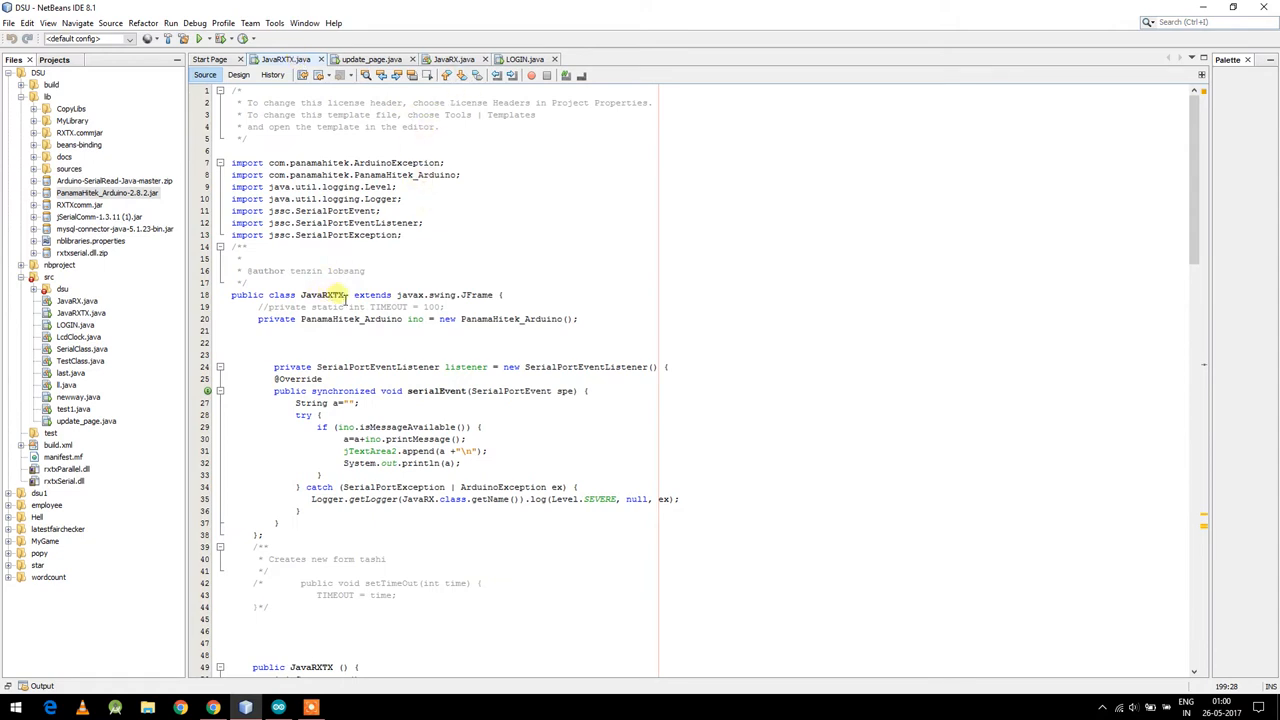
double_click(322, 294)
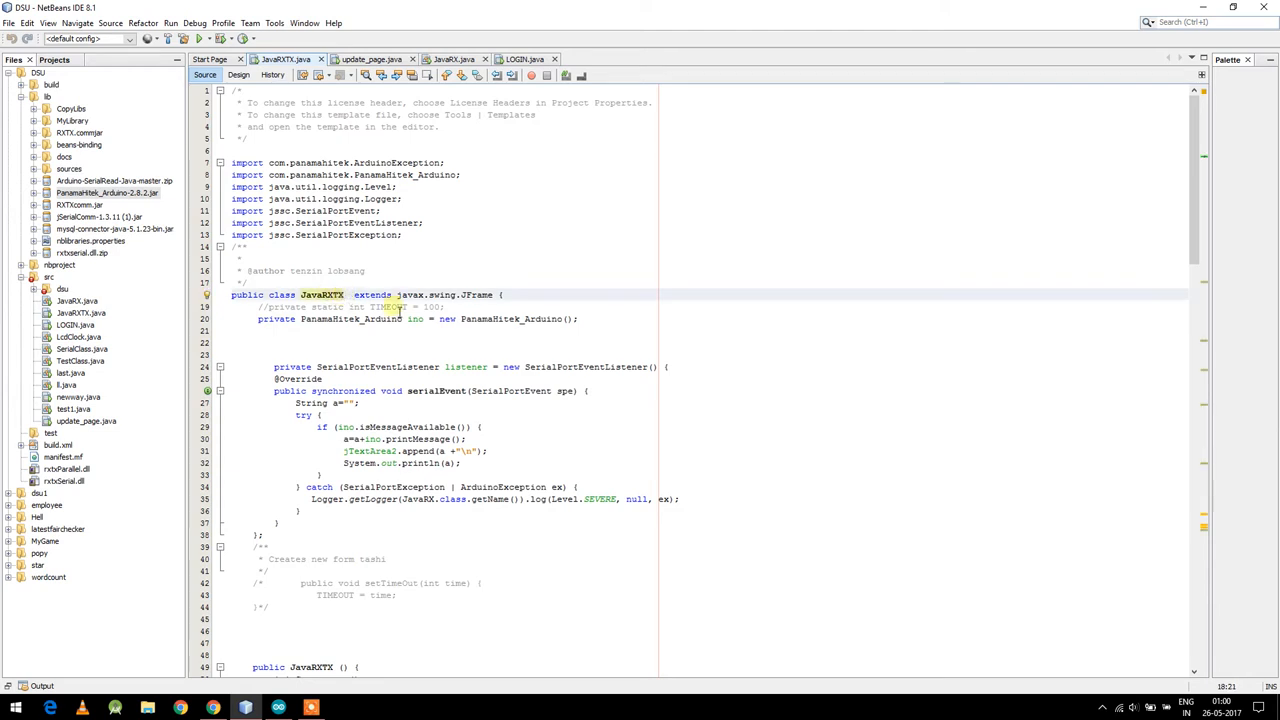
scroll("down", 3)
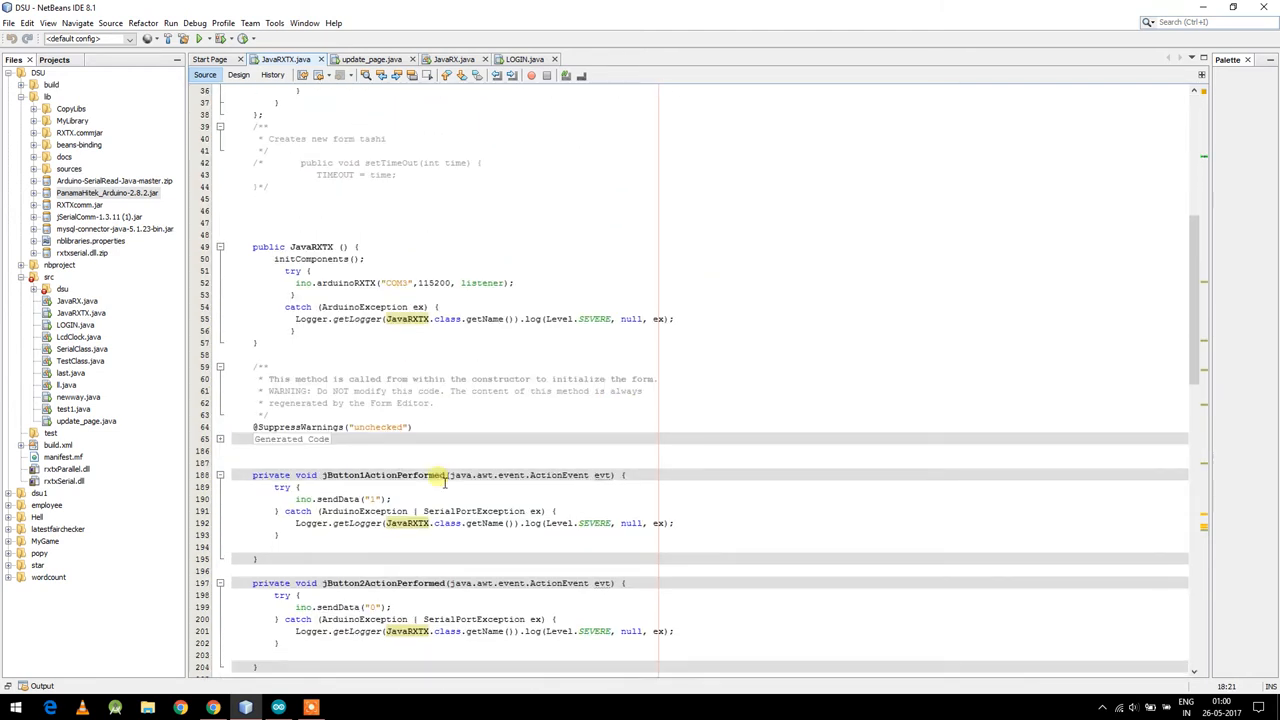
scroll("down", 3)
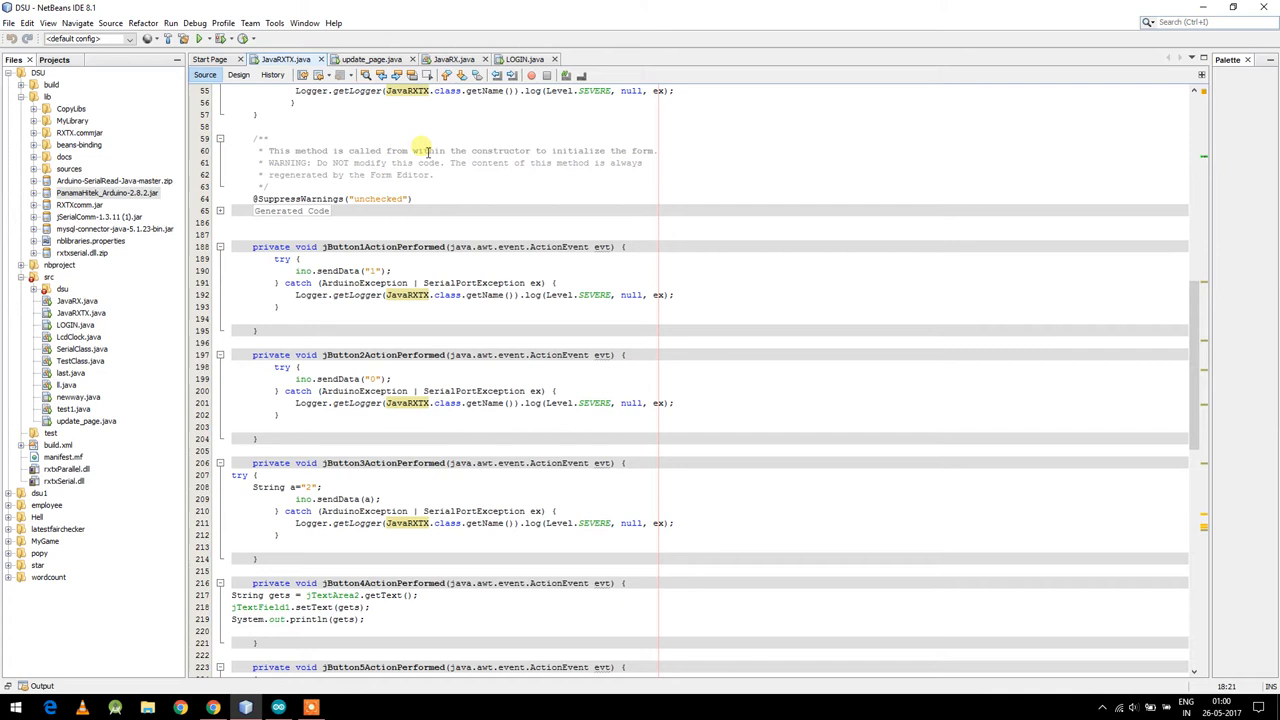
left_click(453, 59)
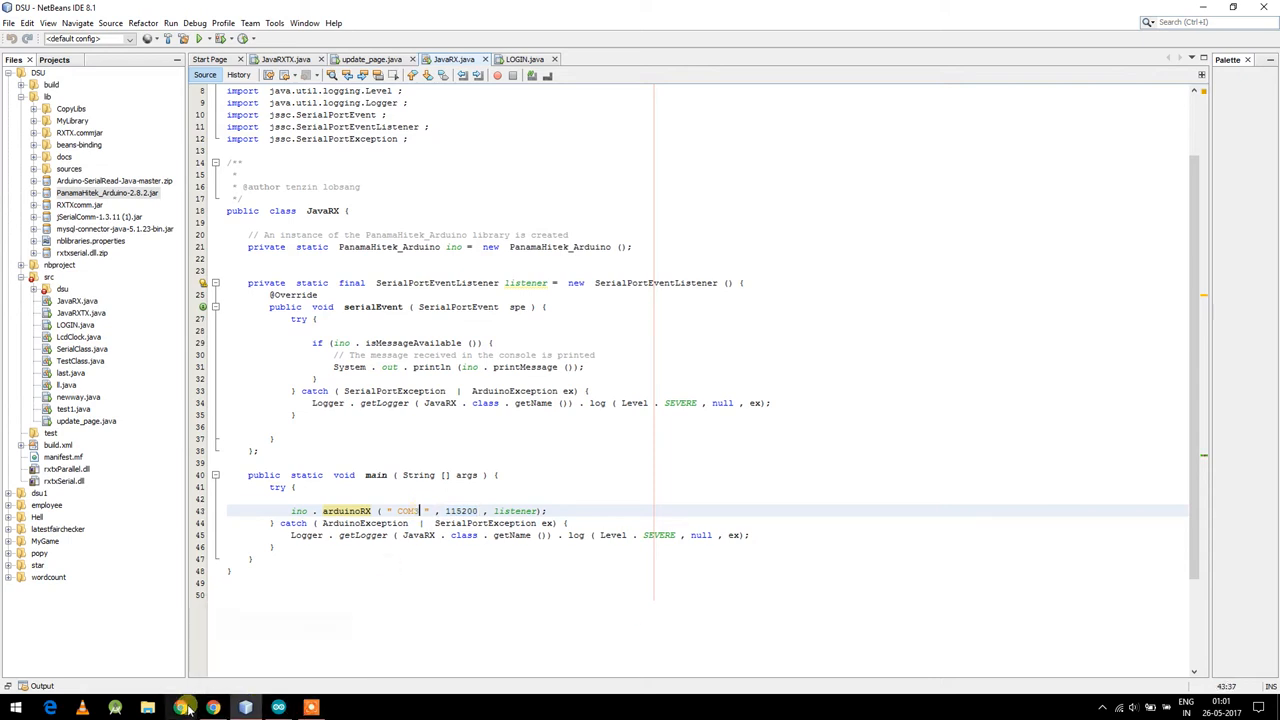
Step: Select String in main, scroll through JavaRX and JavaRXTX, then switch to the HelloWorld sketch
left_click(278, 708)
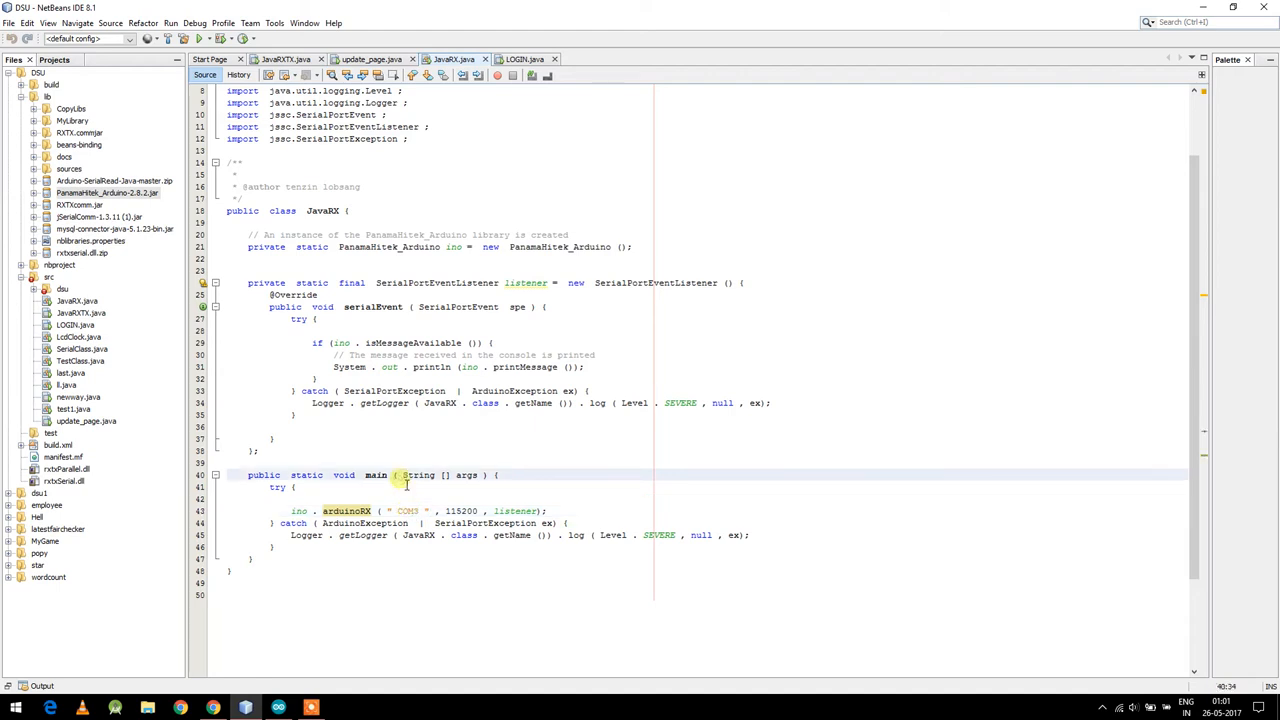
double_click(418, 474)
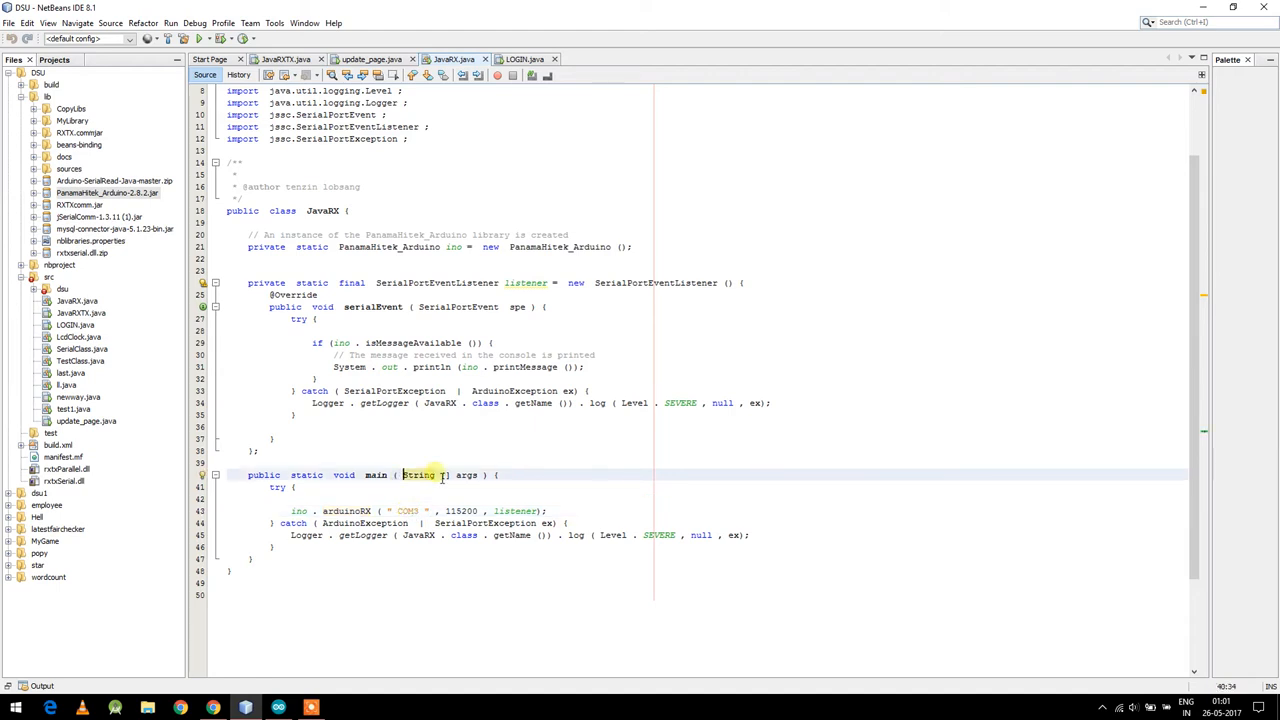
scroll("up", 3)
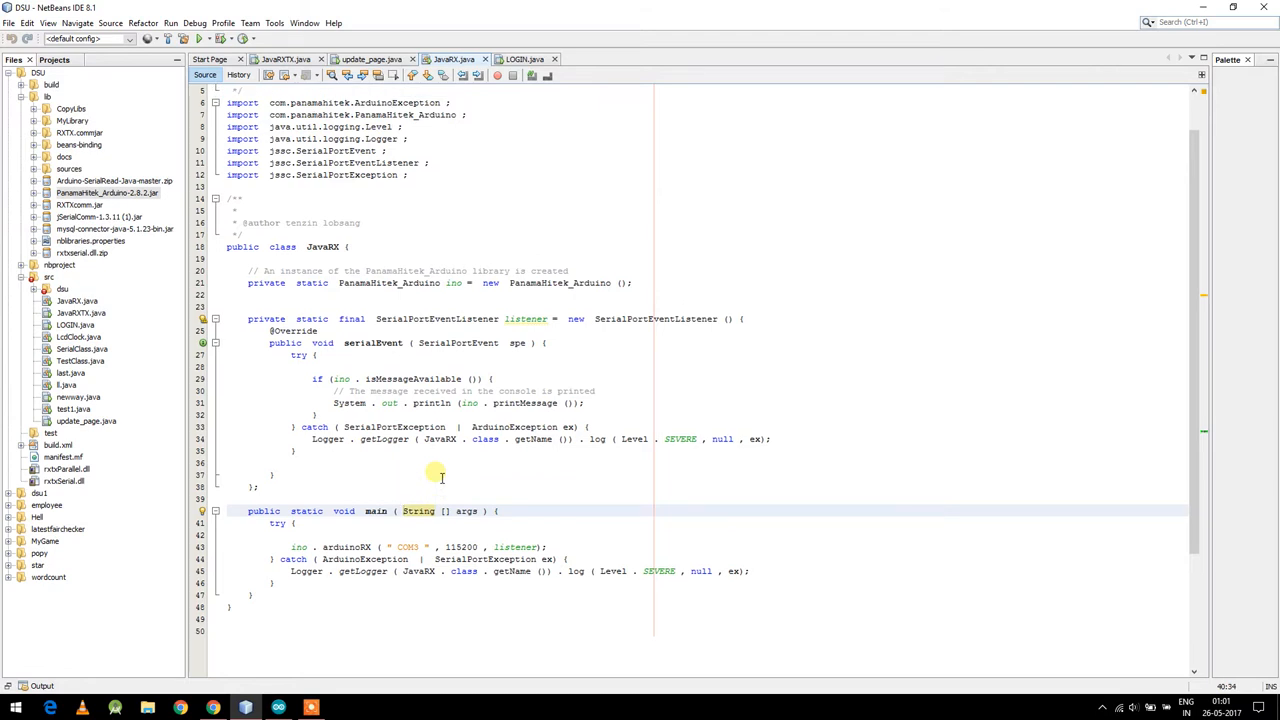
scroll("up", 3)
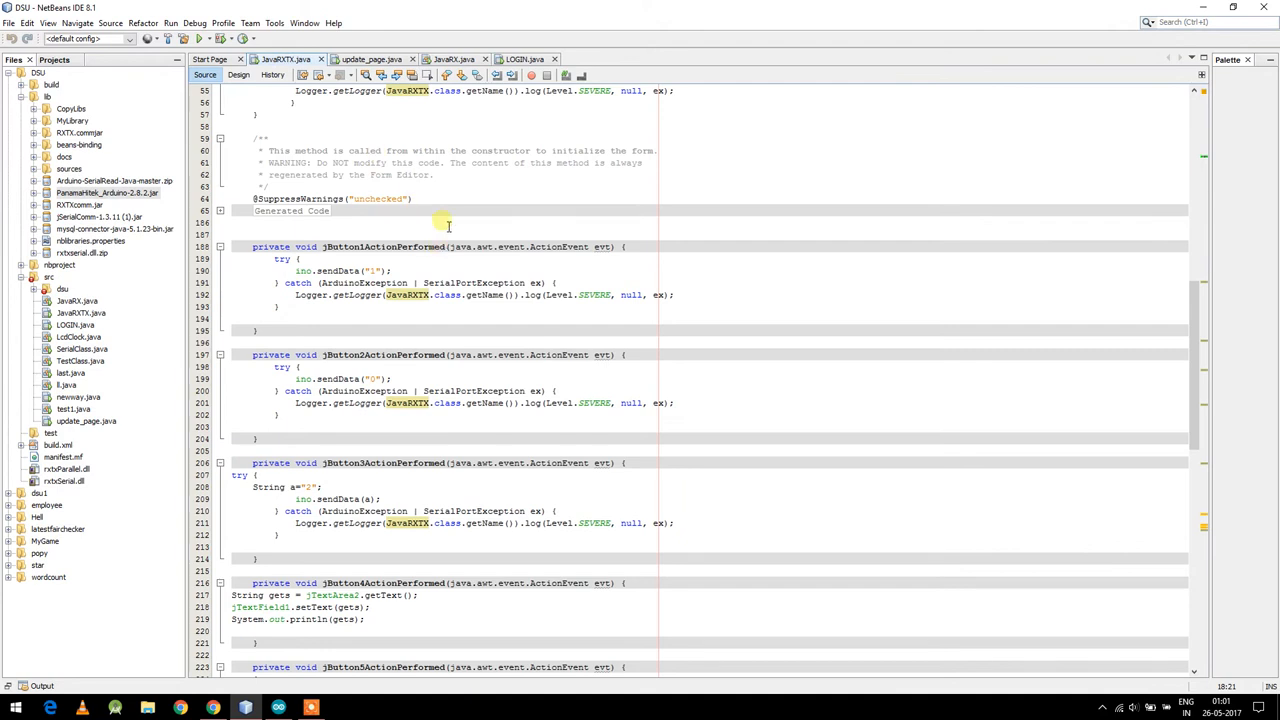
scroll("up", 3)
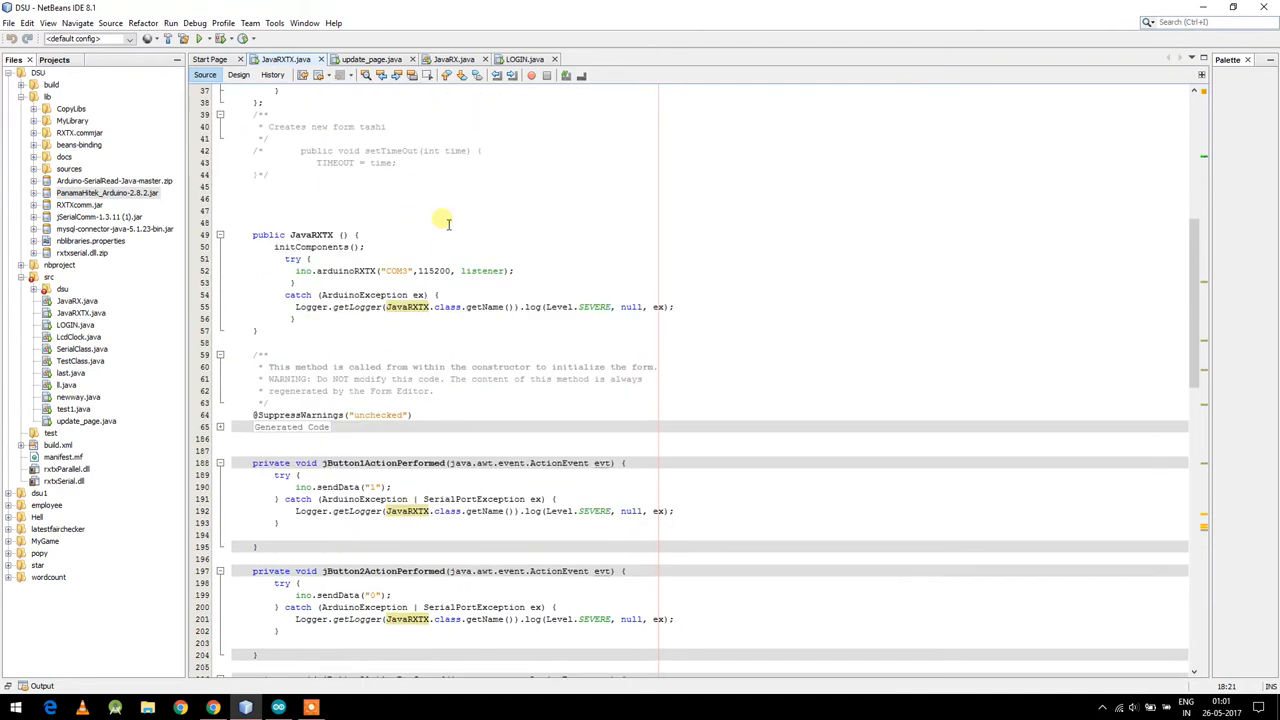
scroll("up", 3)
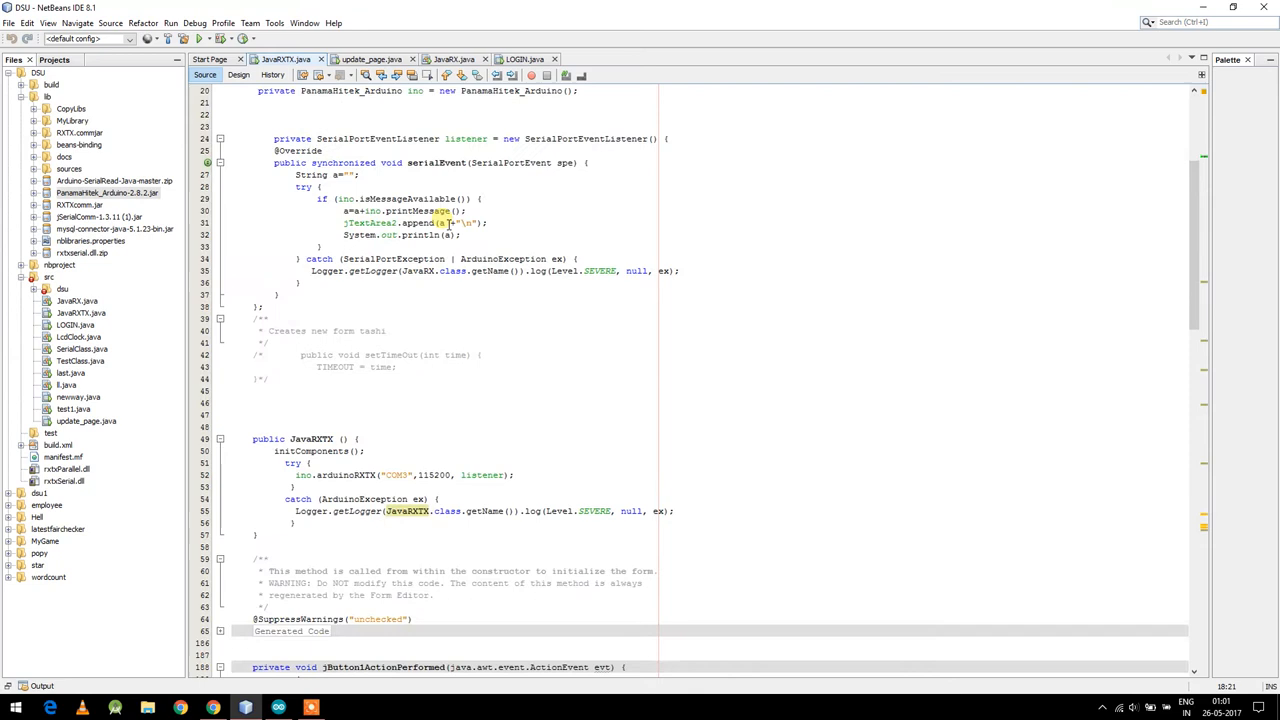
scroll("down", 3)
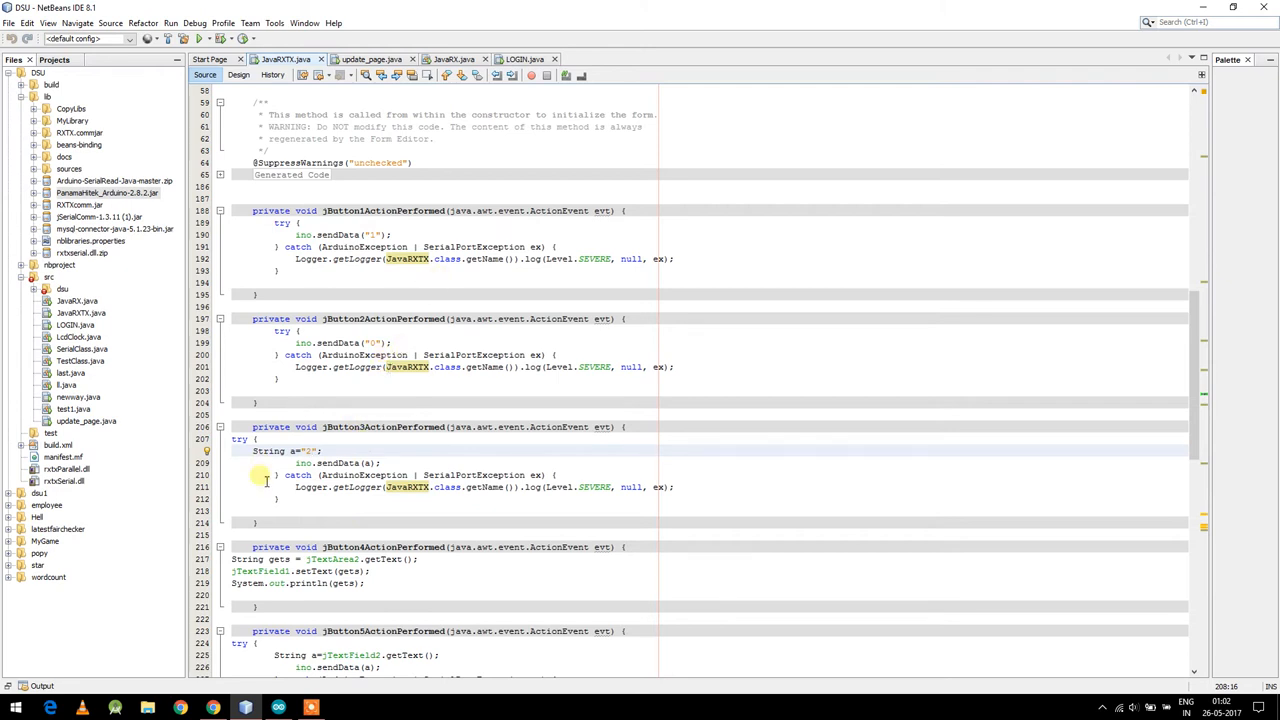
left_click(279, 708)
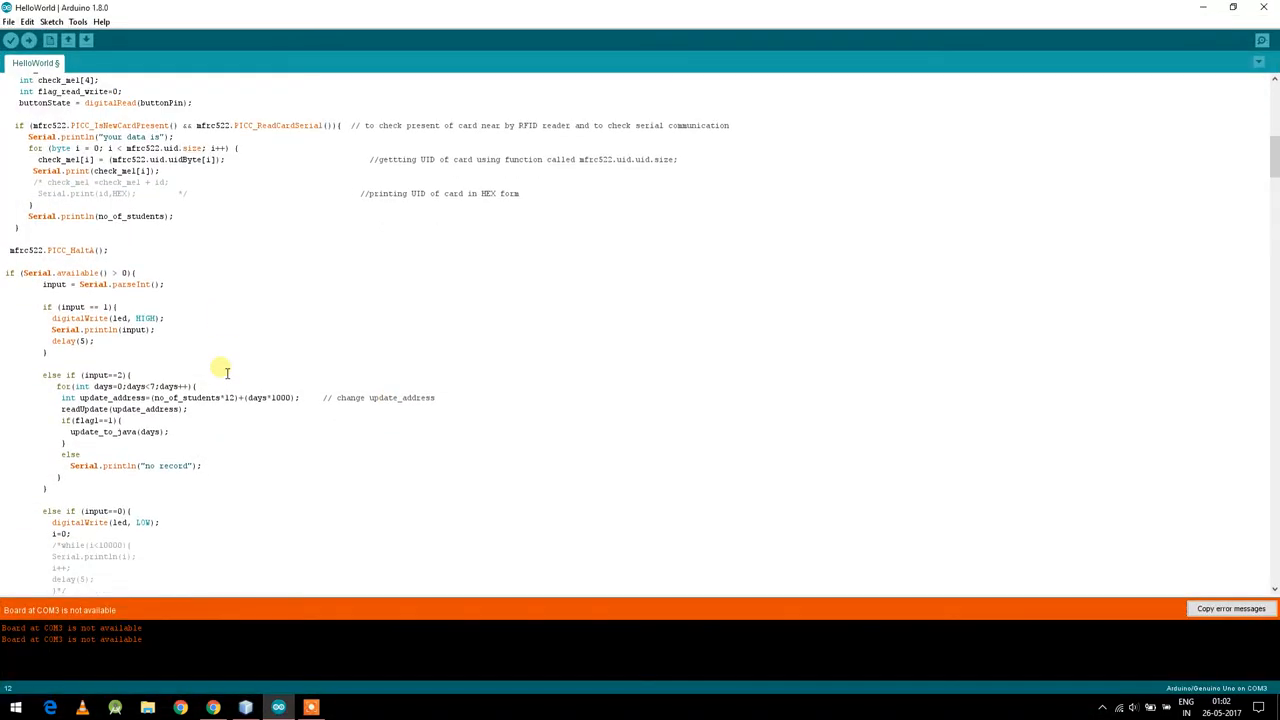
scroll("up", 3)
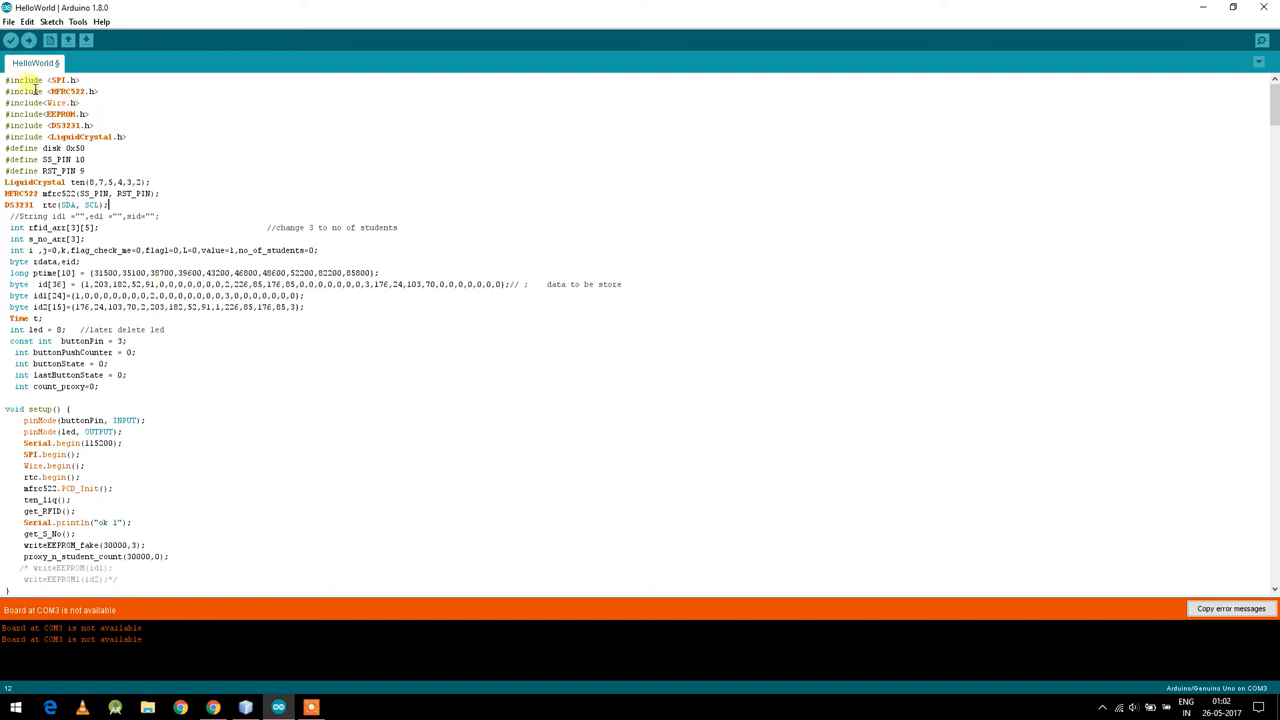
scroll("down", 3)
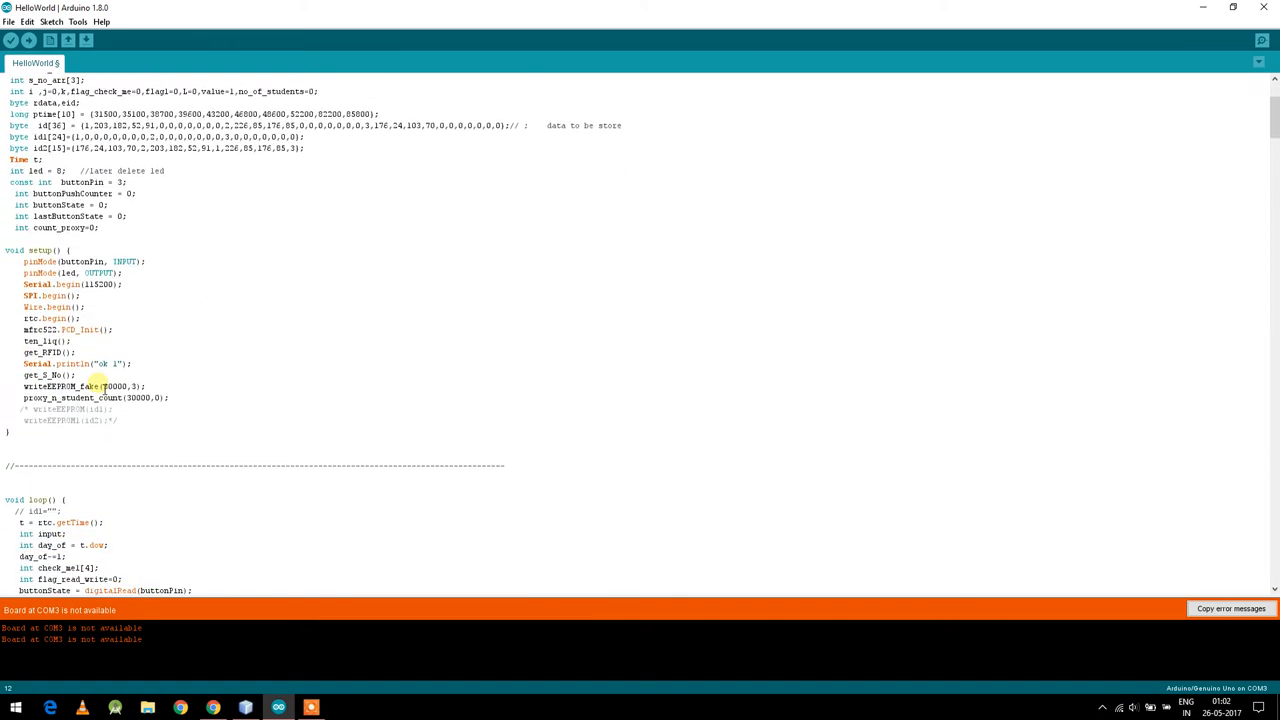
scroll("down", 3)
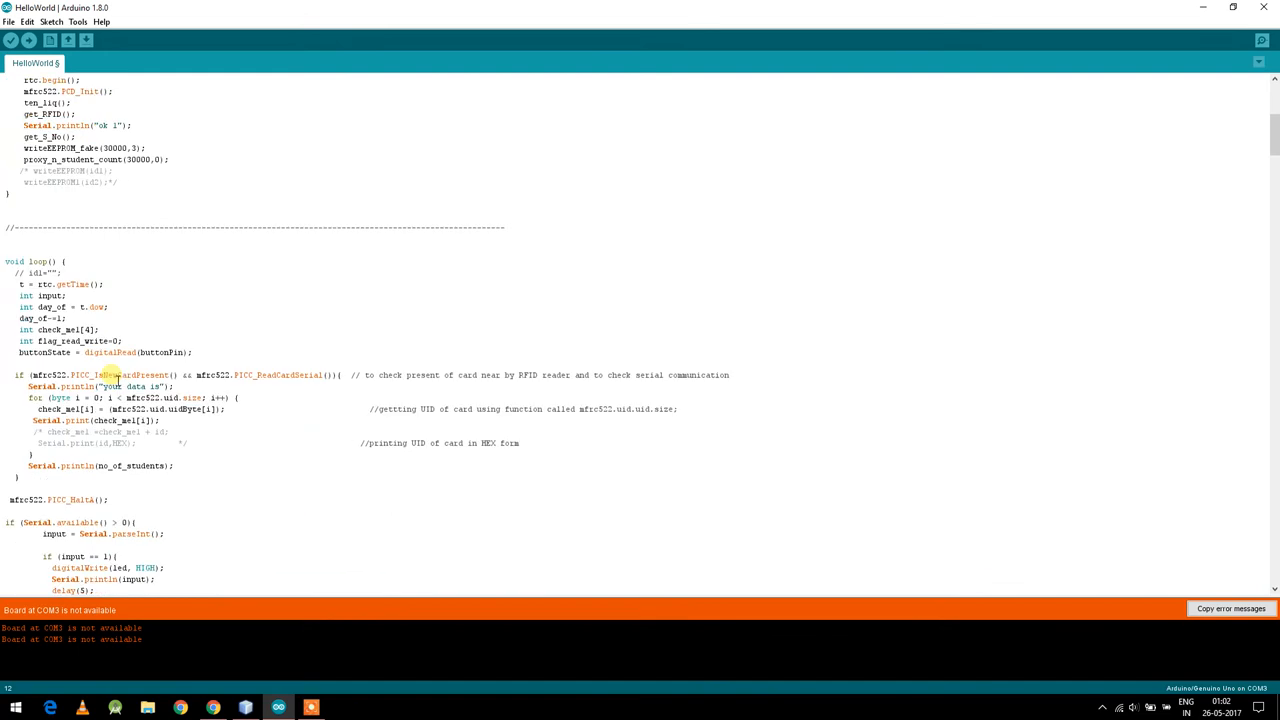
scroll("down", 3)
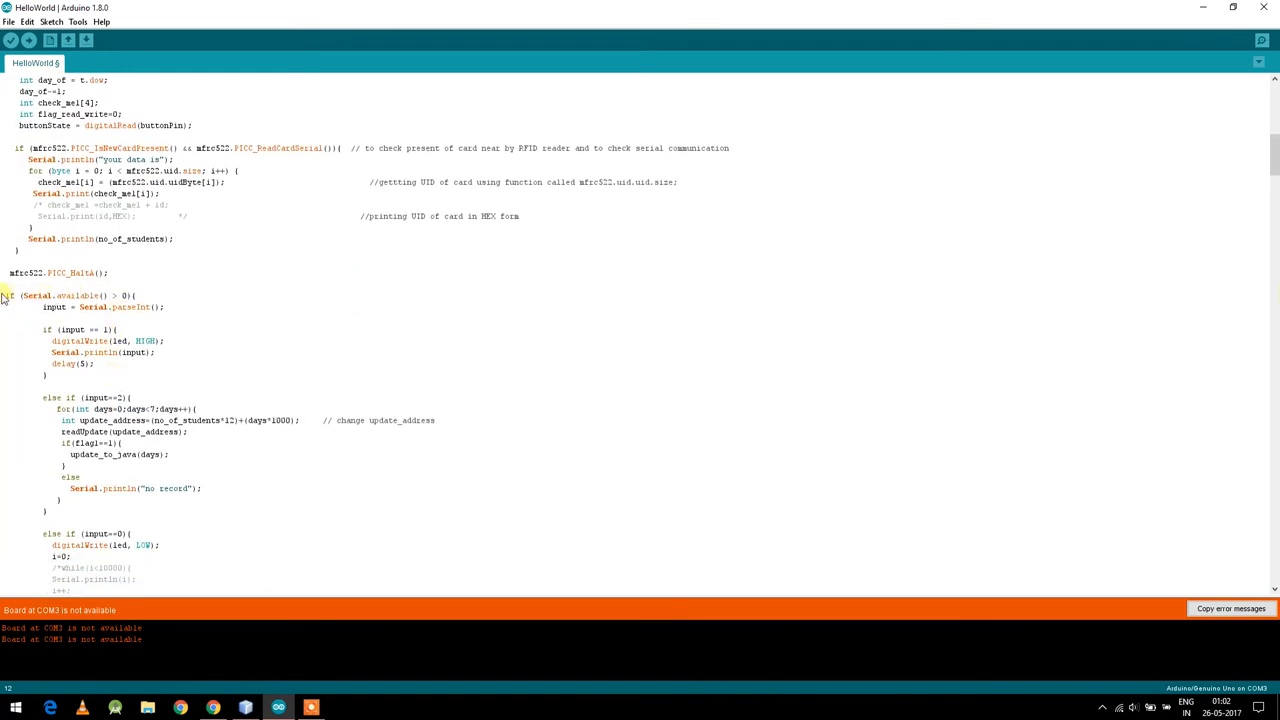
double_click(45, 295)
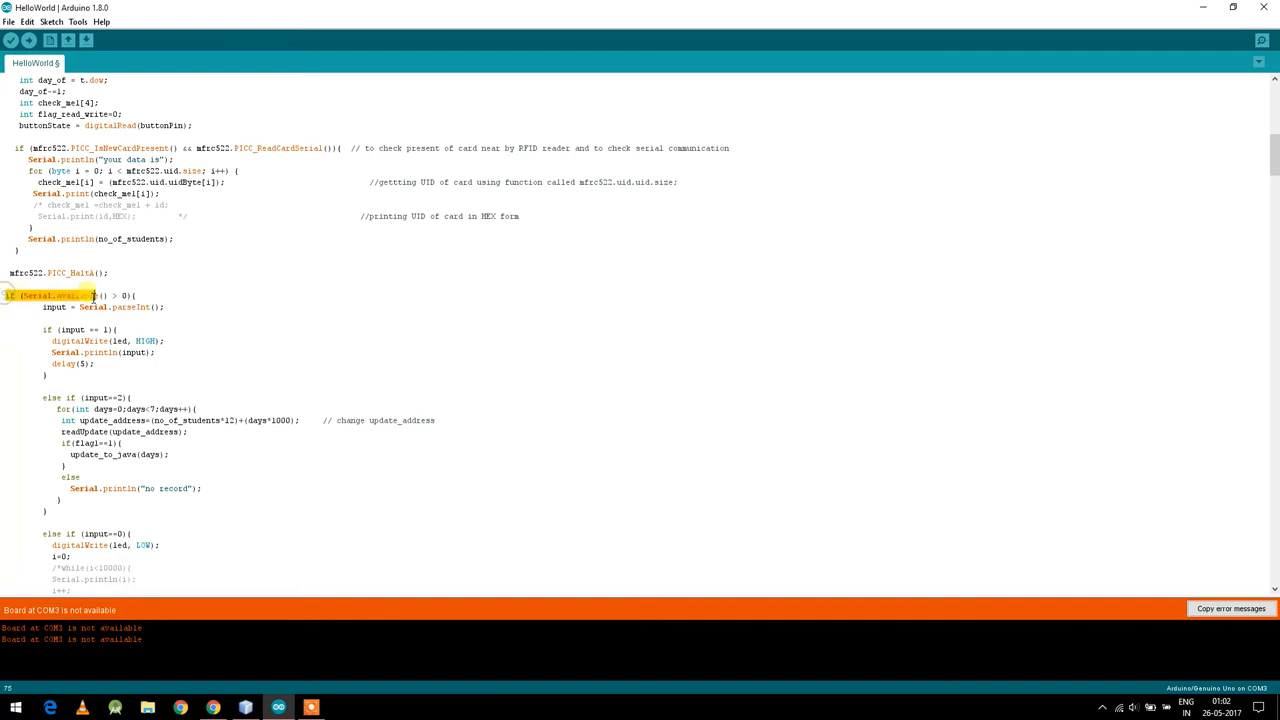
left_click(167, 295)
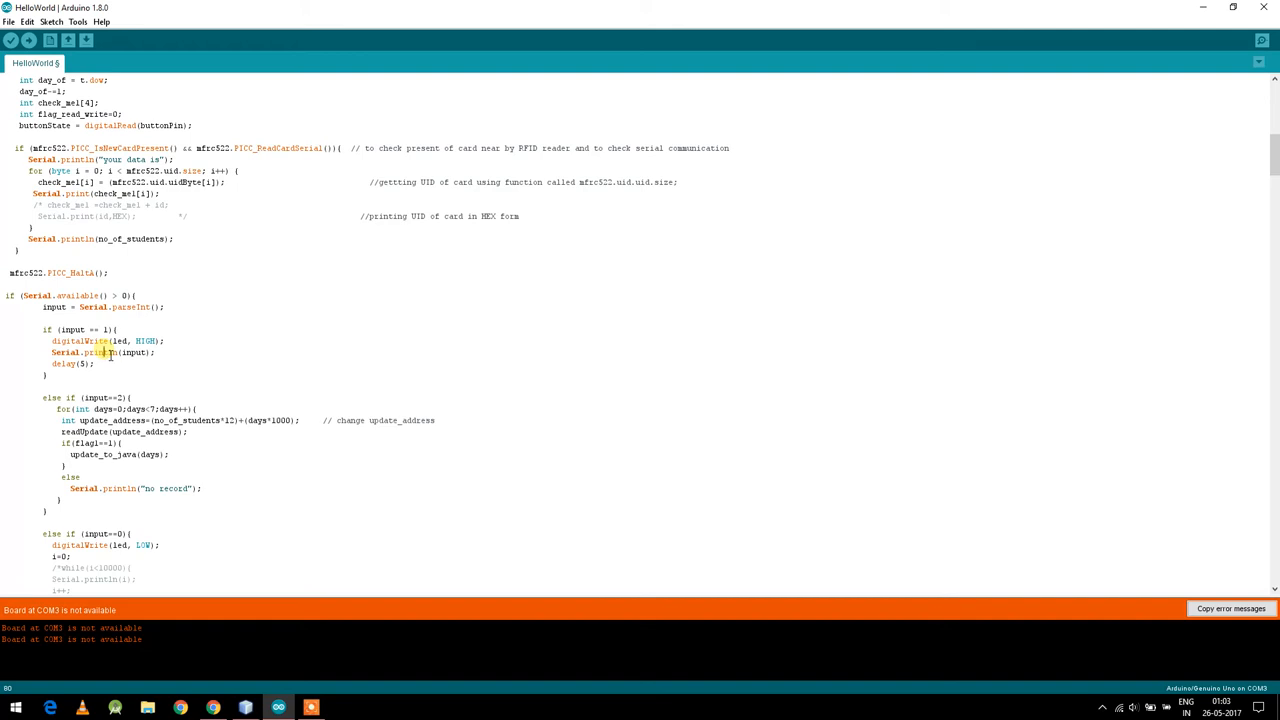
scroll("up", 3)
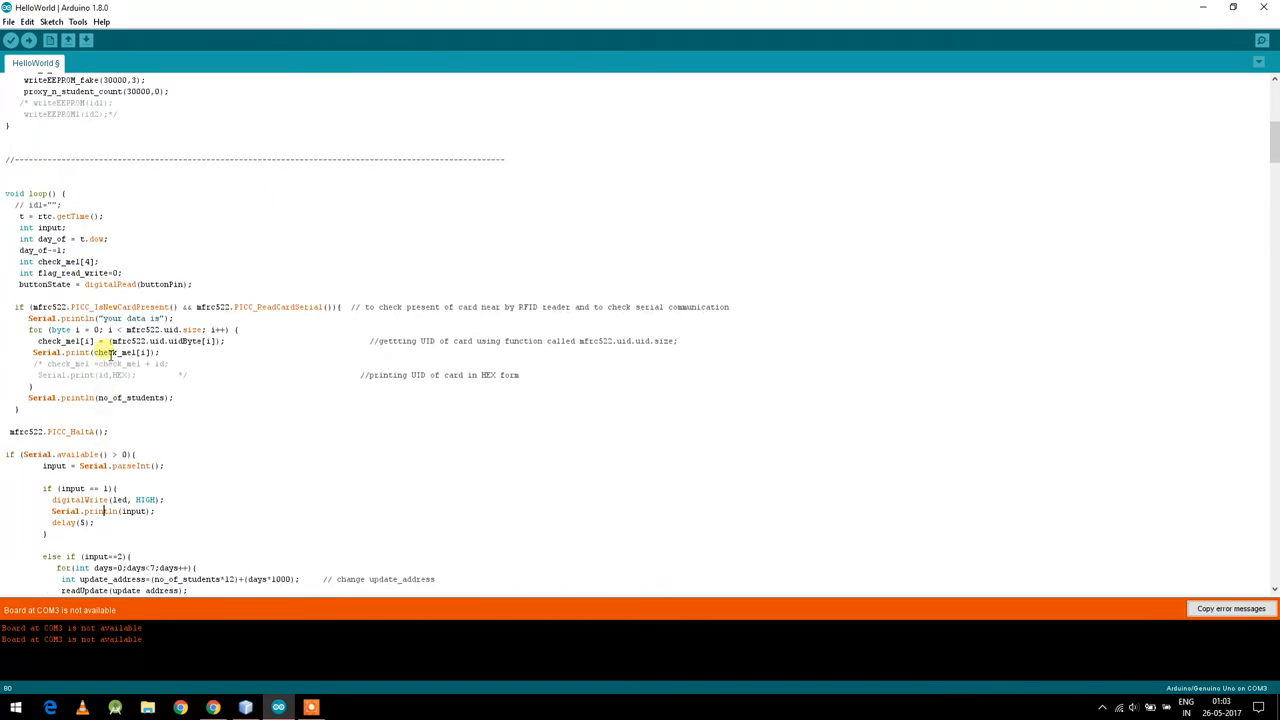
scroll("up", 3)
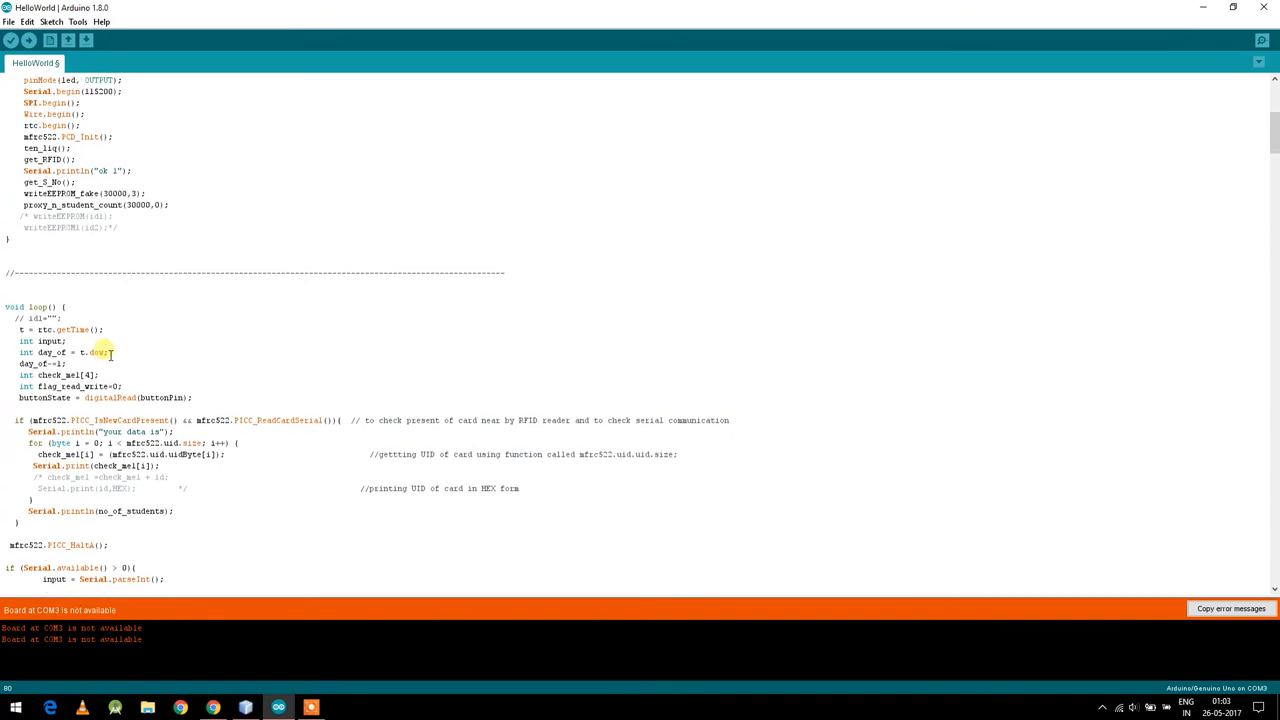
scroll("down", 3)
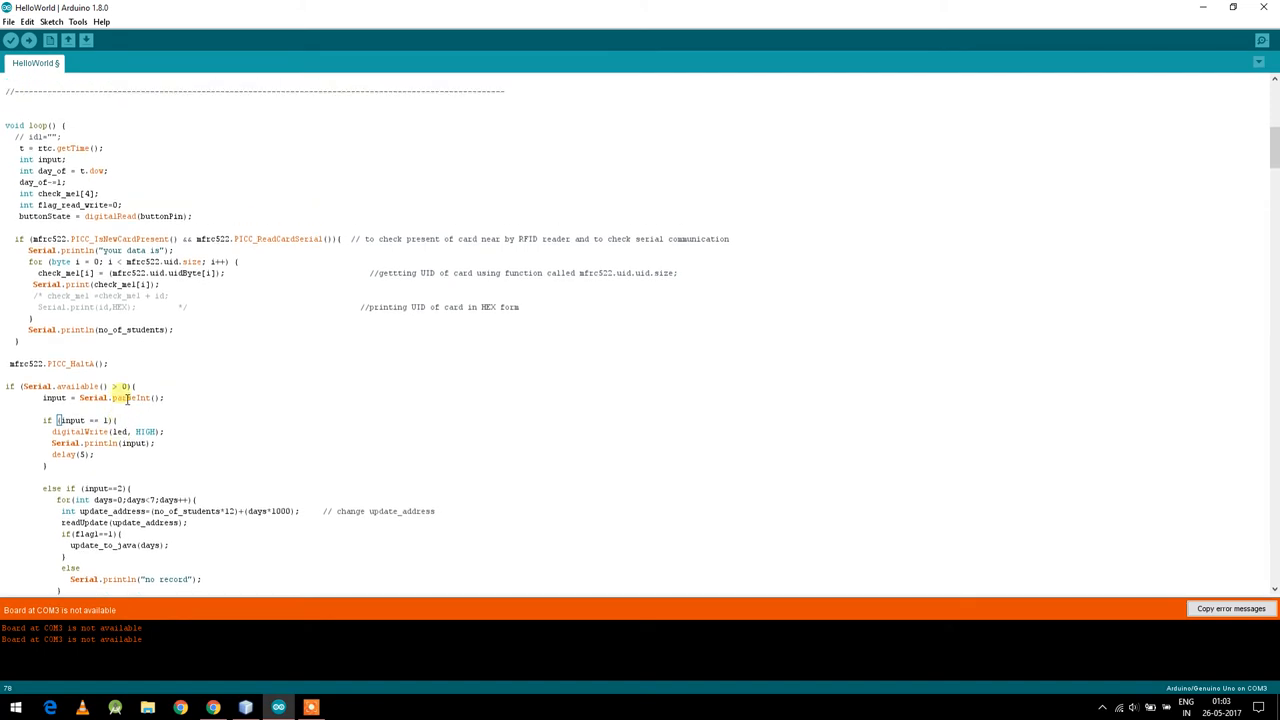
scroll("up", 3)
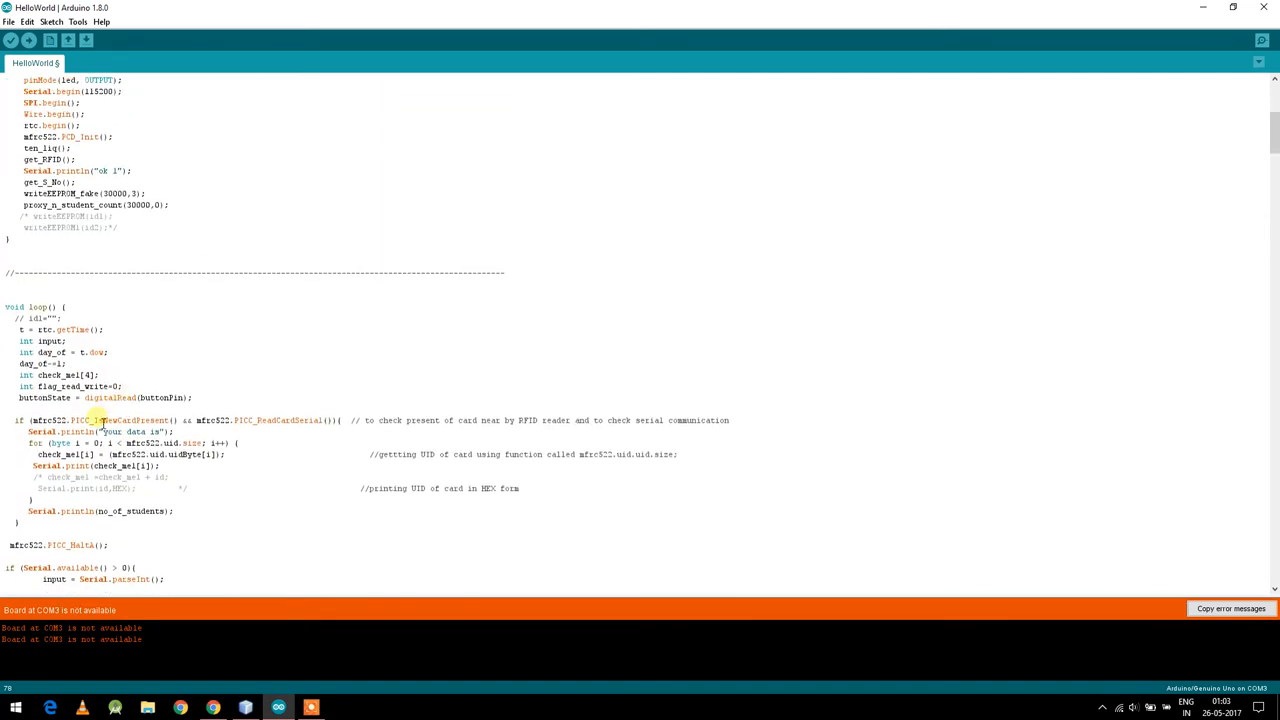
scroll("up", 3)
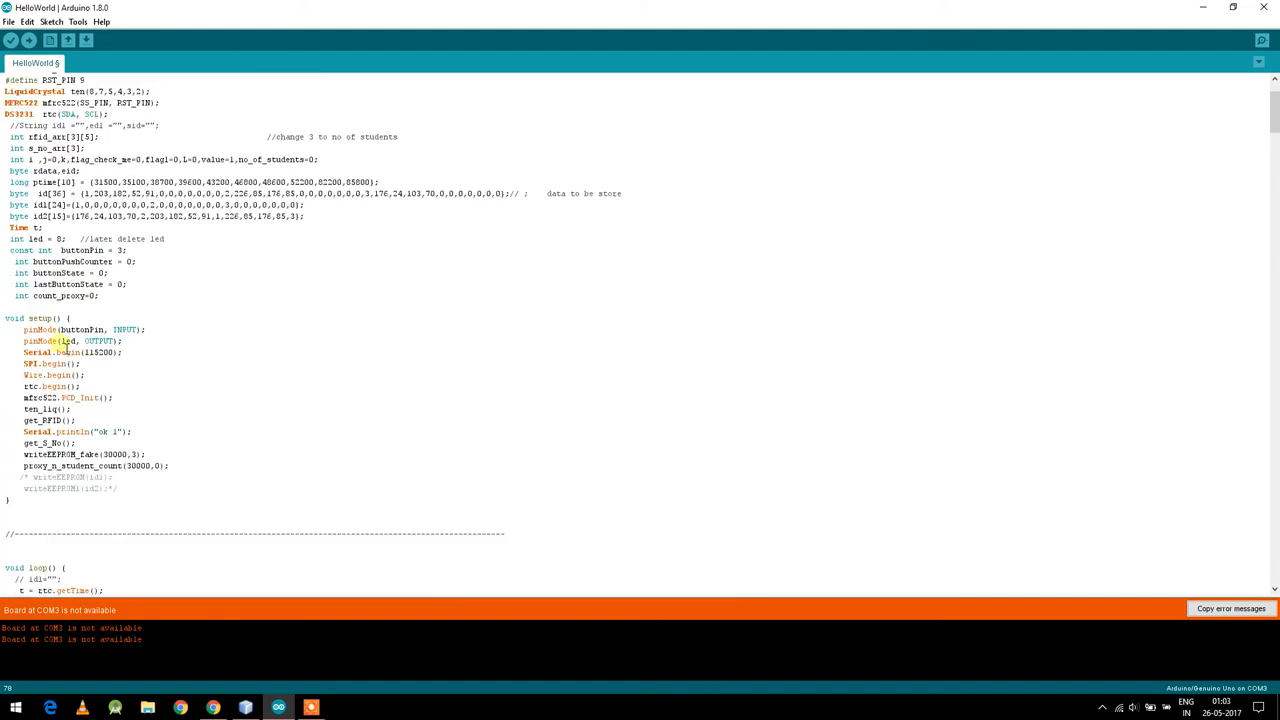
scroll("up", 3)
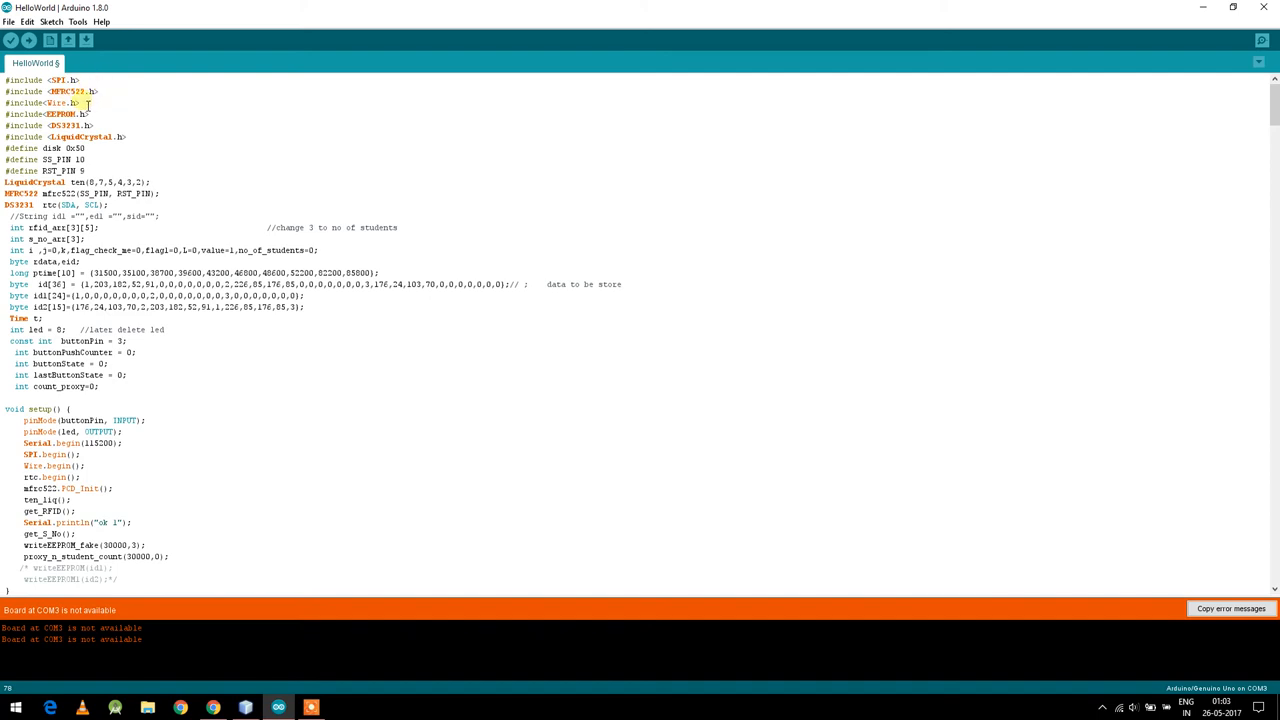
mouse_move(120, 131)
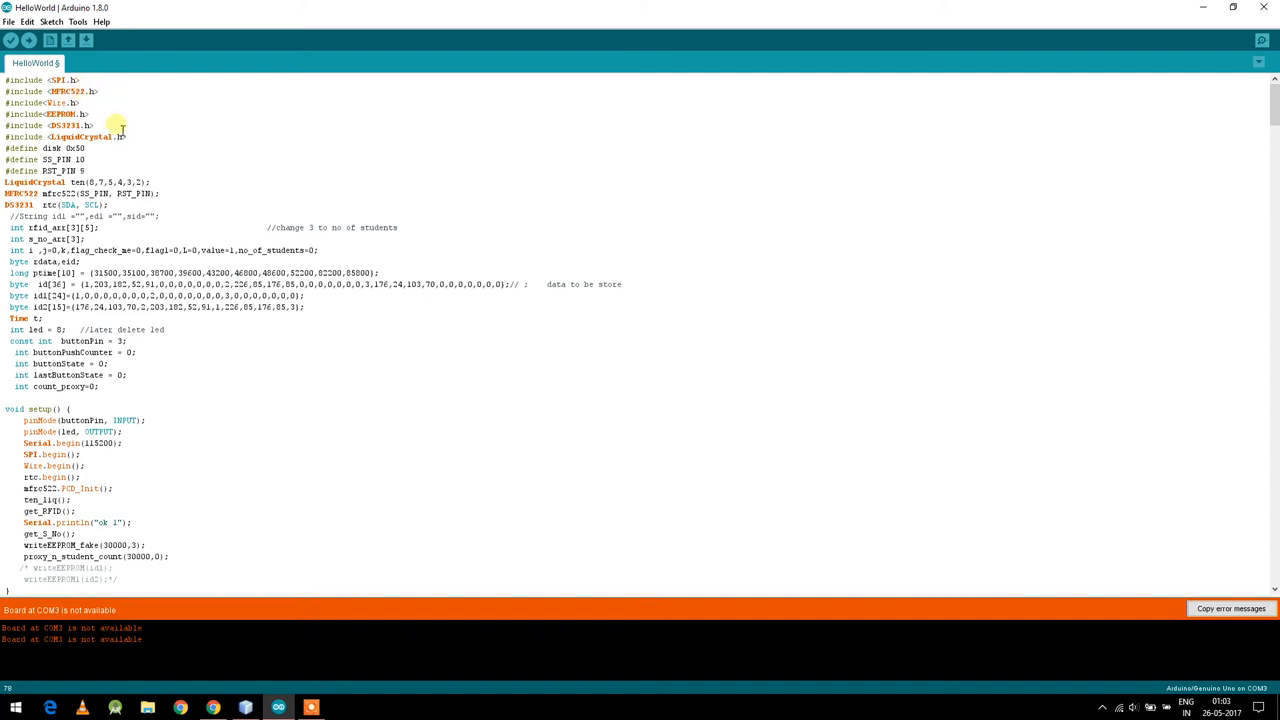
mouse_move(108, 170)
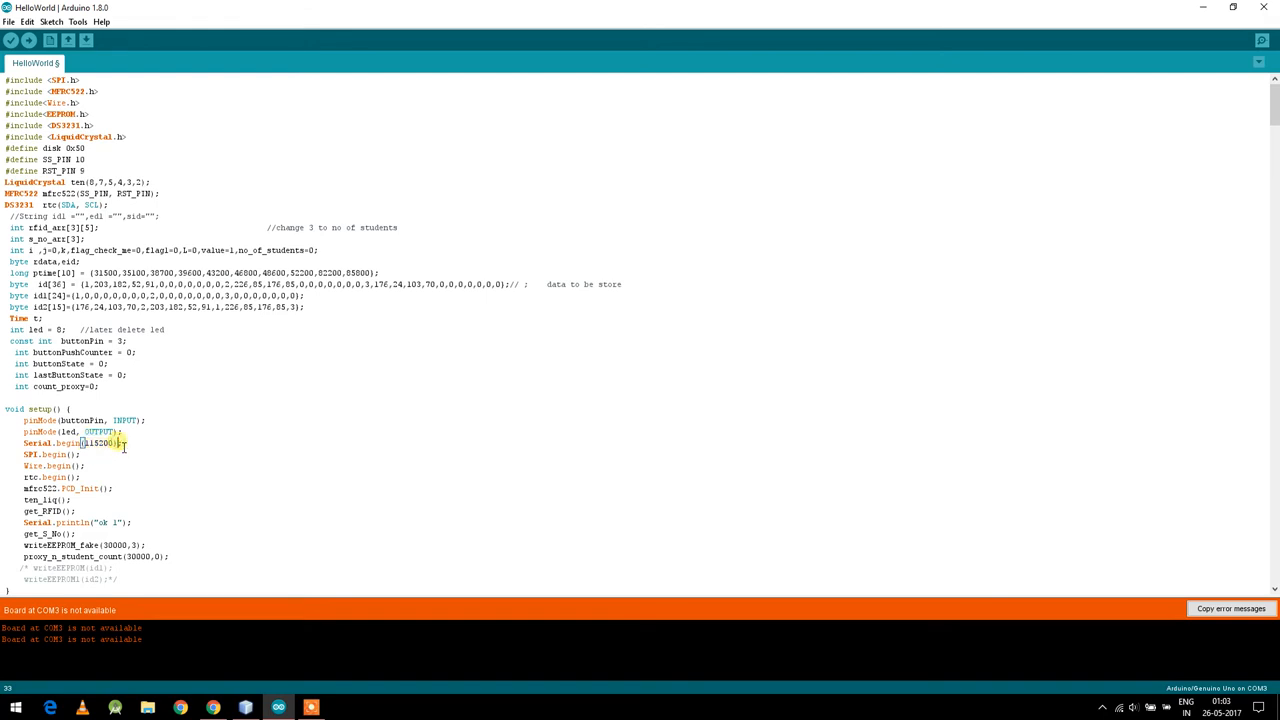
Step: Scroll through the HelloWorld sketch's remaining functions, then switch to NetBeans' JavaRXTX button handlers
scroll("down", 3)
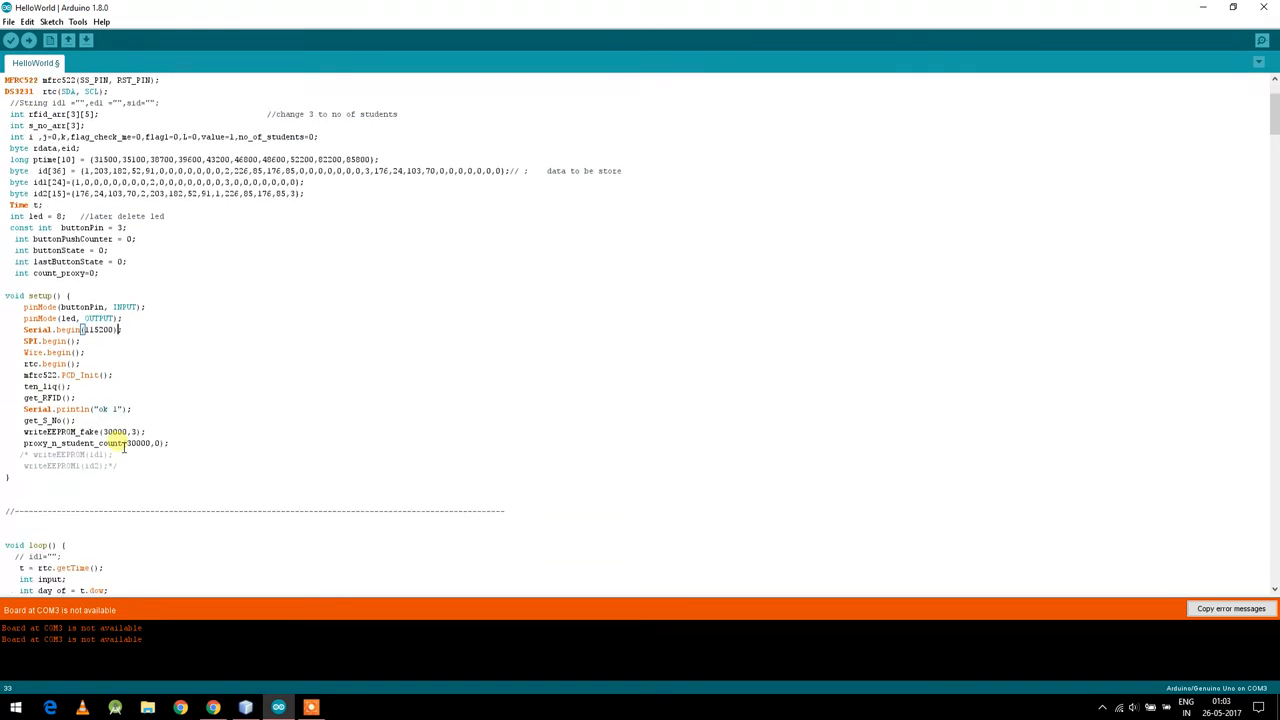
scroll("down", 3)
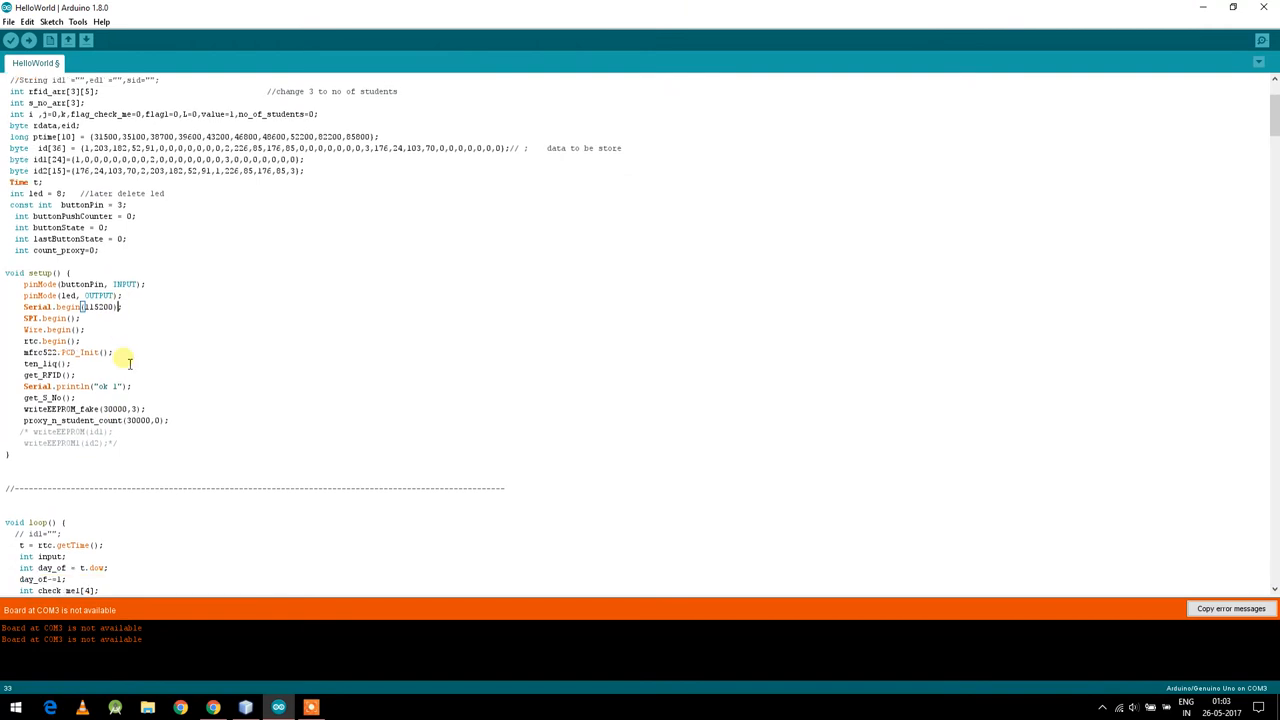
scroll("down", 3)
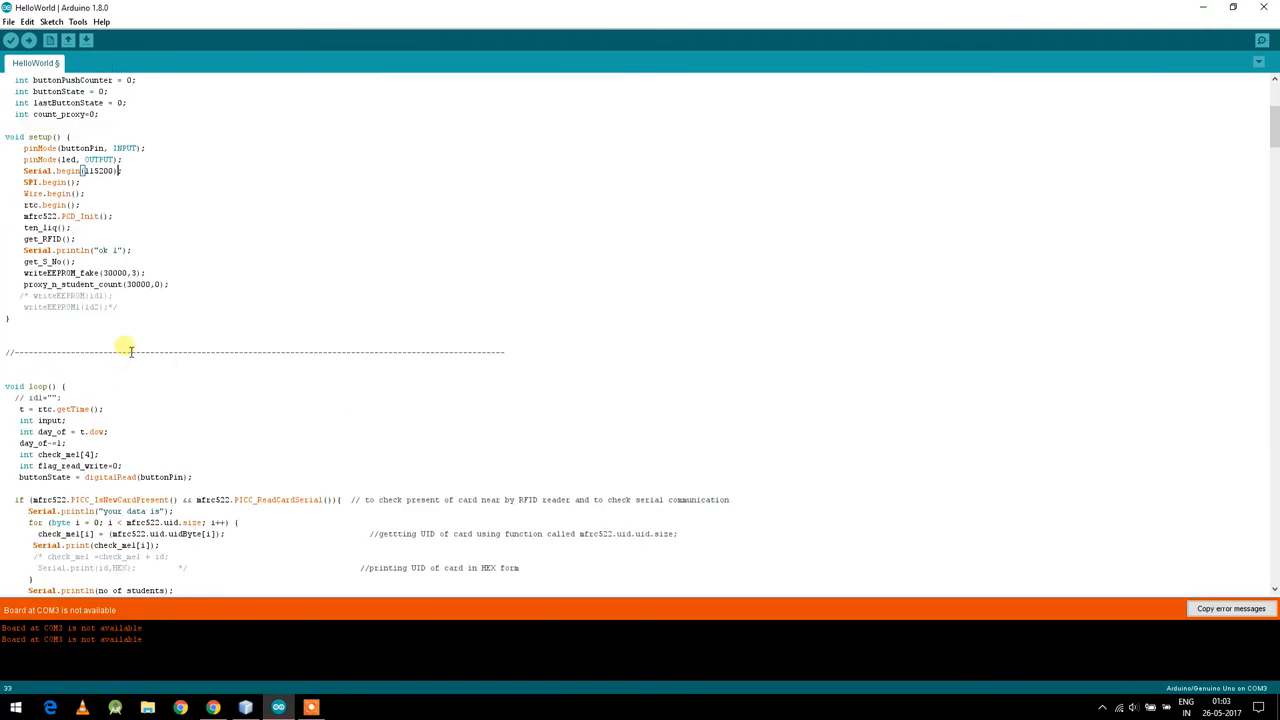
scroll("up", 3)
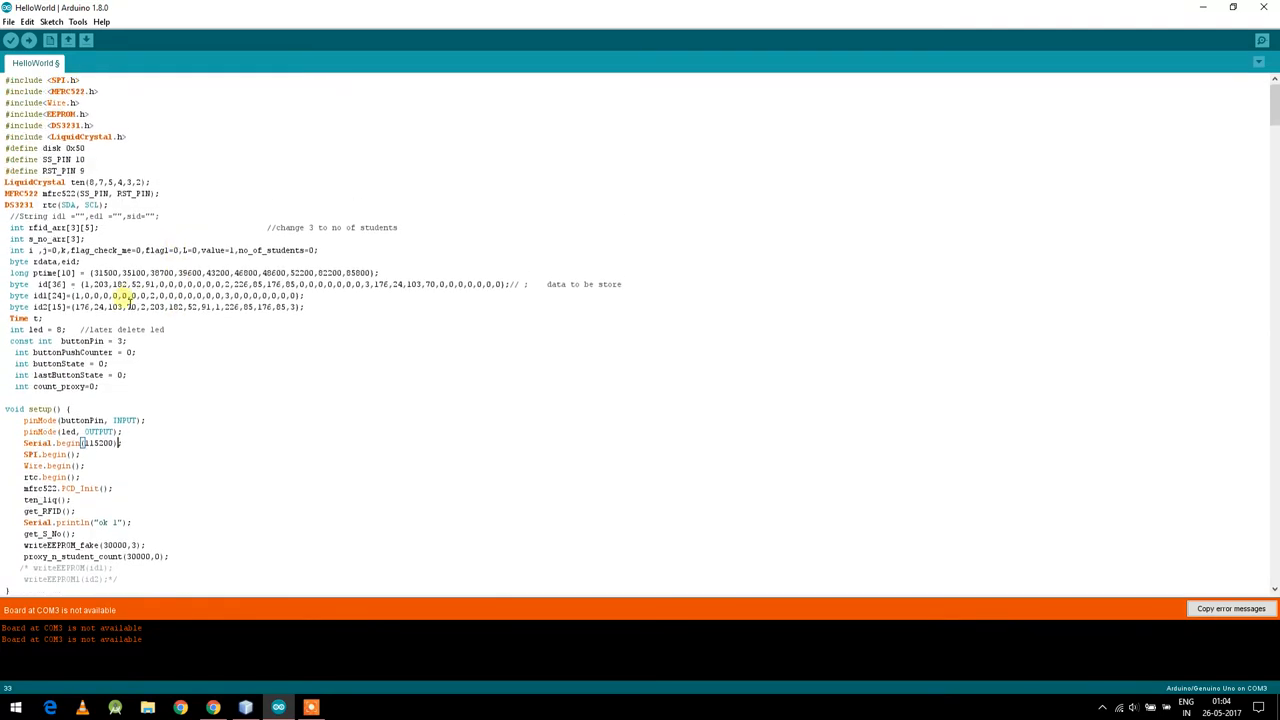
scroll("down", 3)
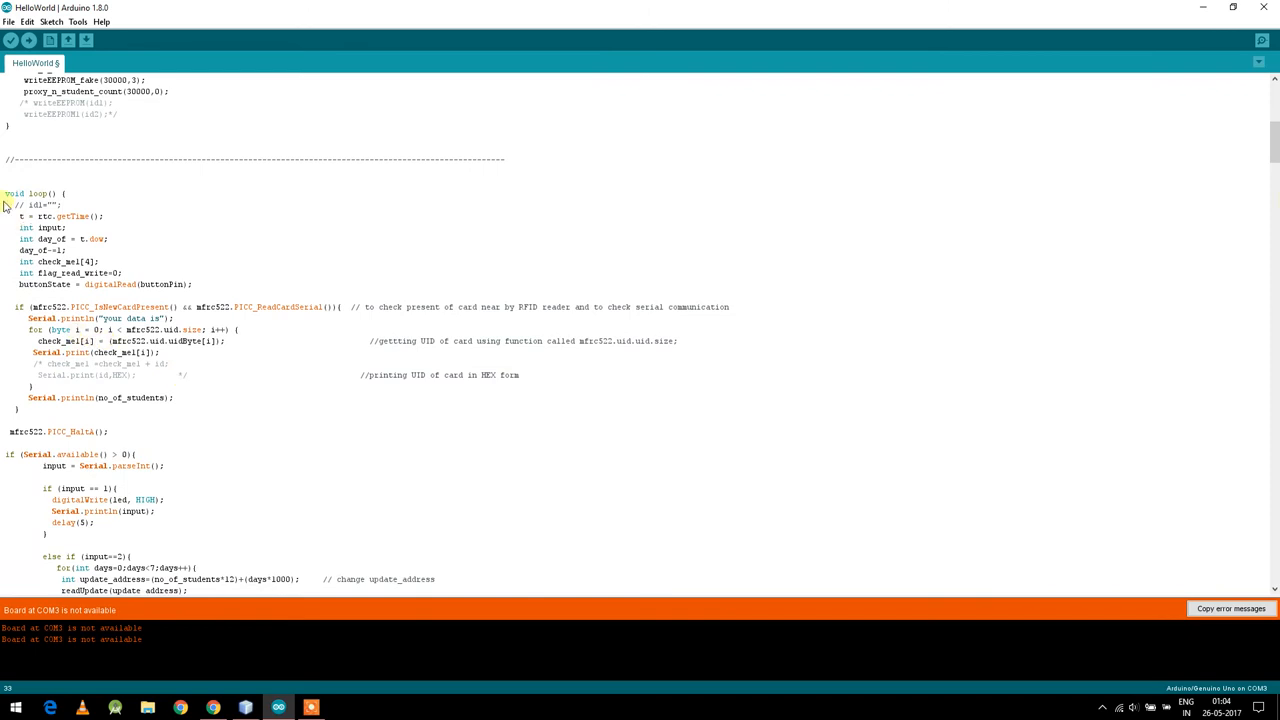
left_click_drag(9, 193, 298, 493)
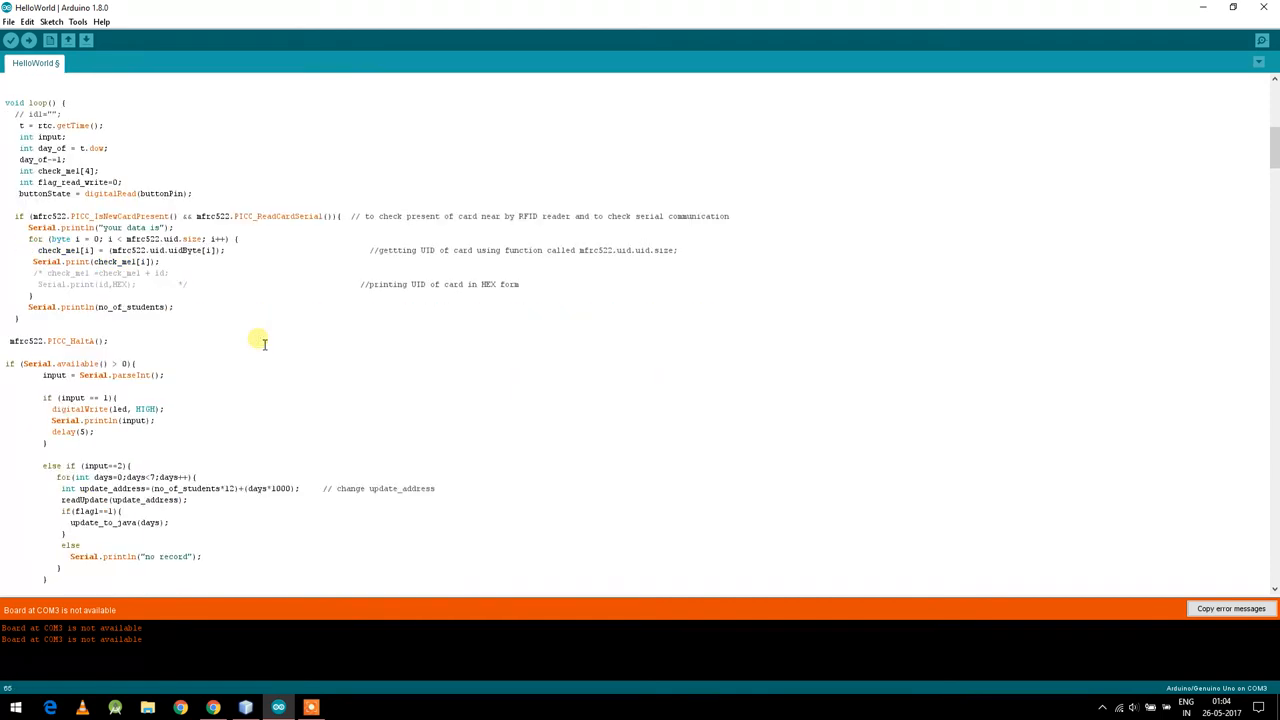
scroll("down", 3)
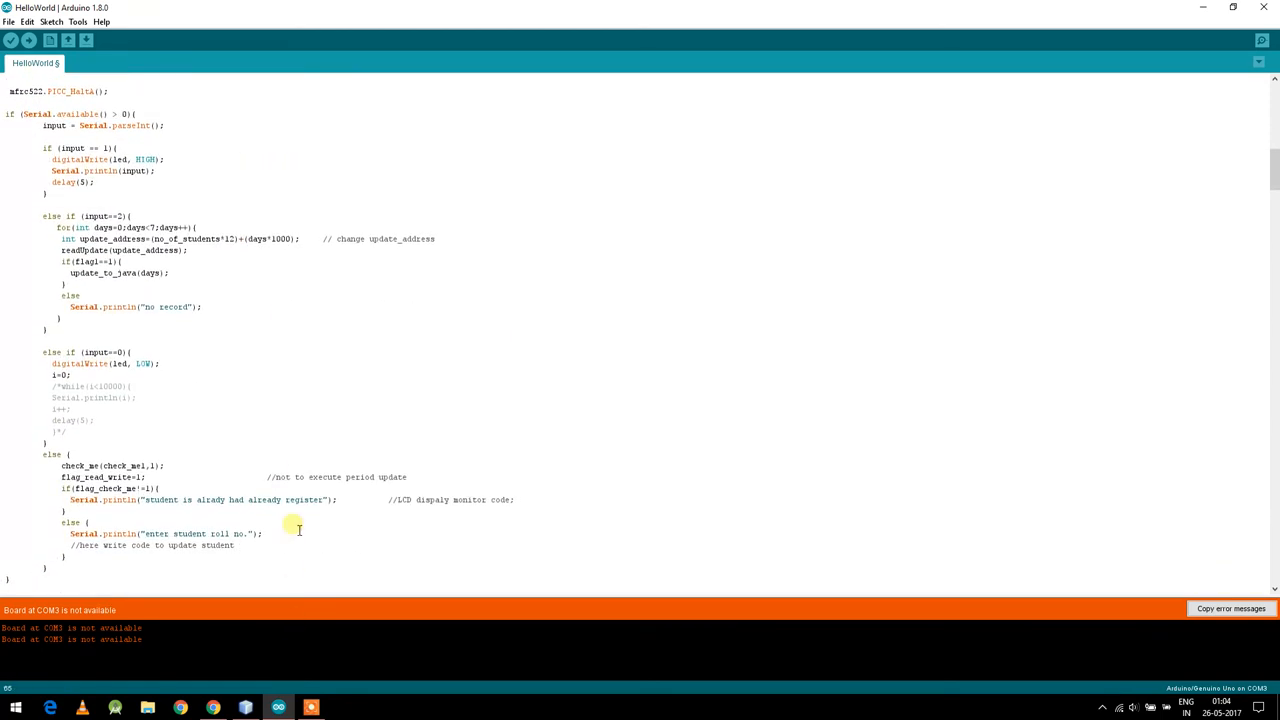
scroll("down", 3)
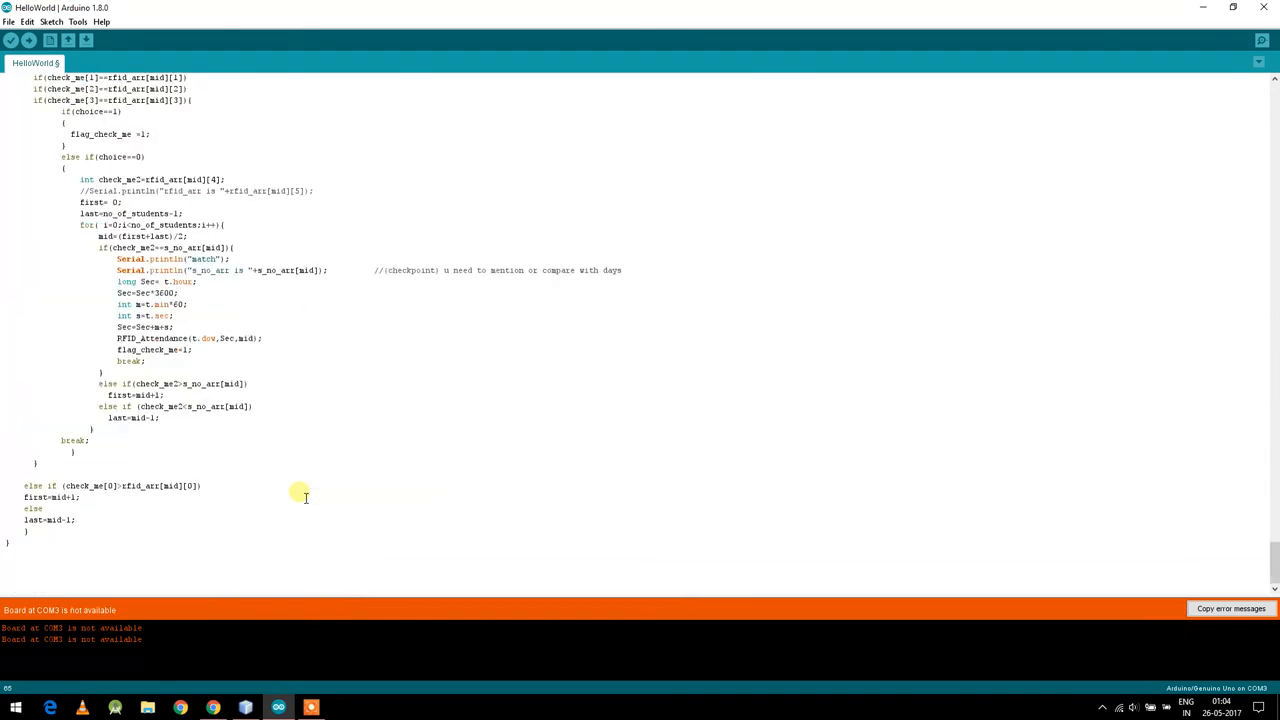
scroll("up", 3)
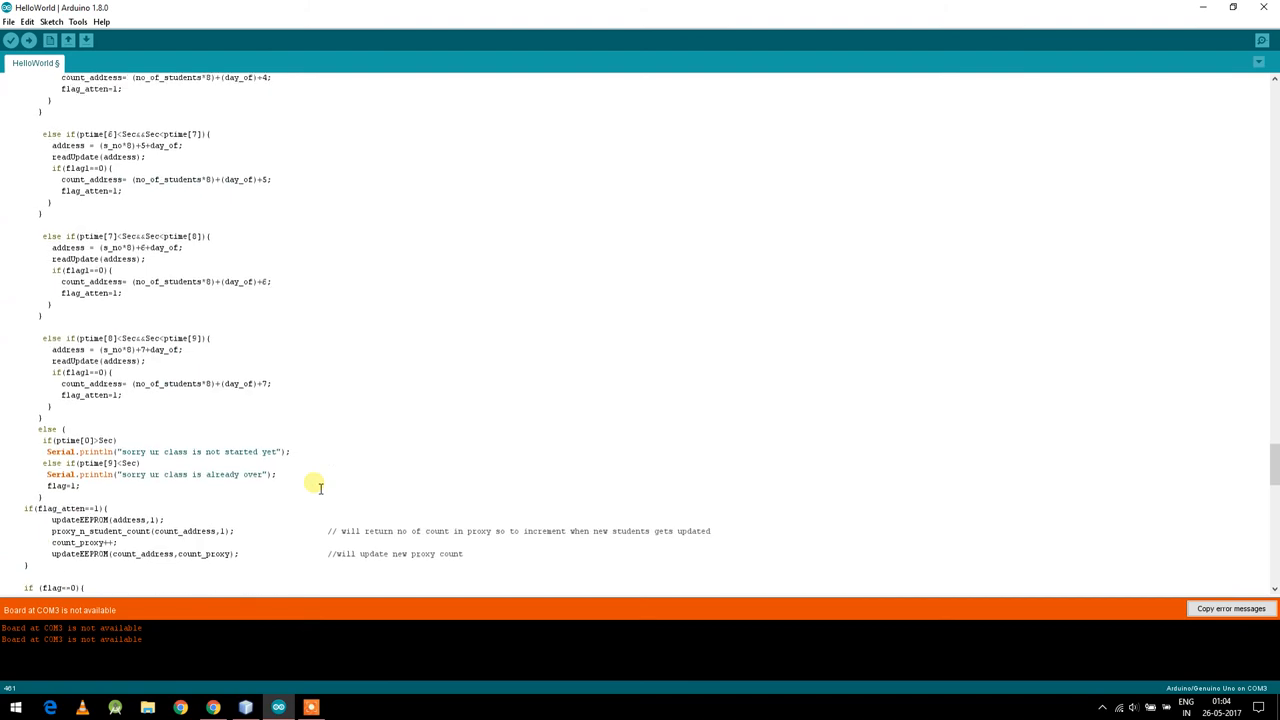
scroll("up", 3)
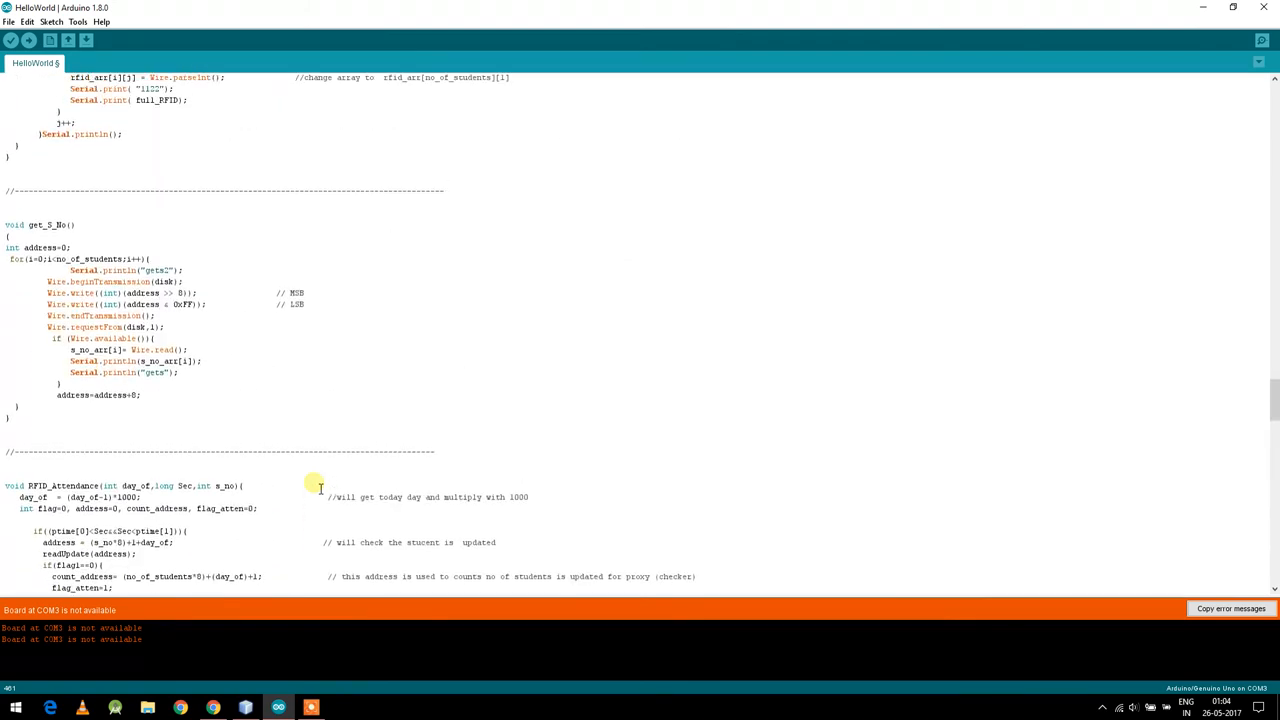
scroll("up", 3)
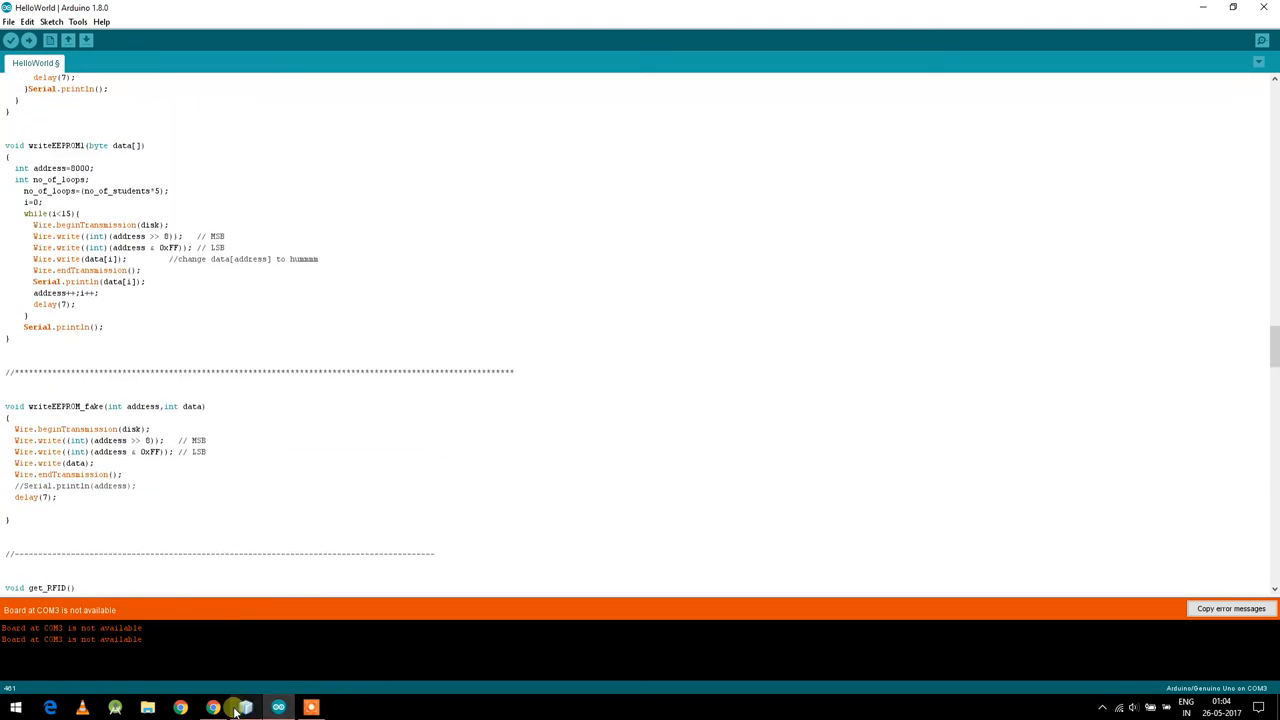
left_click(244, 708)
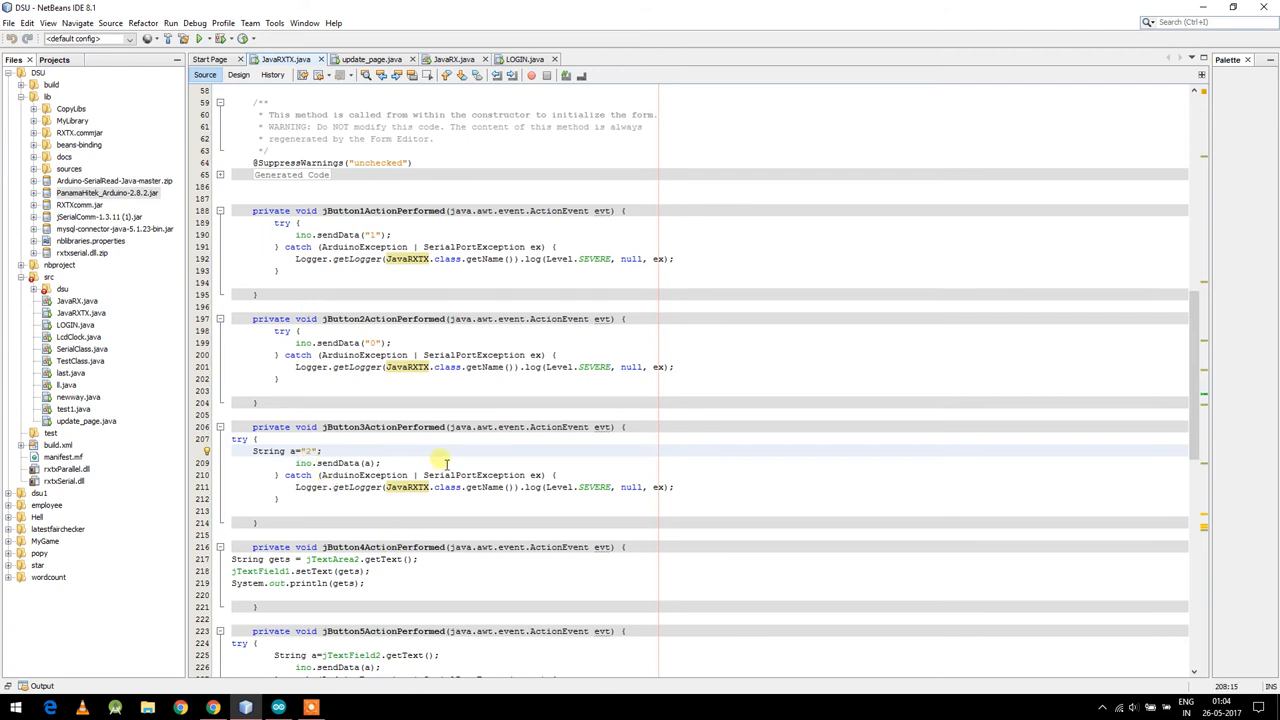
Step: Scroll JavaRXTX.java up to its imports and back, then show the update_page form design
scroll("up", 3)
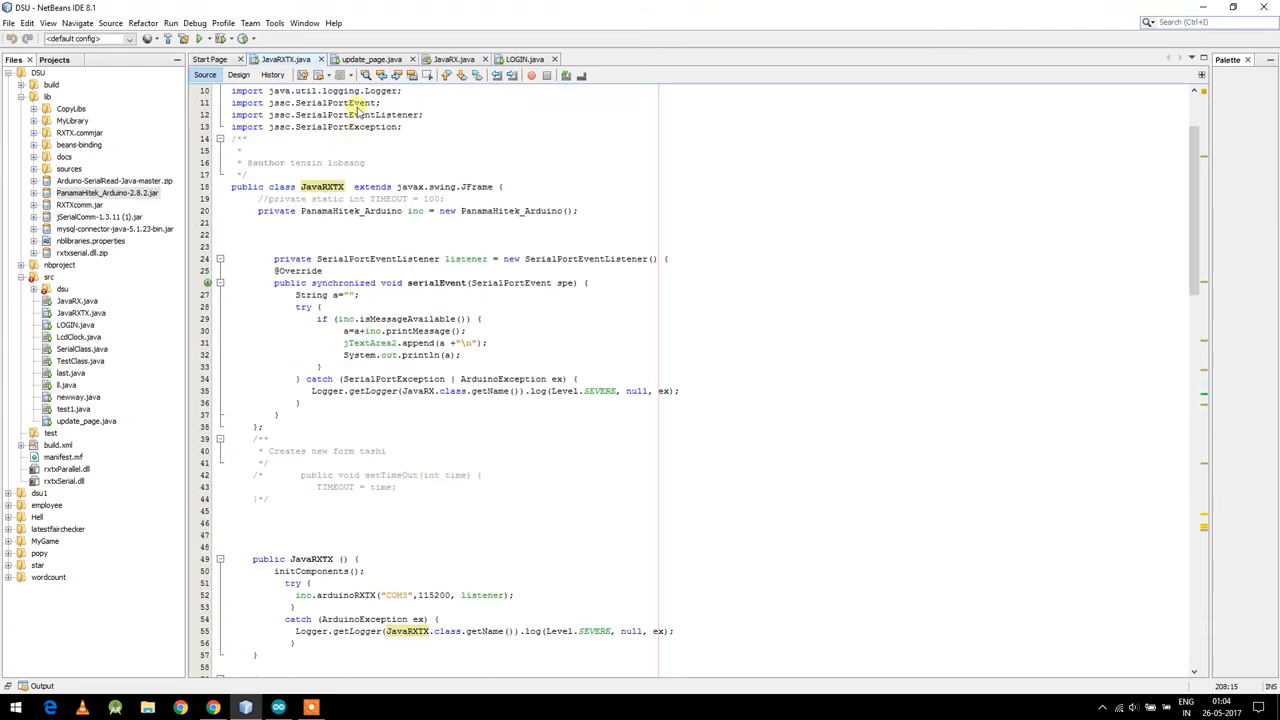
scroll("up", 3)
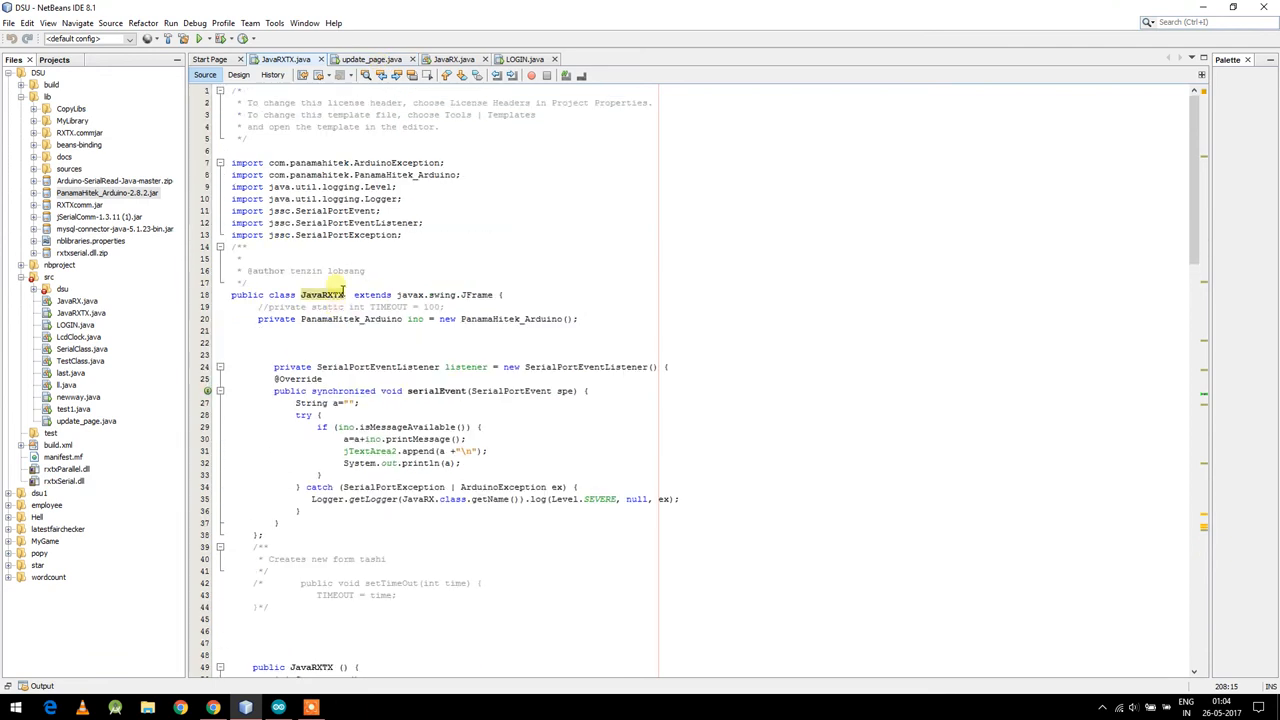
scroll("down", 3)
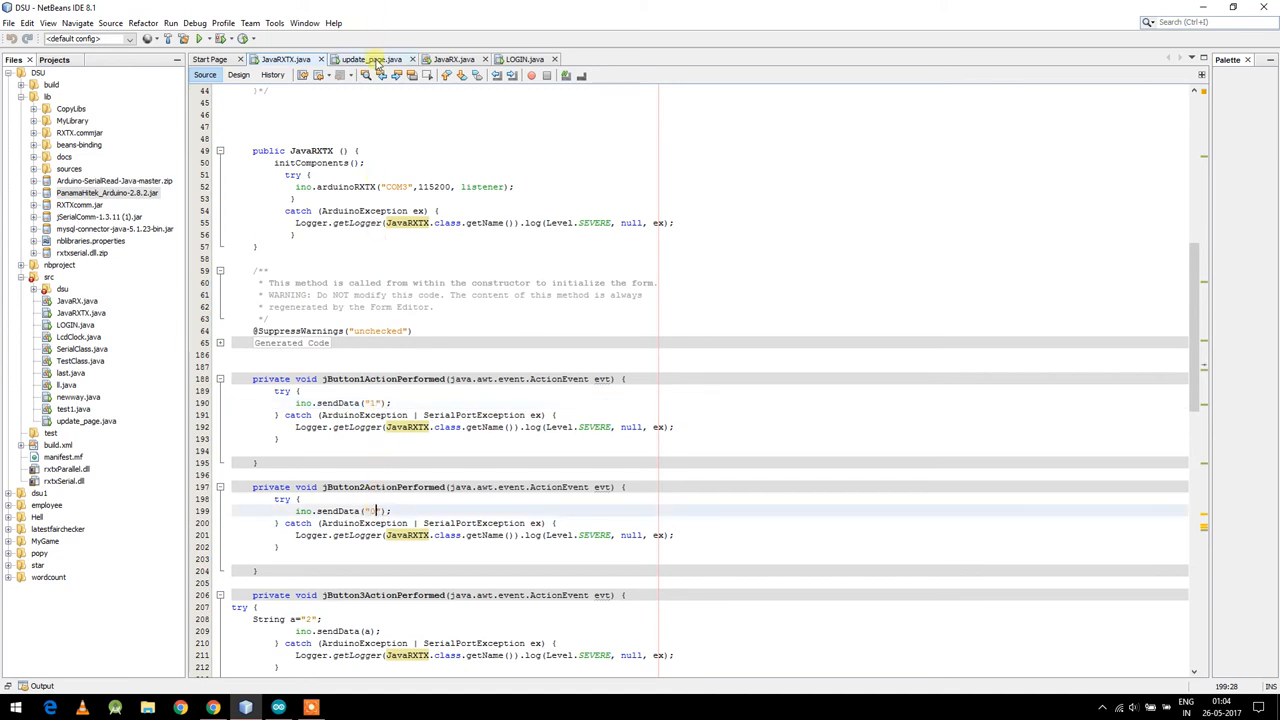
left_click(238, 74)
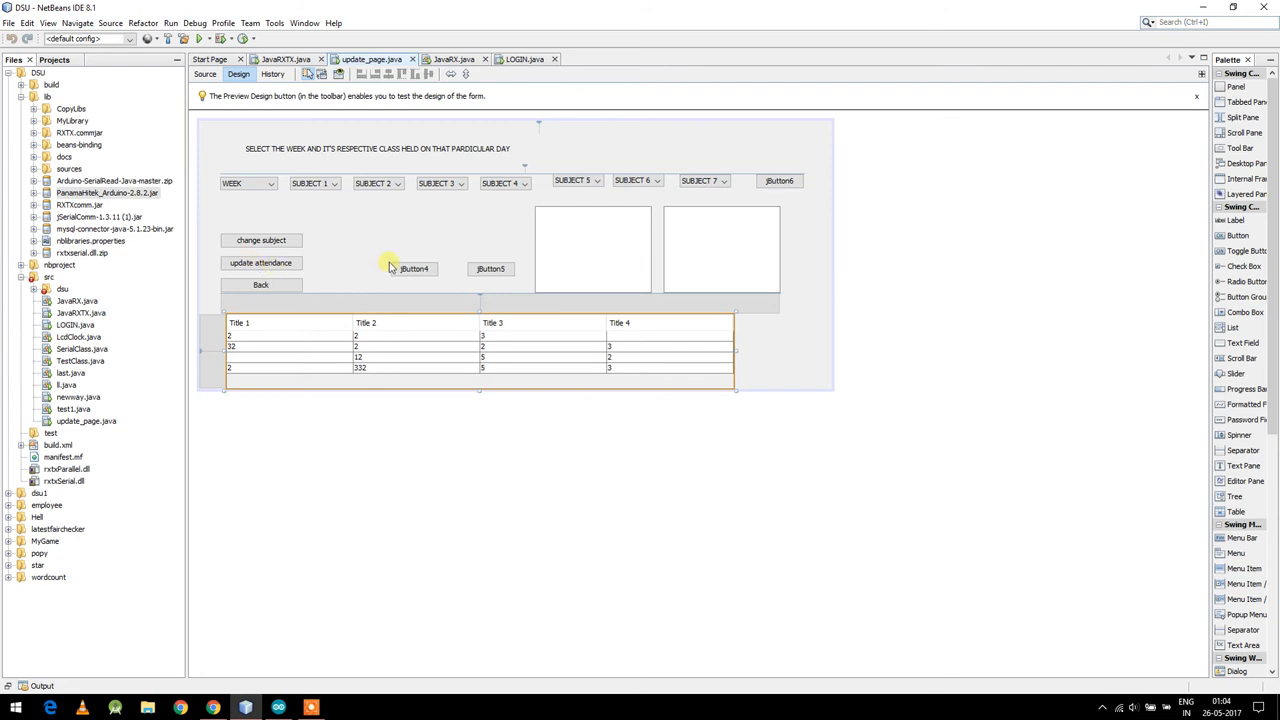
mouse_move(414, 232)
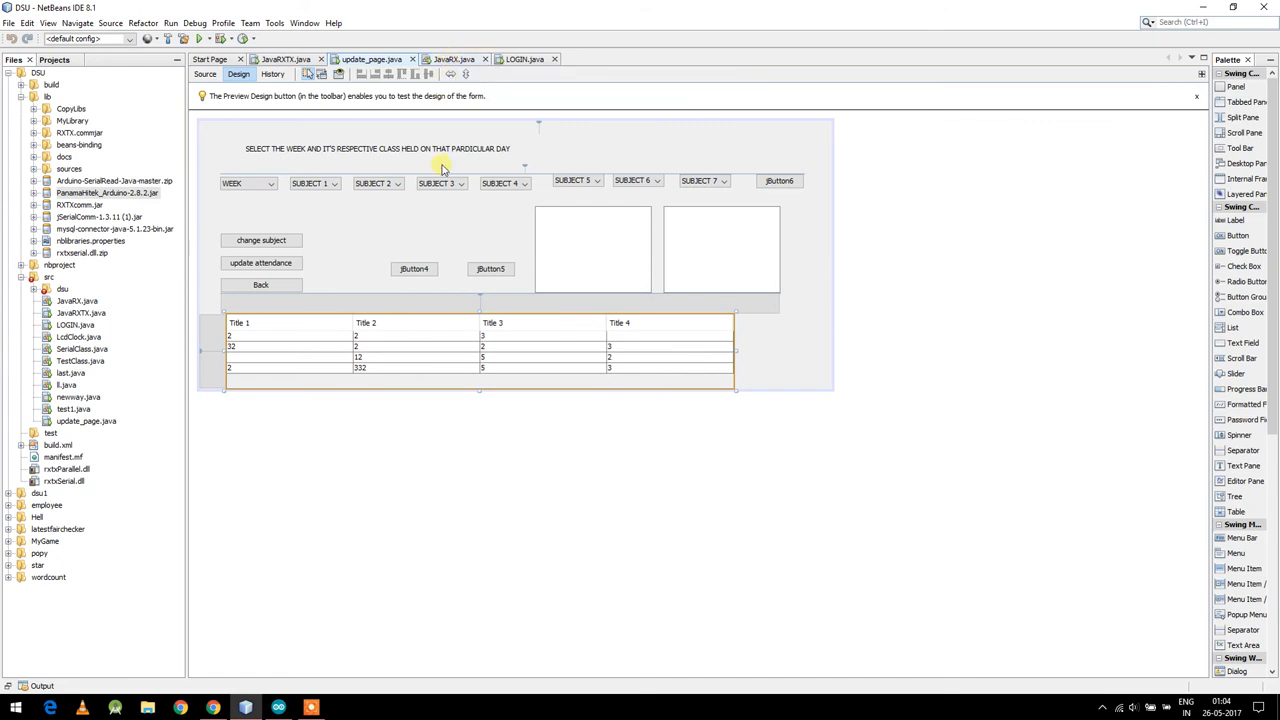
Step: Run the project with Run Anyway past compile errors, then close the attendance form window
left_click(1268, 707)
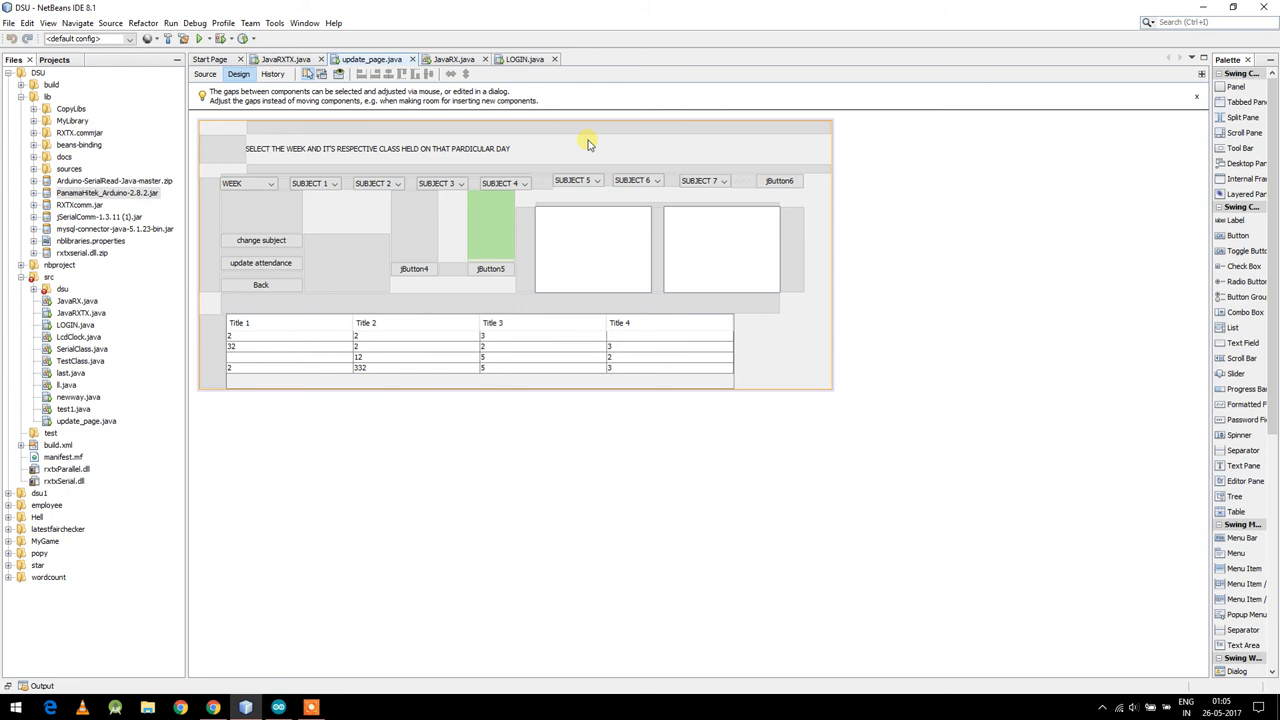
left_click(198, 38)
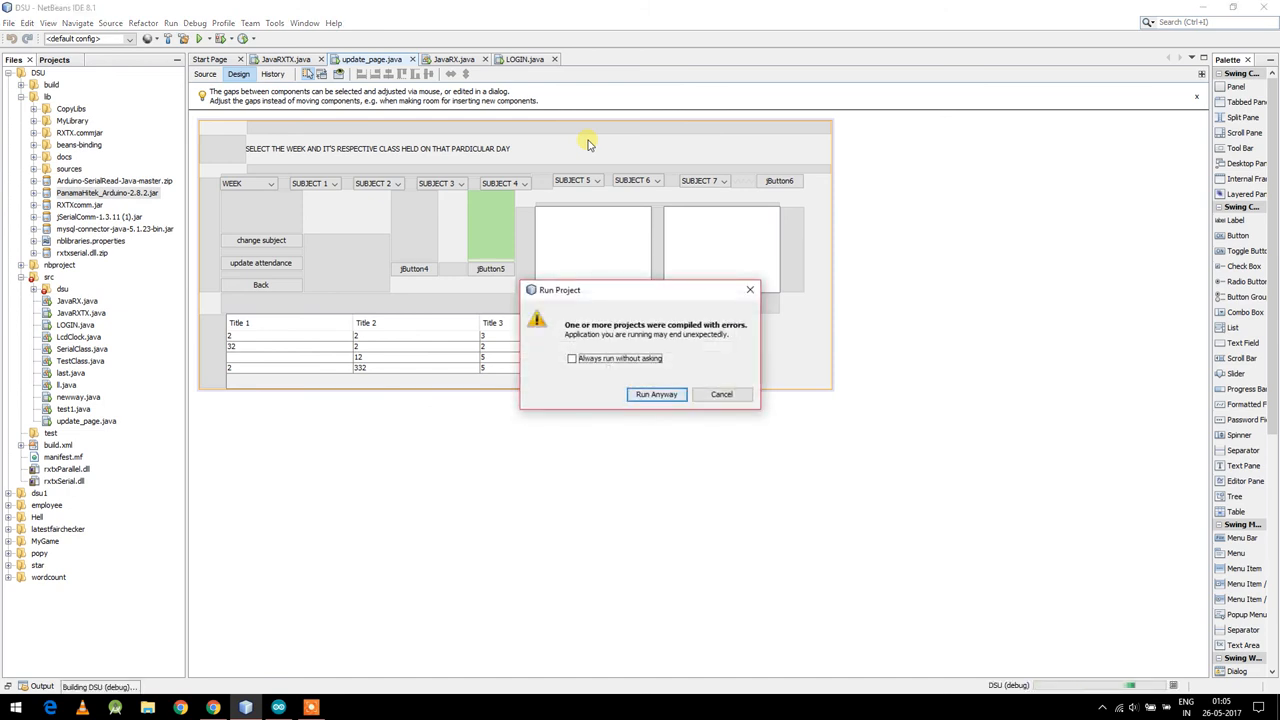
left_click(656, 394)
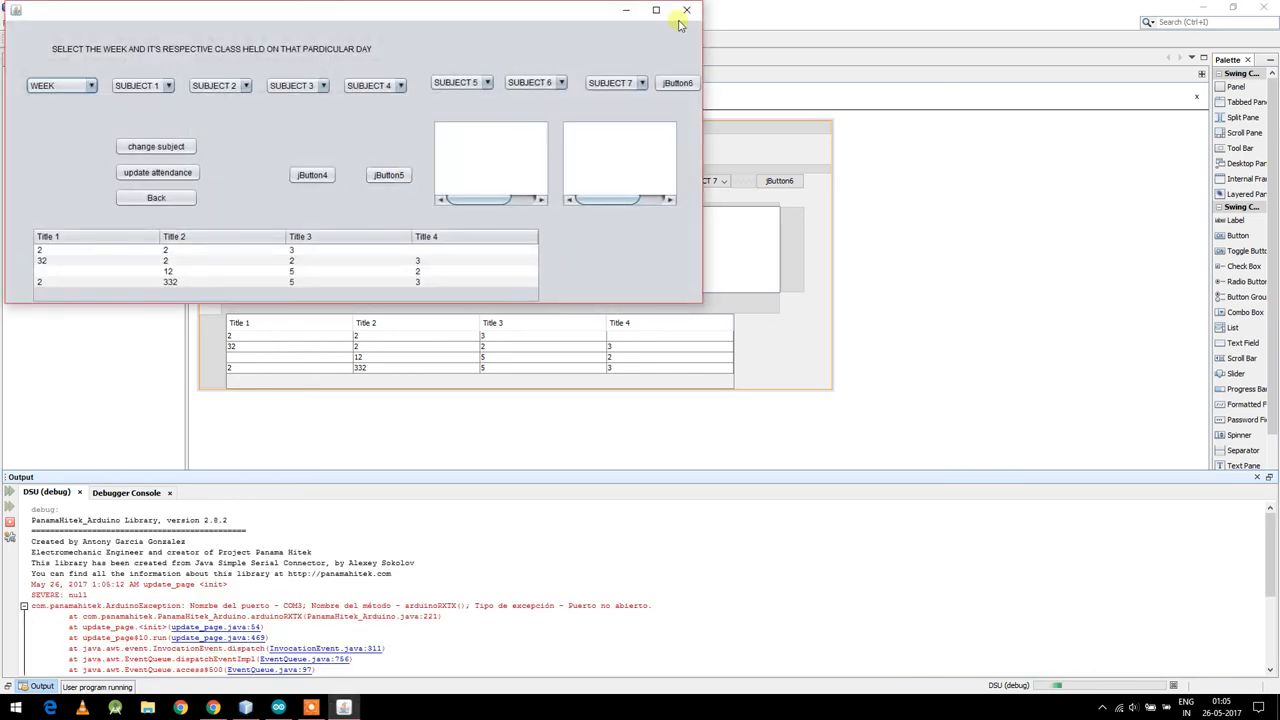
left_click(687, 10)
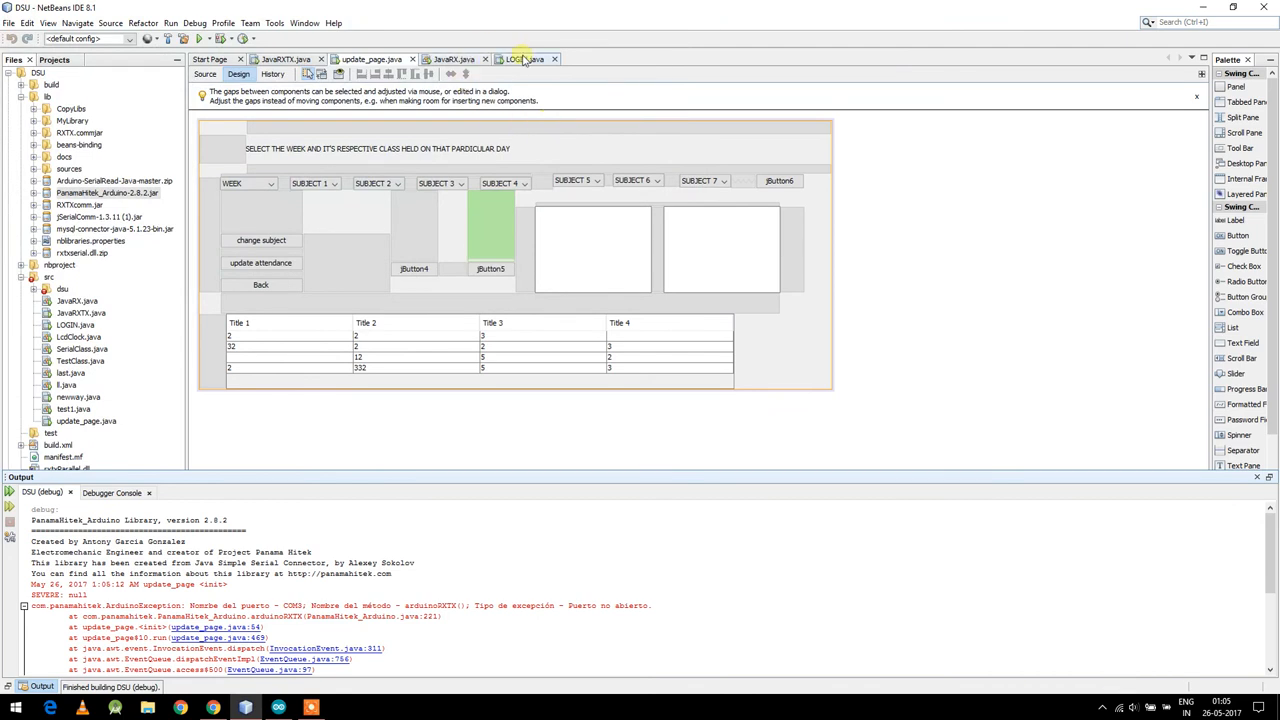
Step: Run the project from the LOGIN.java tab, choosing Run Anyway past compile errors
left_click(522, 59)
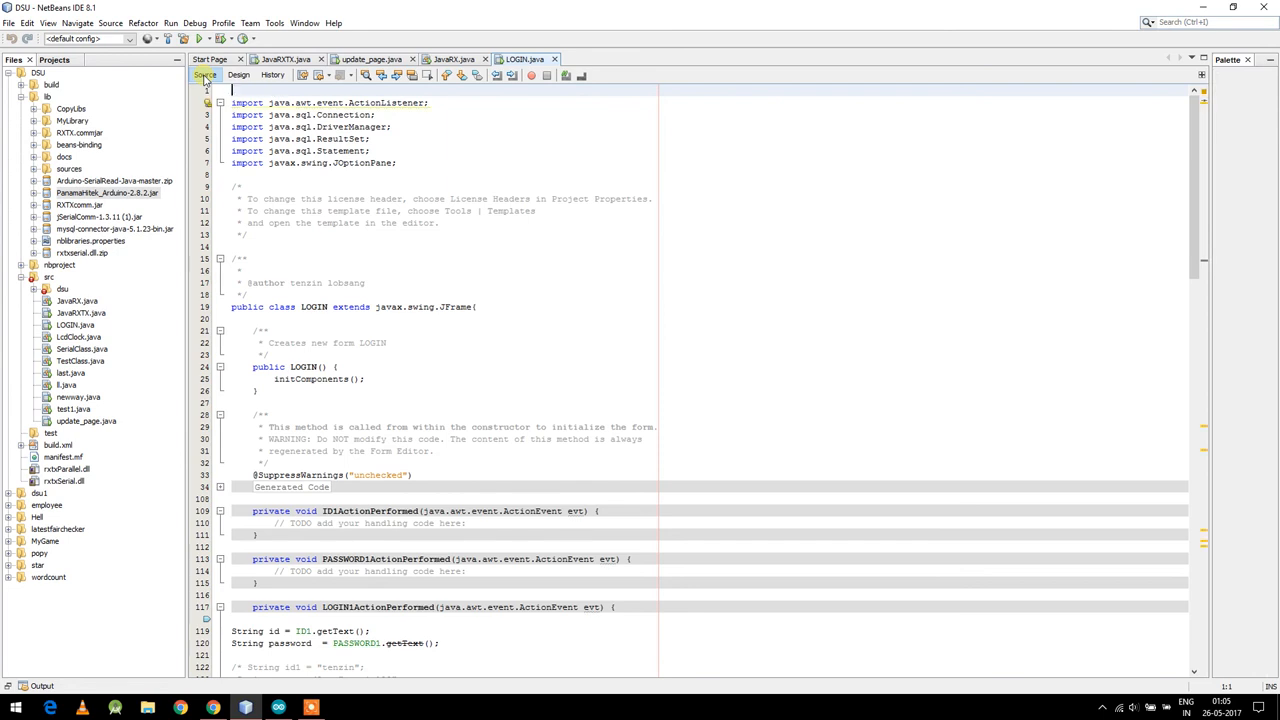
left_click(220, 38)
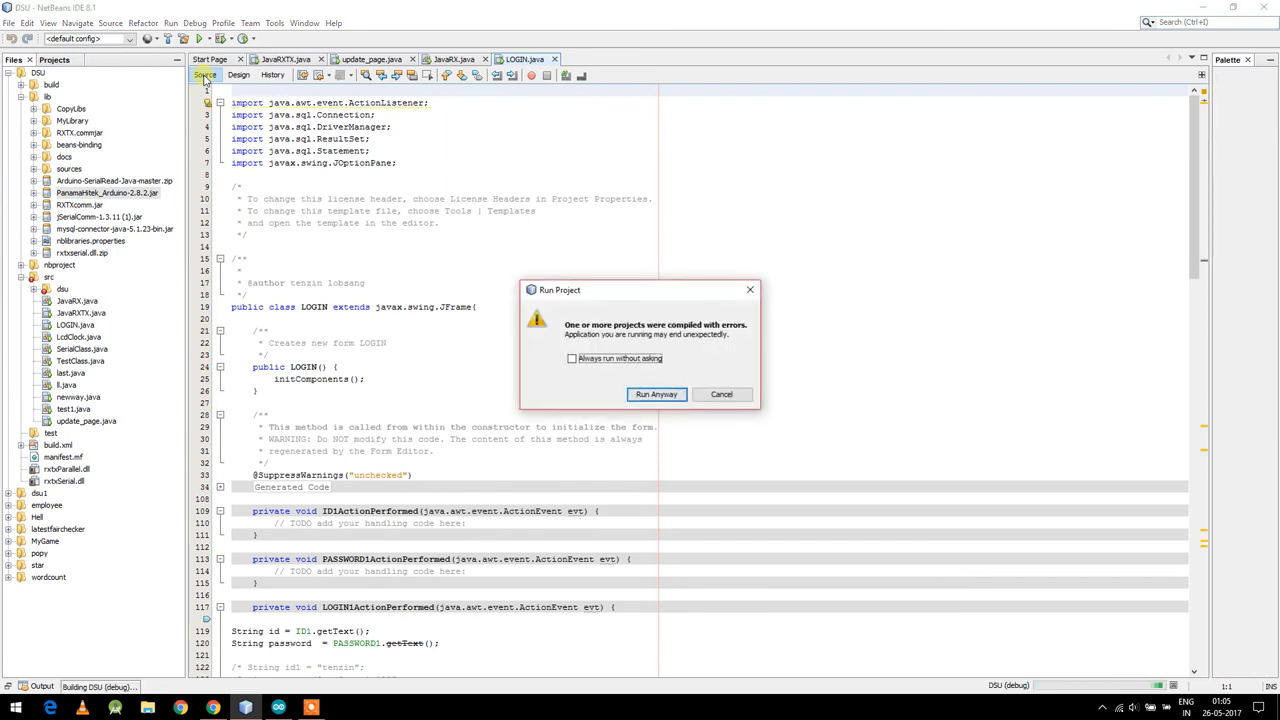
left_click(656, 393)
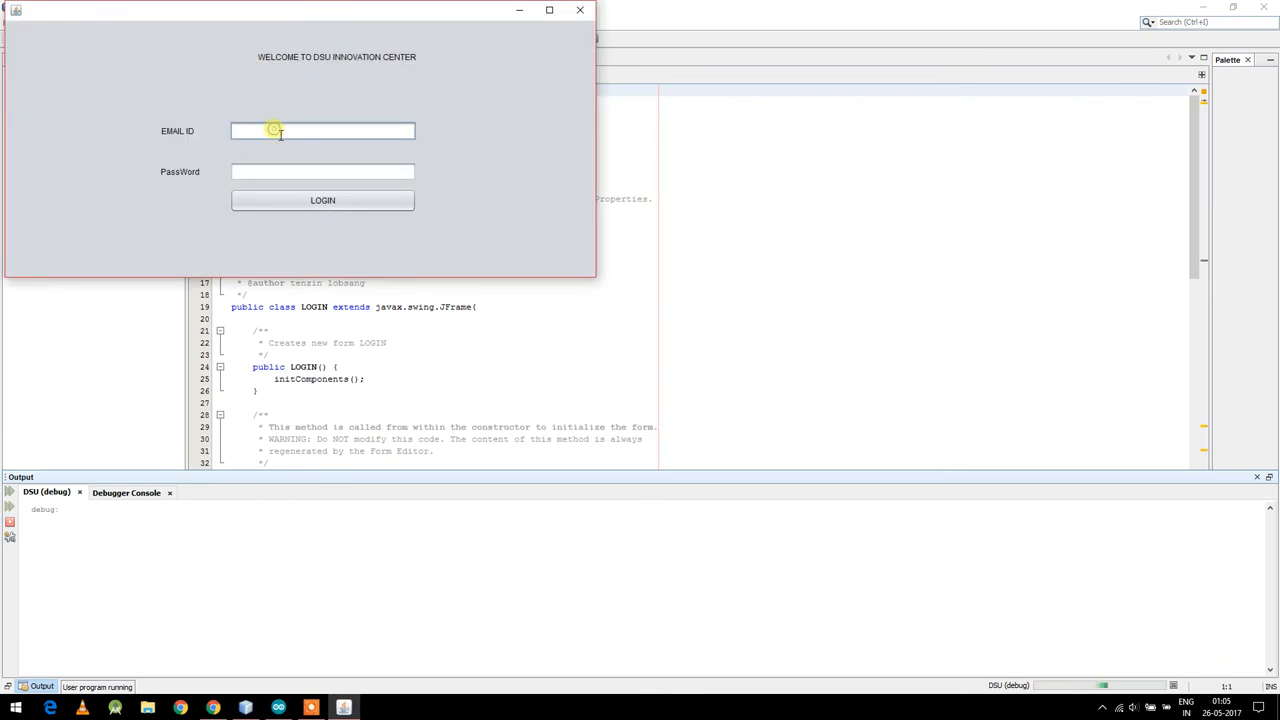
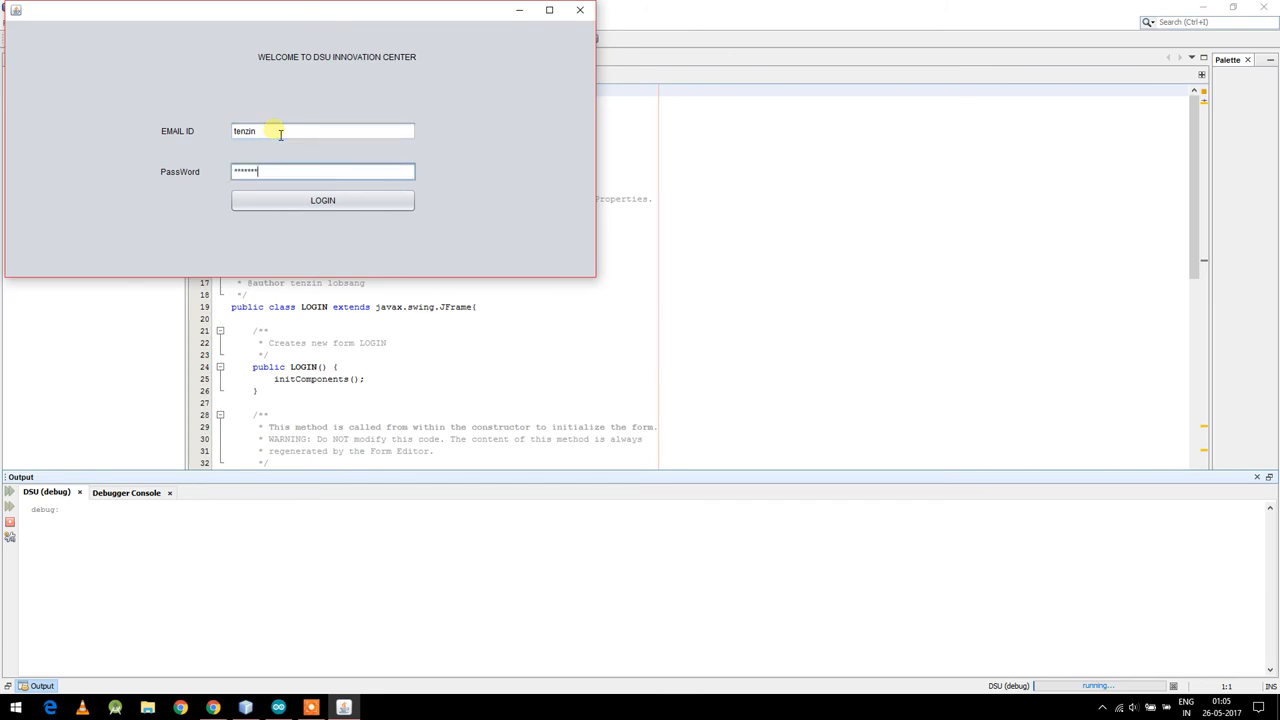
left_click(322, 200)
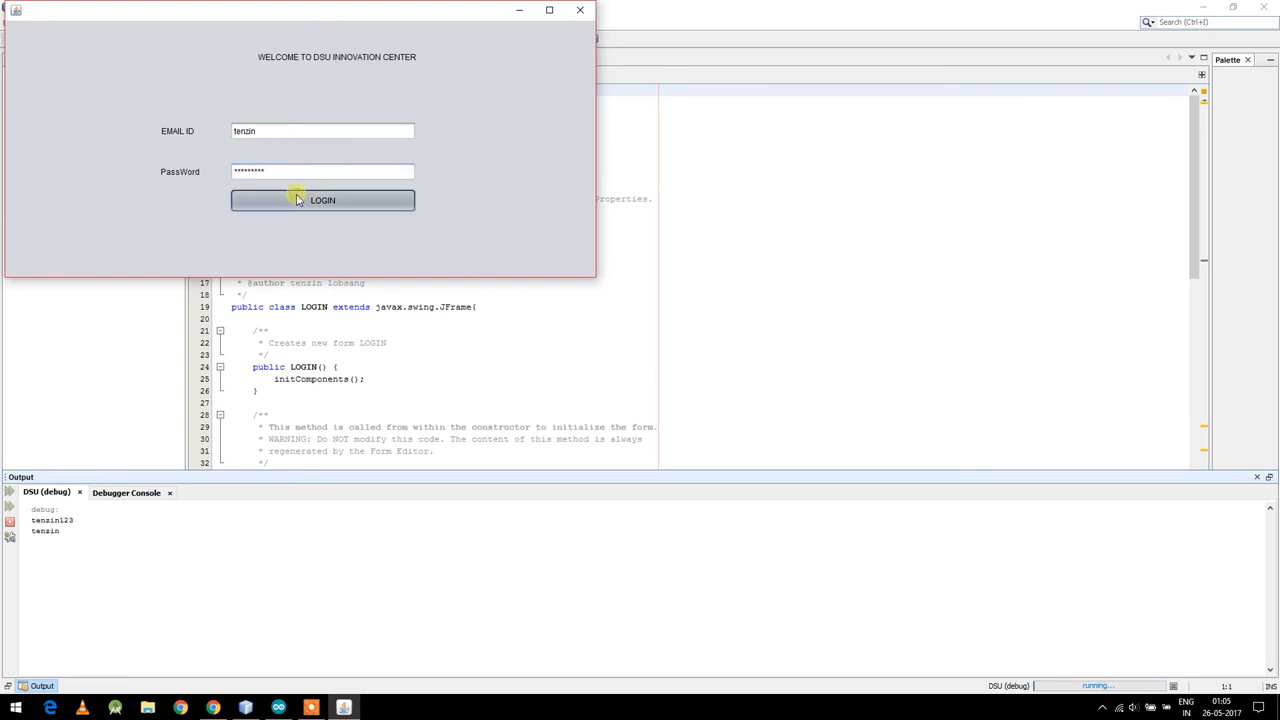
left_click(322, 200)
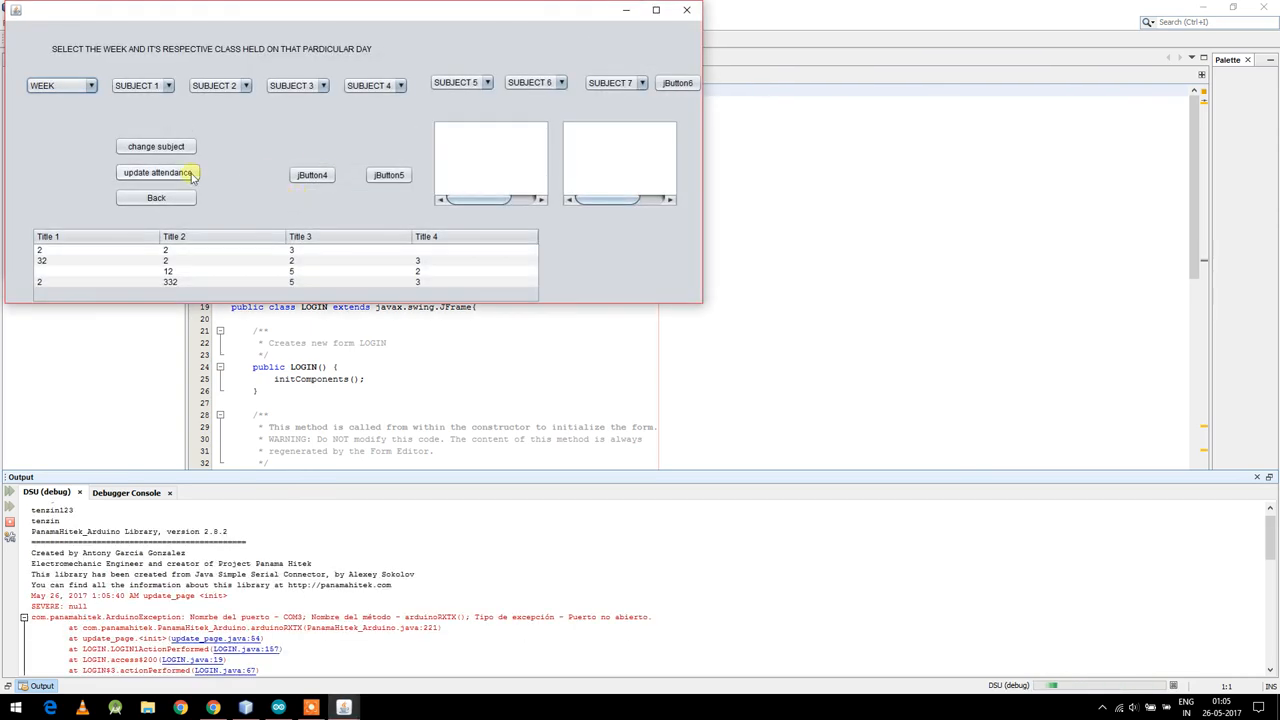
Step: Pick the weekday and assign AE and PTSP to the earlier subject slots
left_click(90, 85)
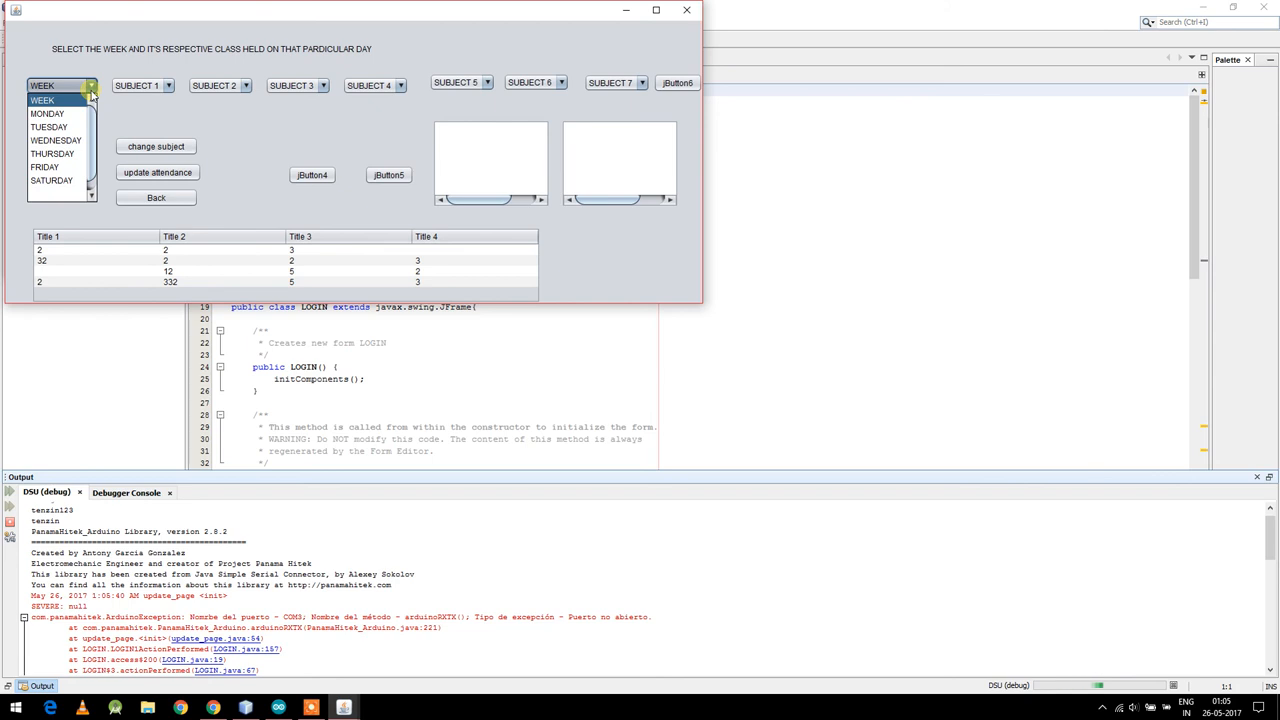
mouse_move(48, 113)
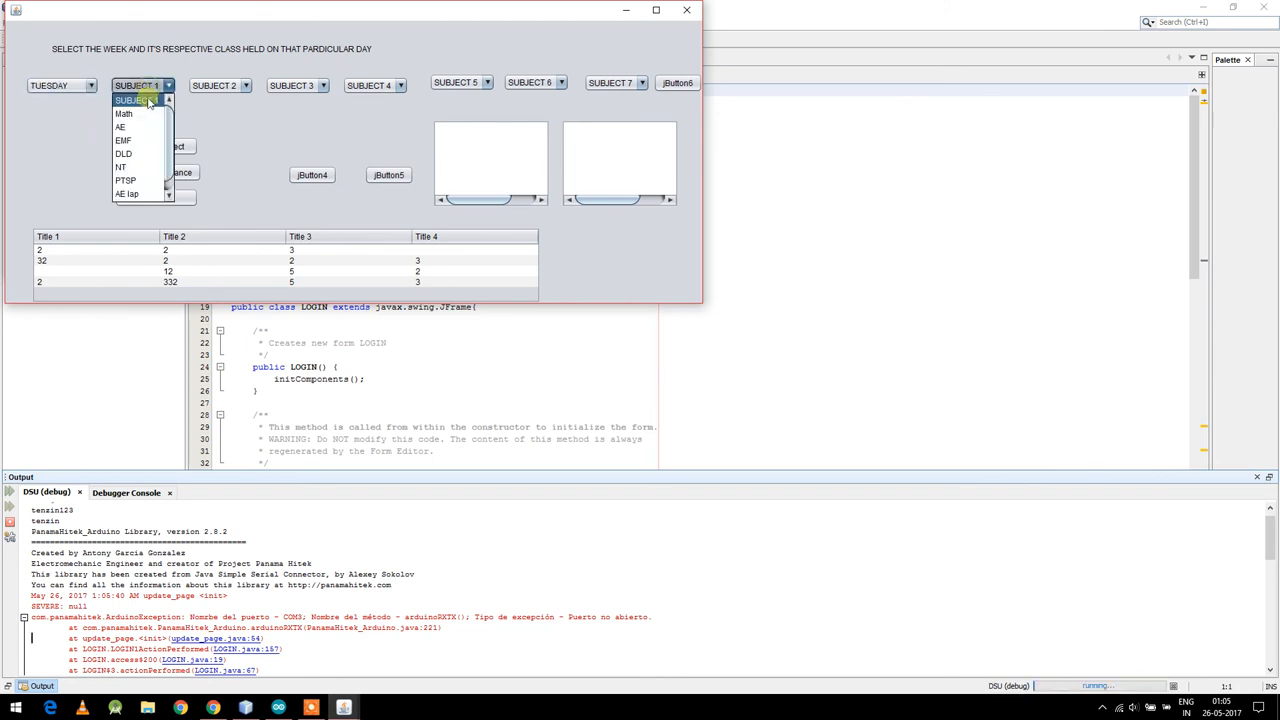
left_click(123, 140)
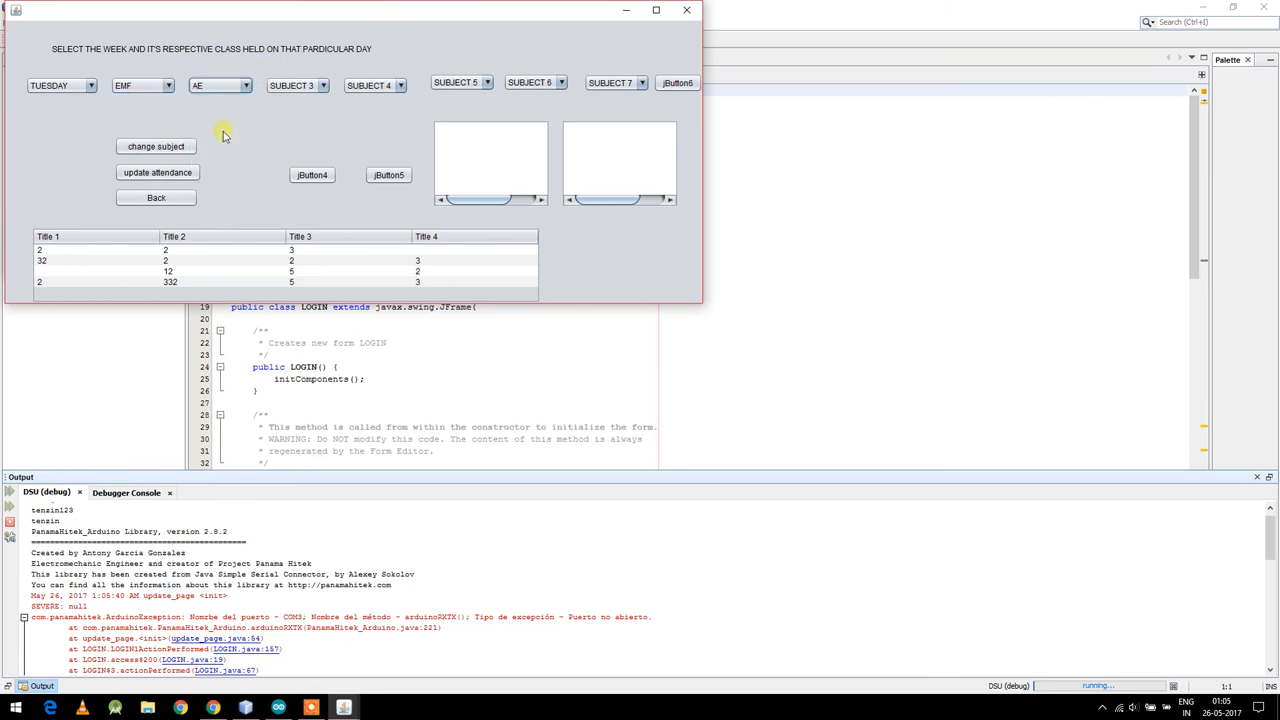
left_click(322, 85)
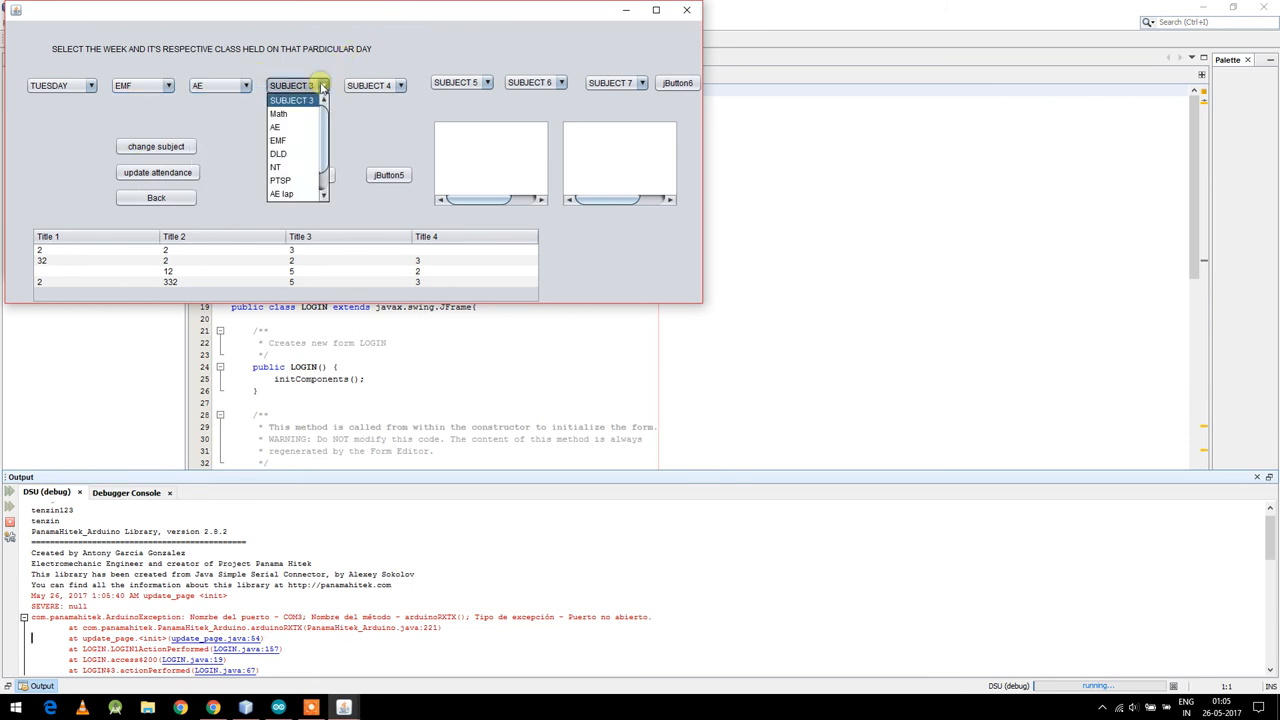
left_click(401, 84)
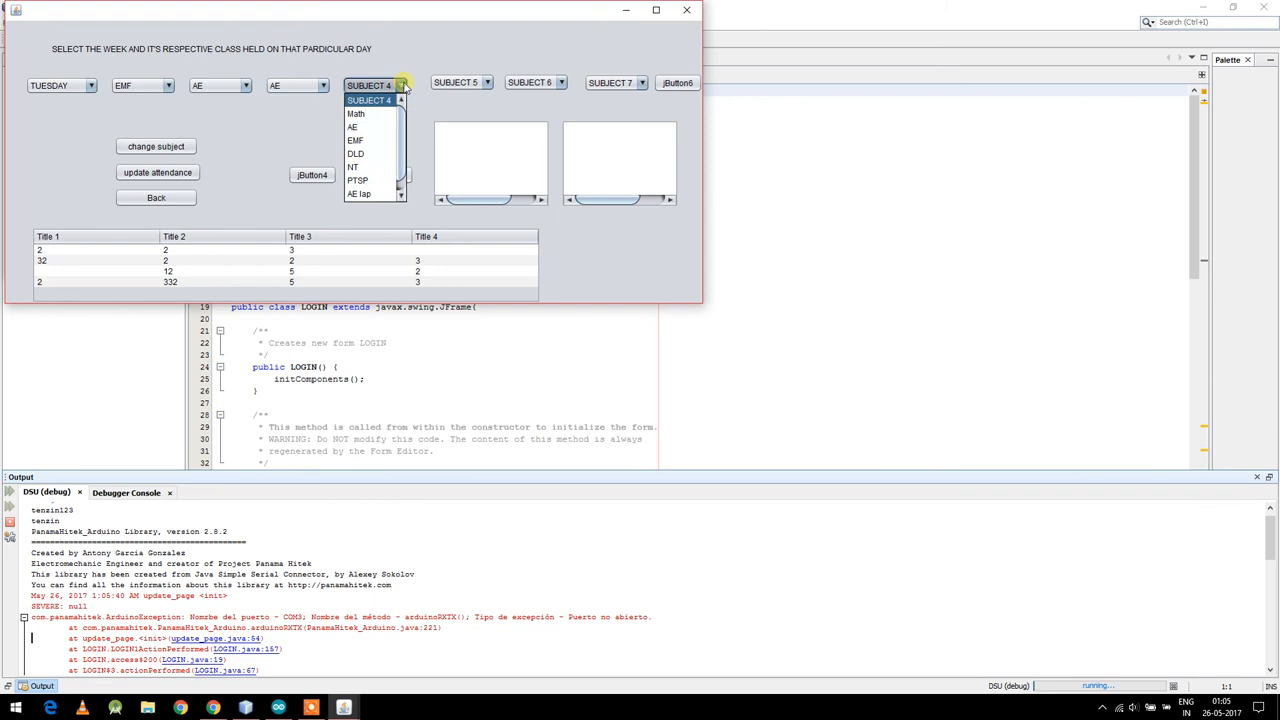
left_click(357, 179)
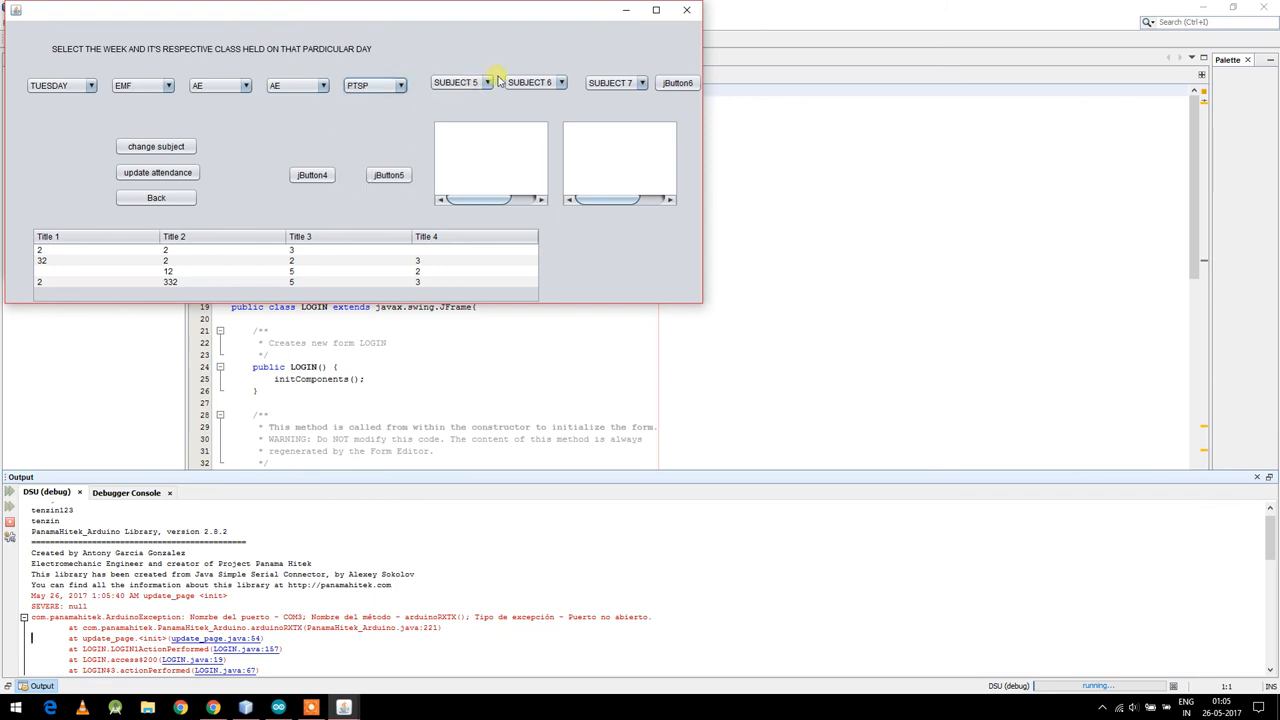
Step: Assign NT, DLD and AE to the last slots, save, and dismiss 'subject updated'
left_click(488, 82)
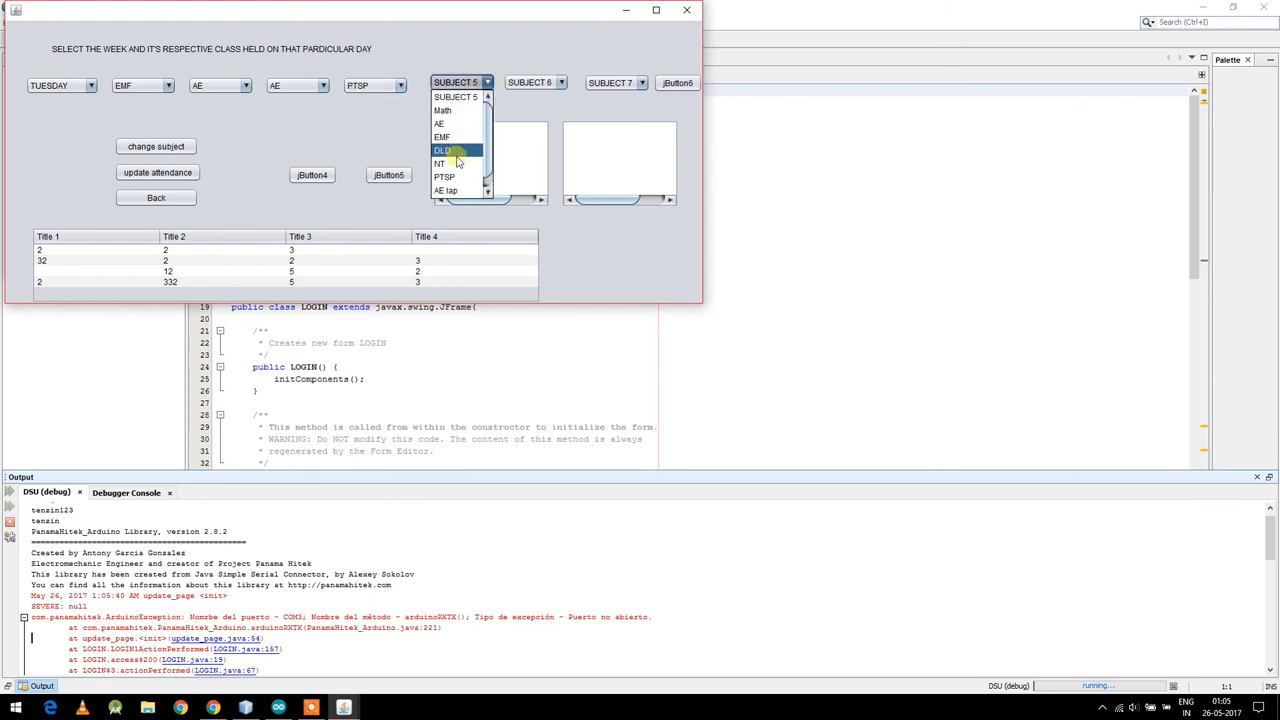
left_click(440, 163)
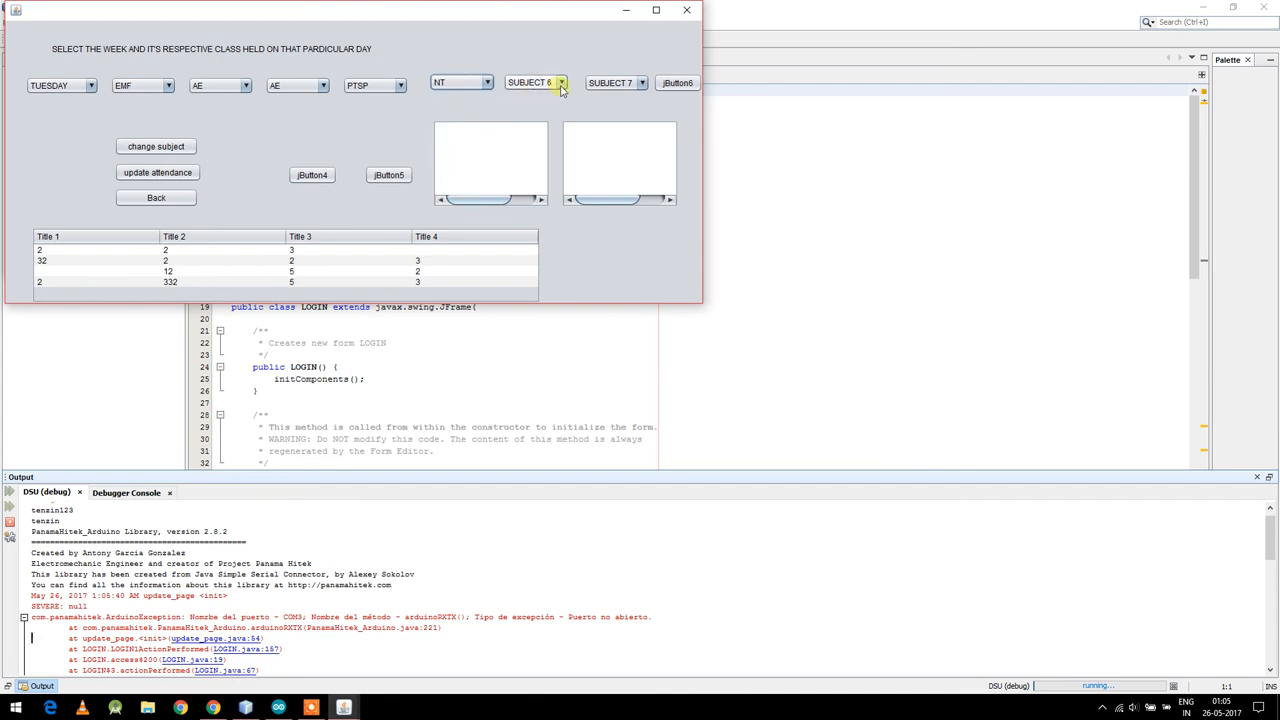
left_click(561, 82)
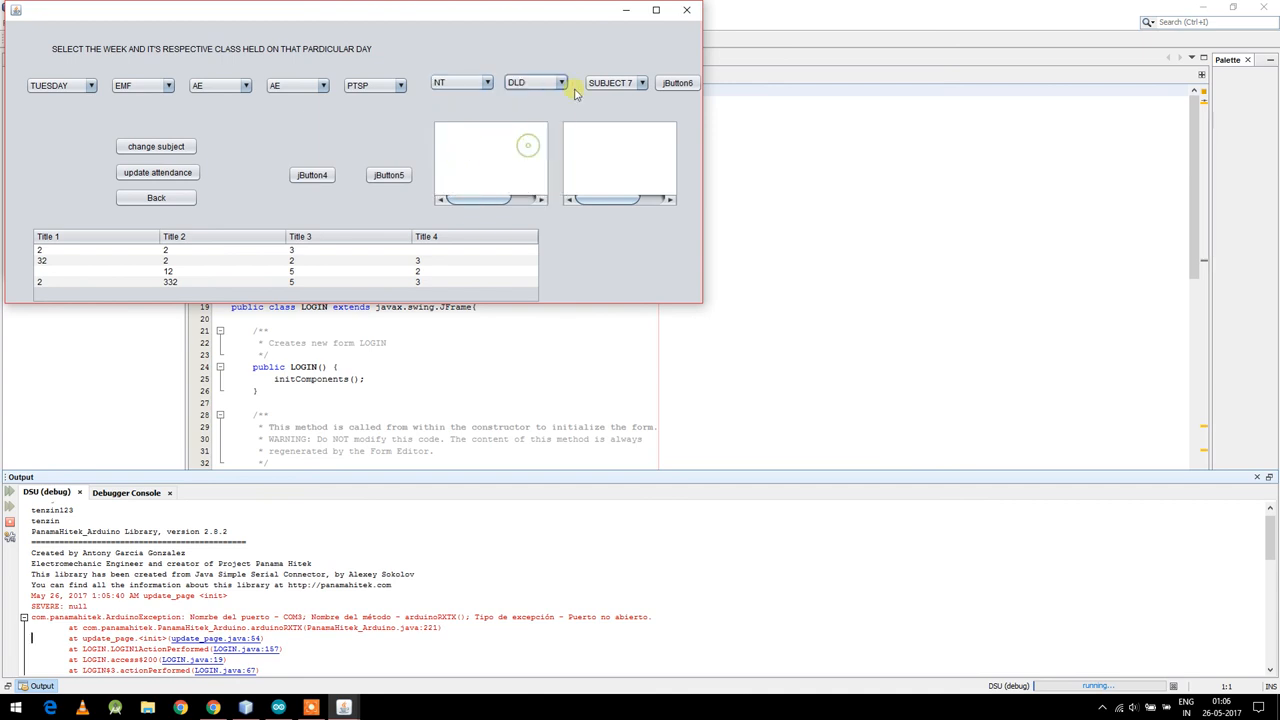
left_click(641, 82)
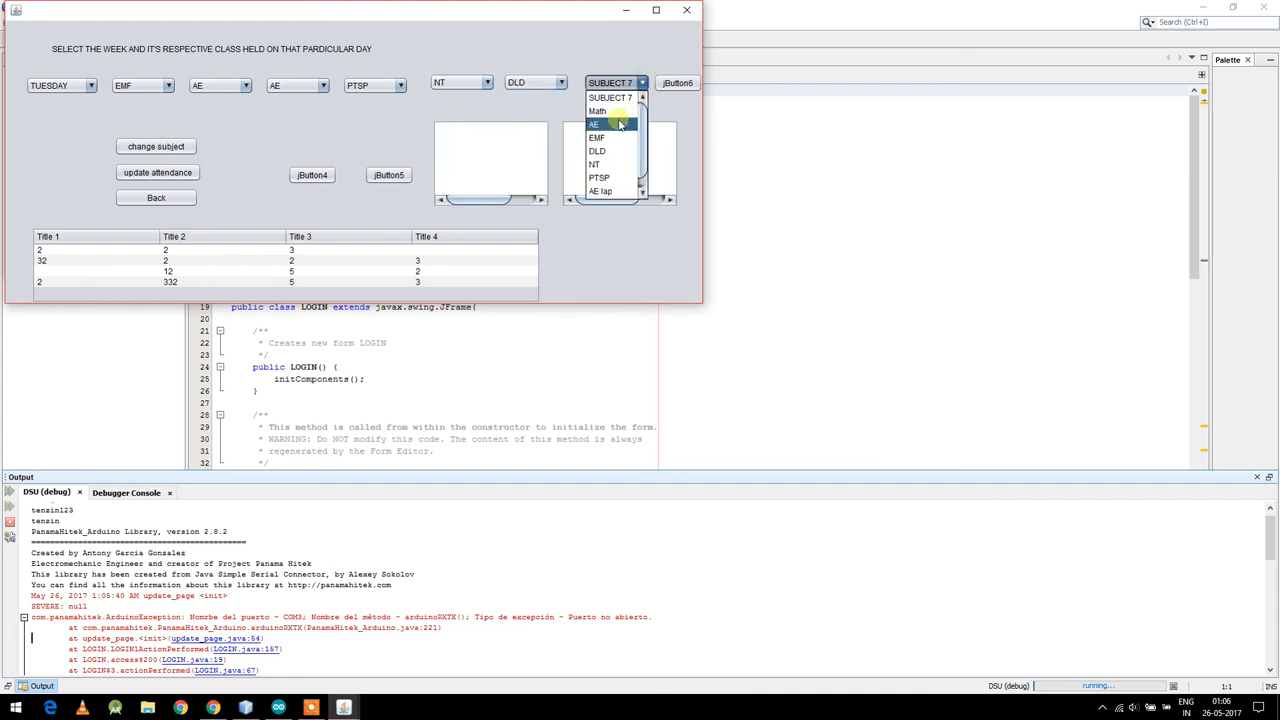
left_click(598, 124)
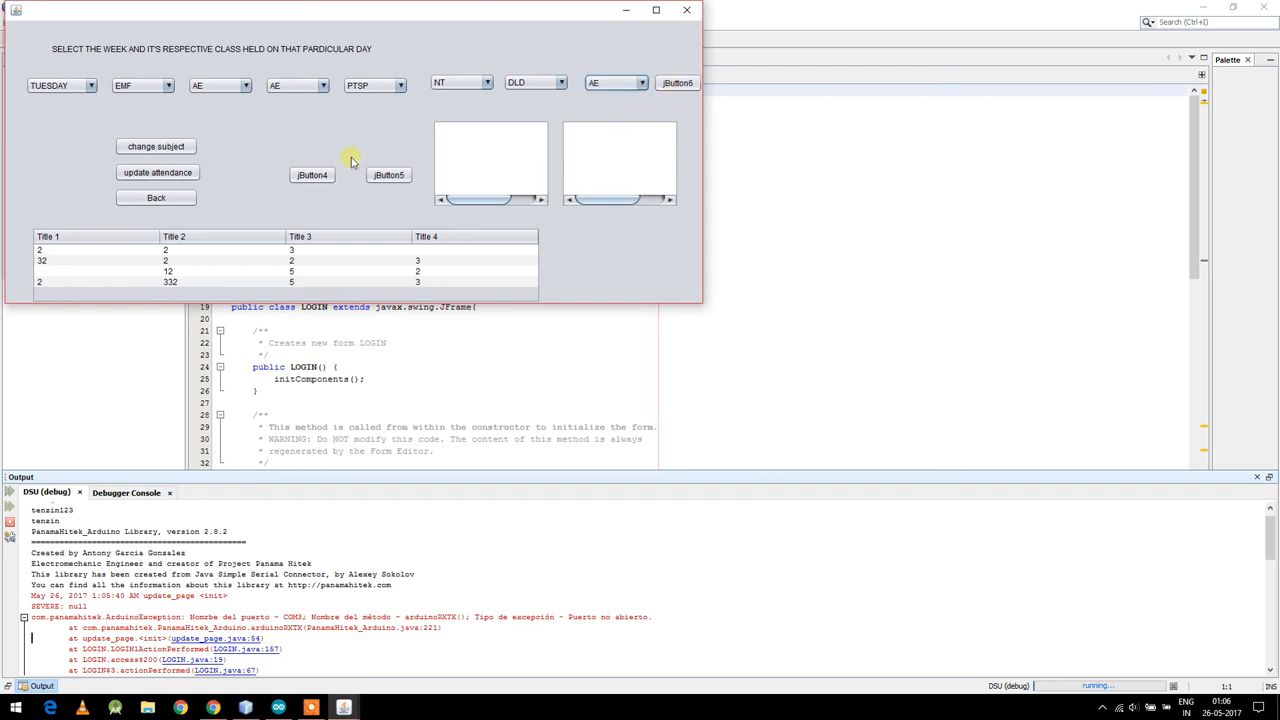
left_click(155, 146)
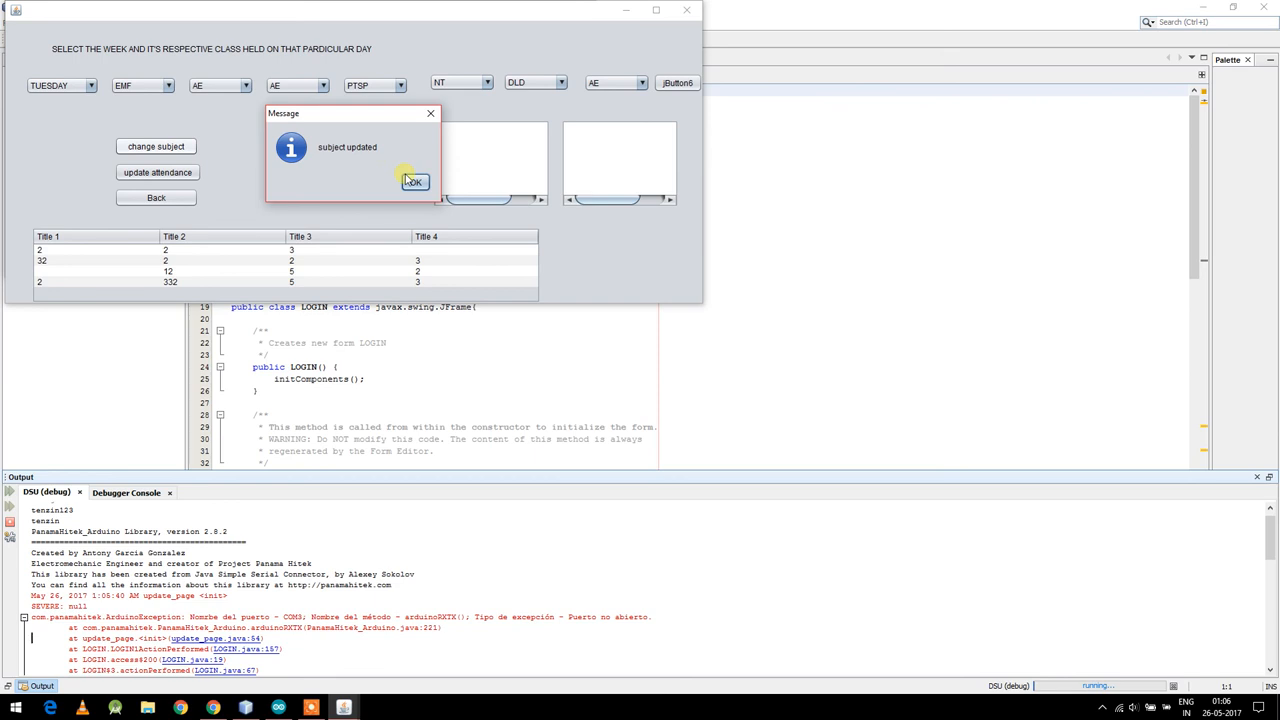
left_click(413, 181)
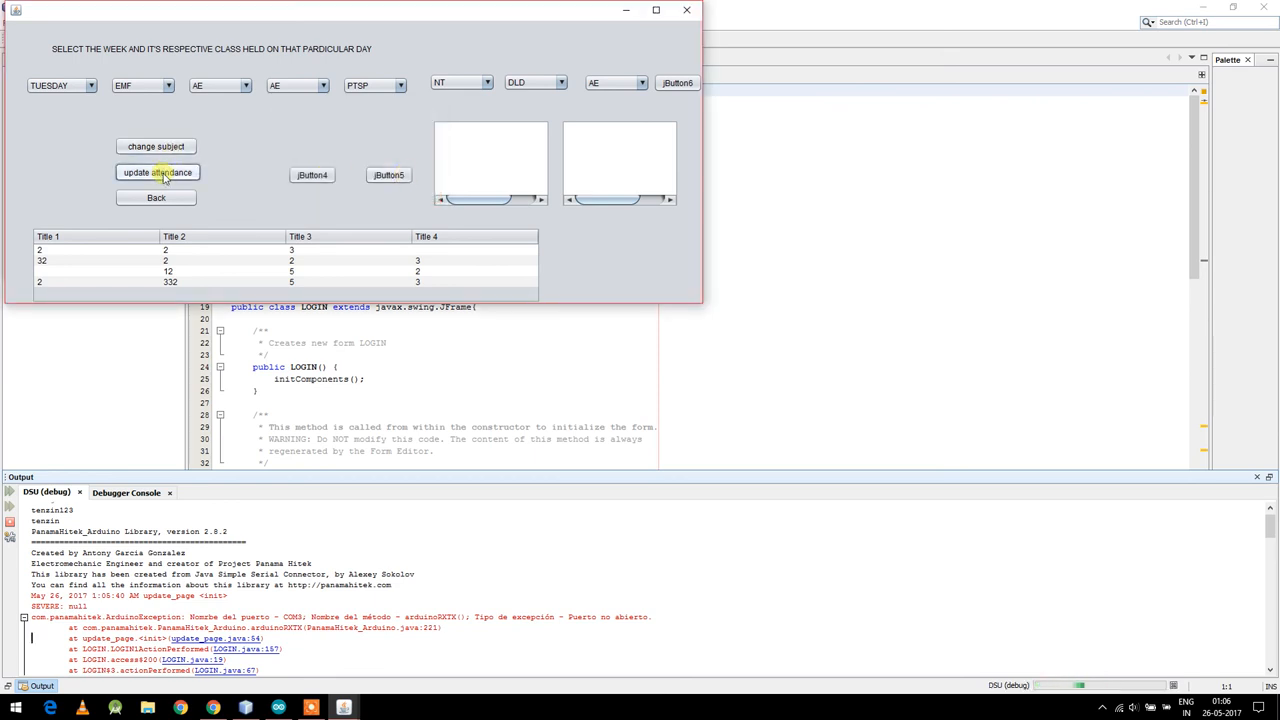
mouse_move(245, 168)
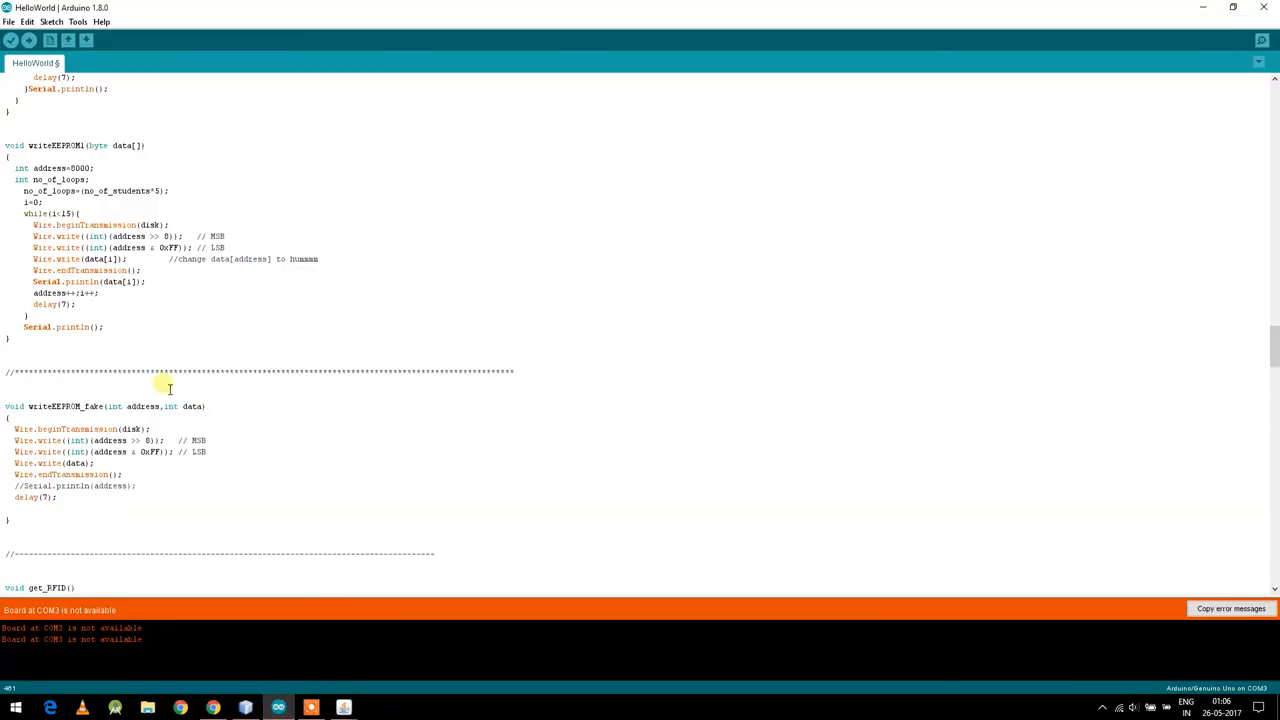
Step: Scroll up through the HelloWorld sketch to the setup and loop code
scroll("up", 3)
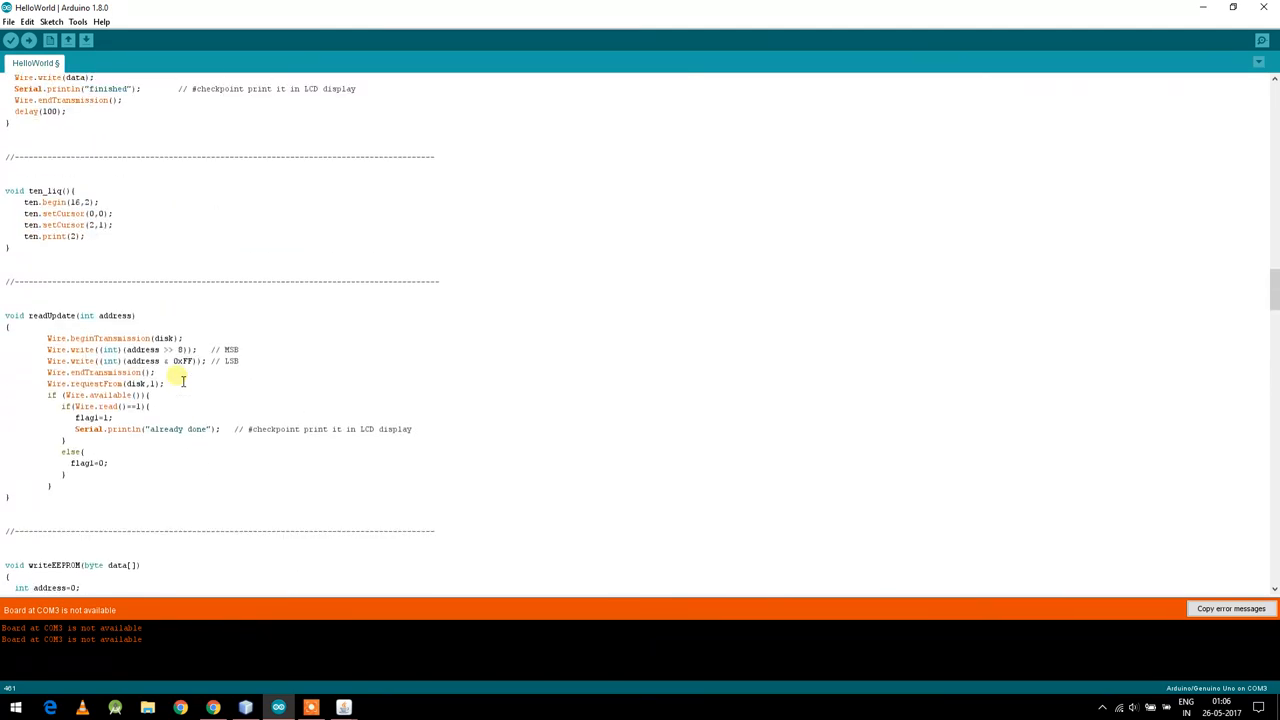
scroll("up", 3)
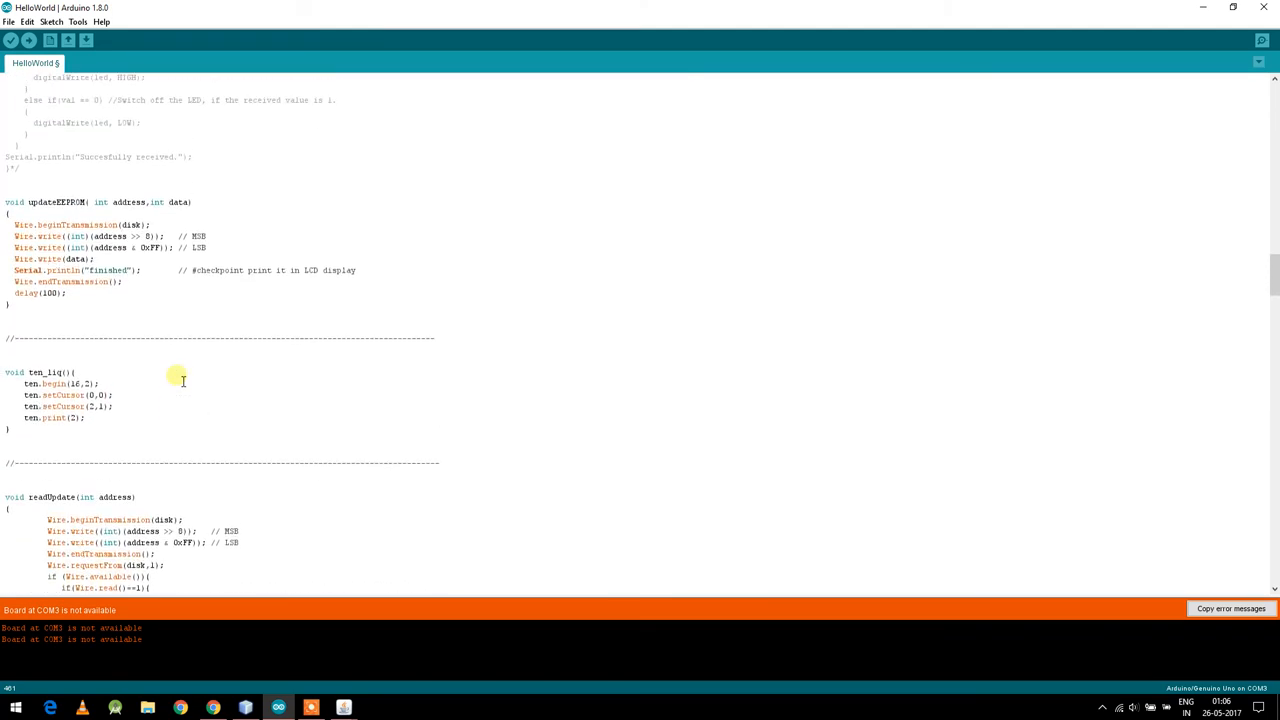
scroll("up", 3)
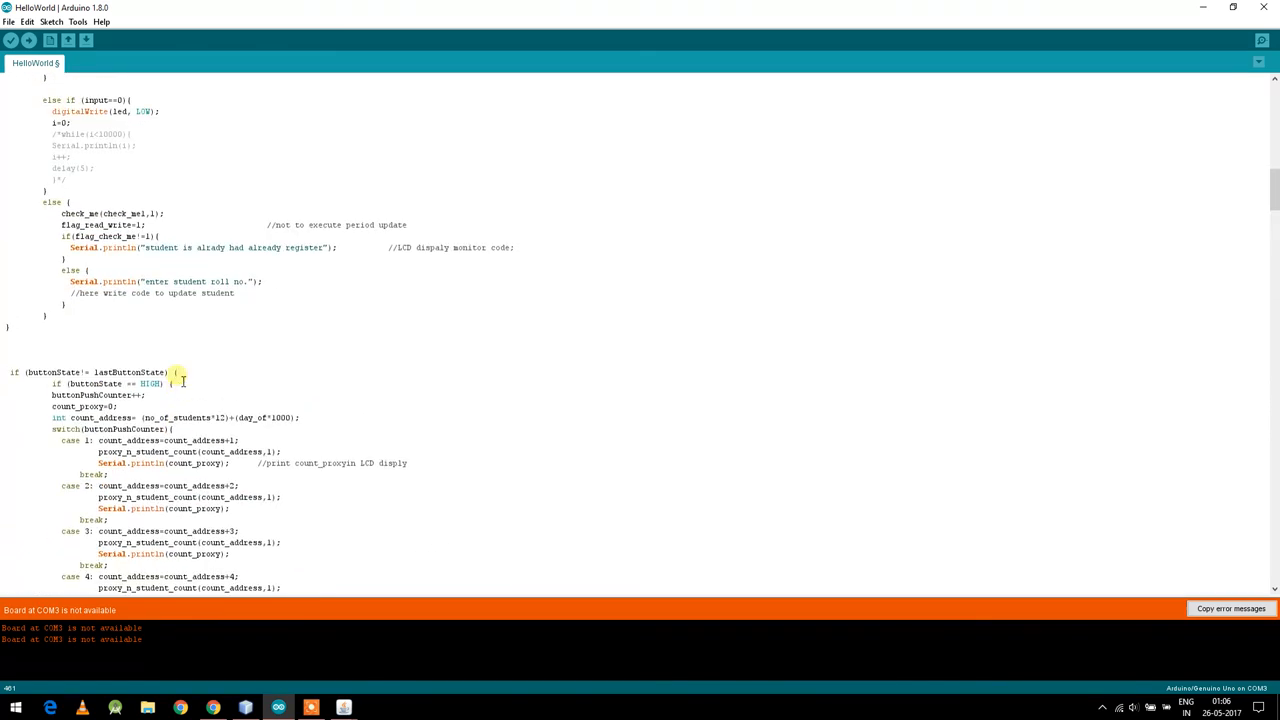
scroll("up", 3)
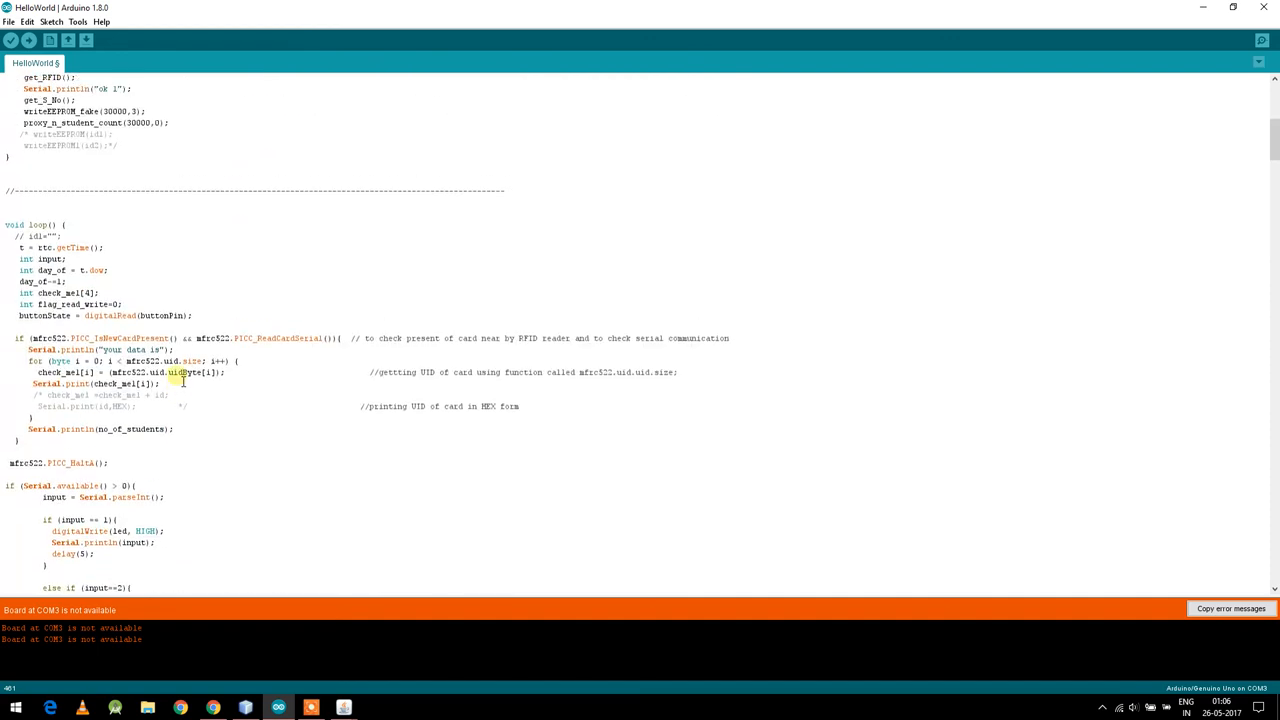
scroll("up", 3)
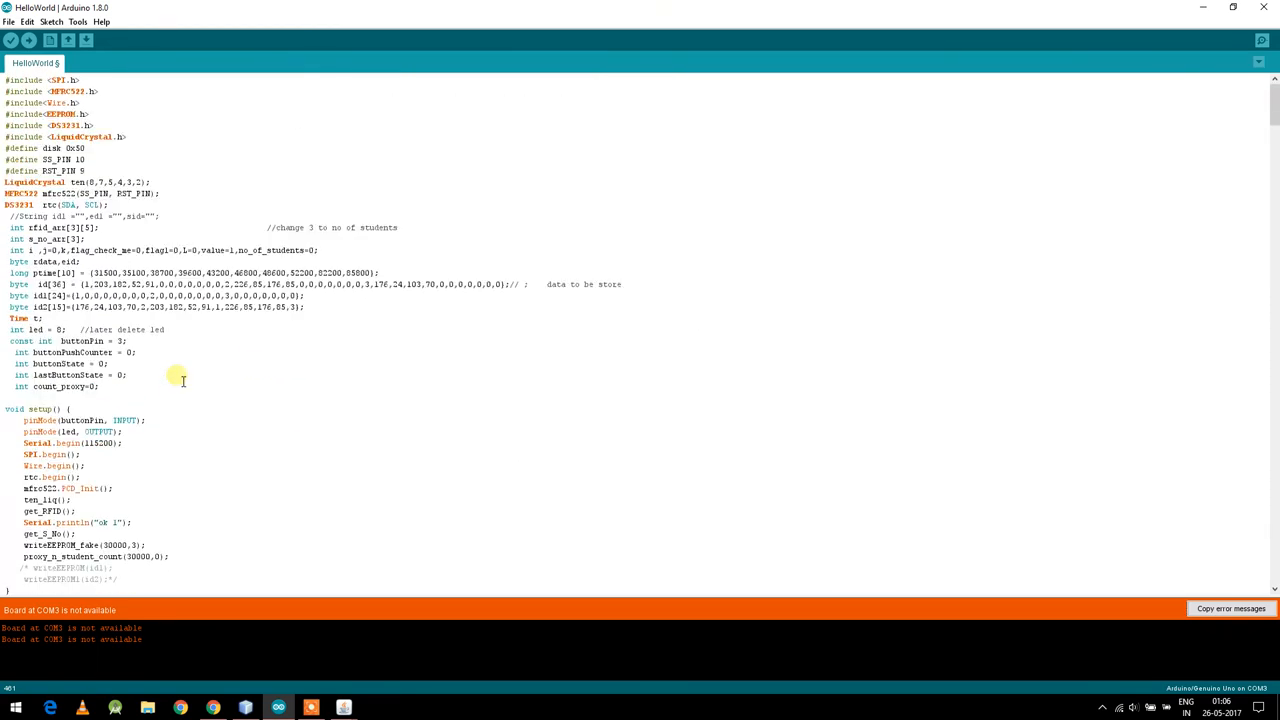
Step: Scroll down past loop's button counter into the EEPROM write and get_RFID functions
scroll("down", 3)
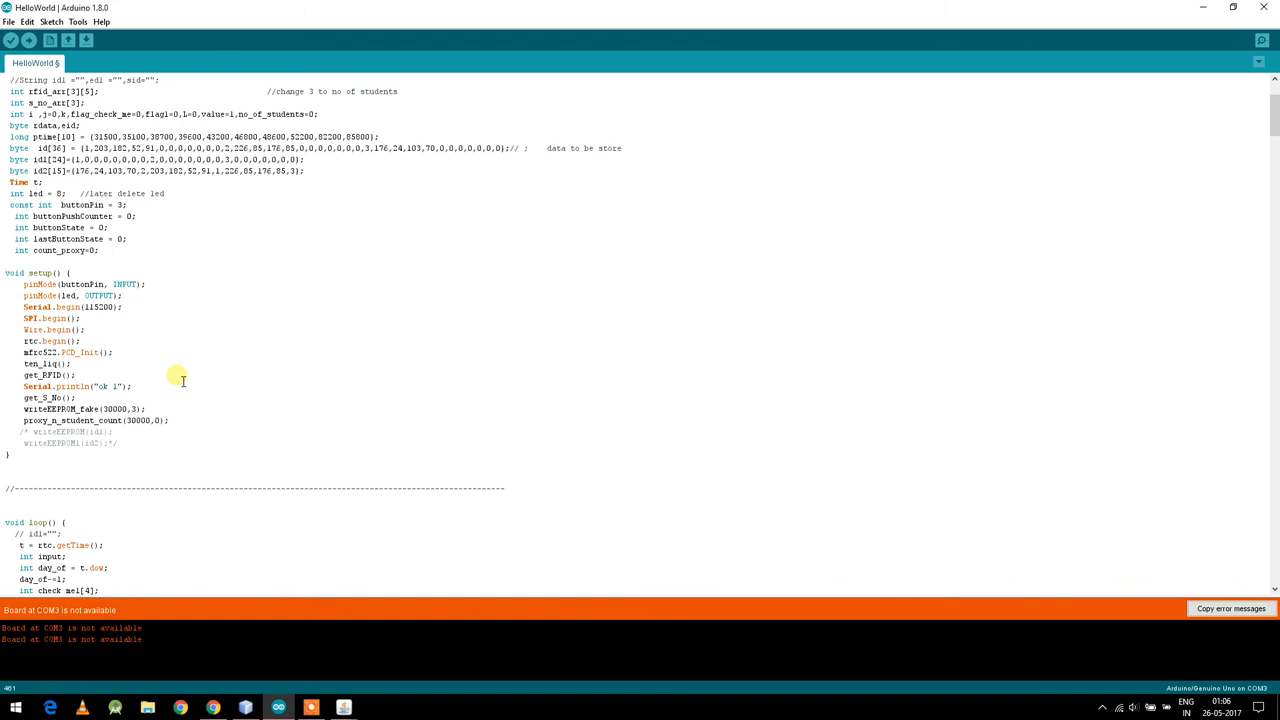
scroll("down", 3)
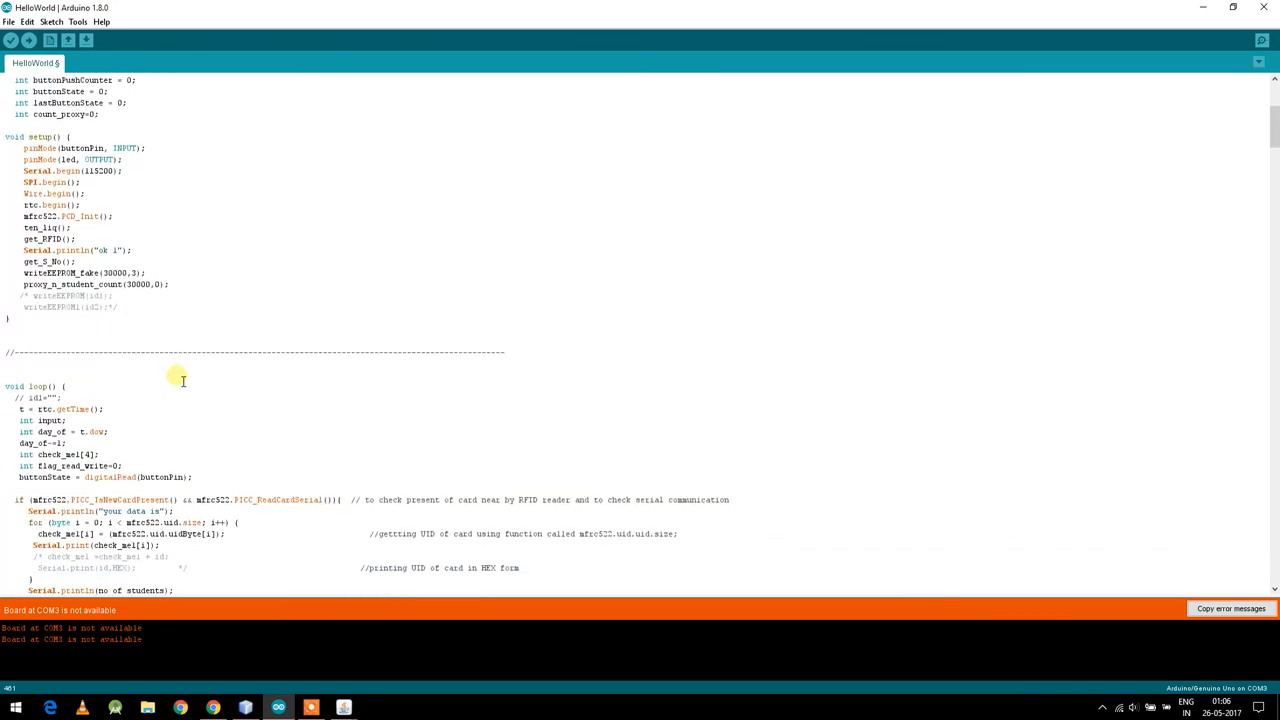
scroll("down", 3)
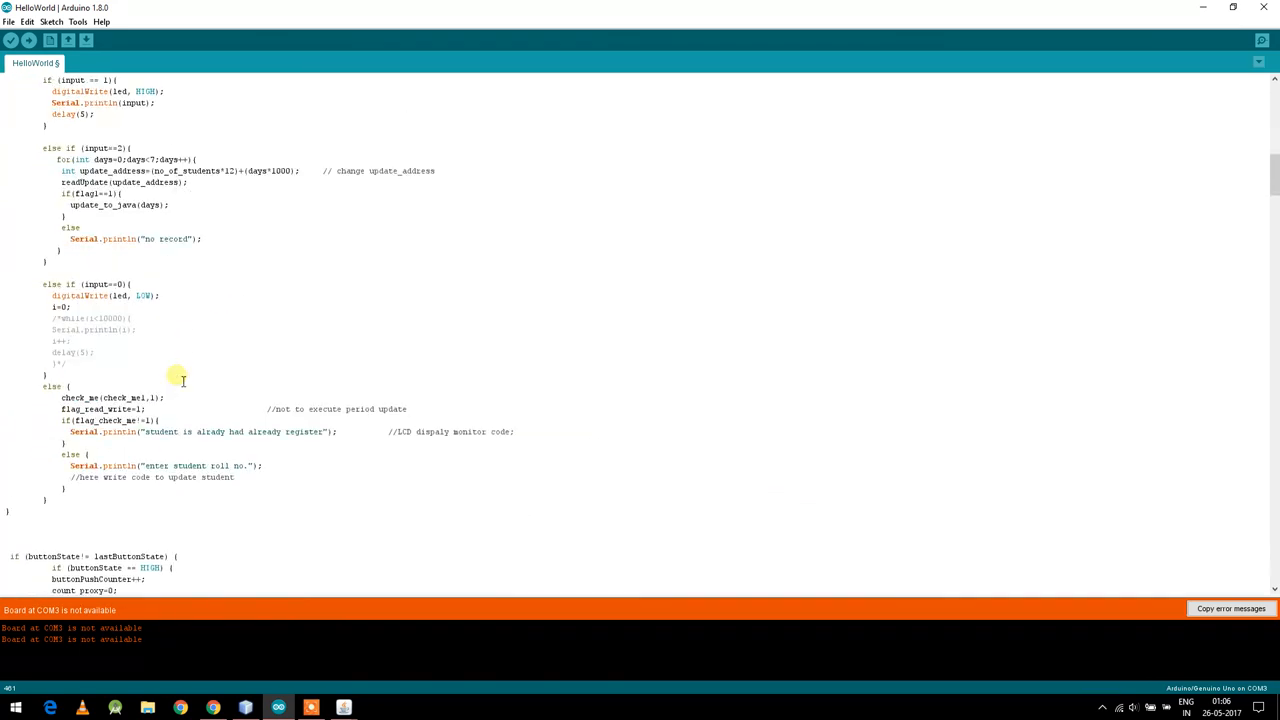
scroll("down", 3)
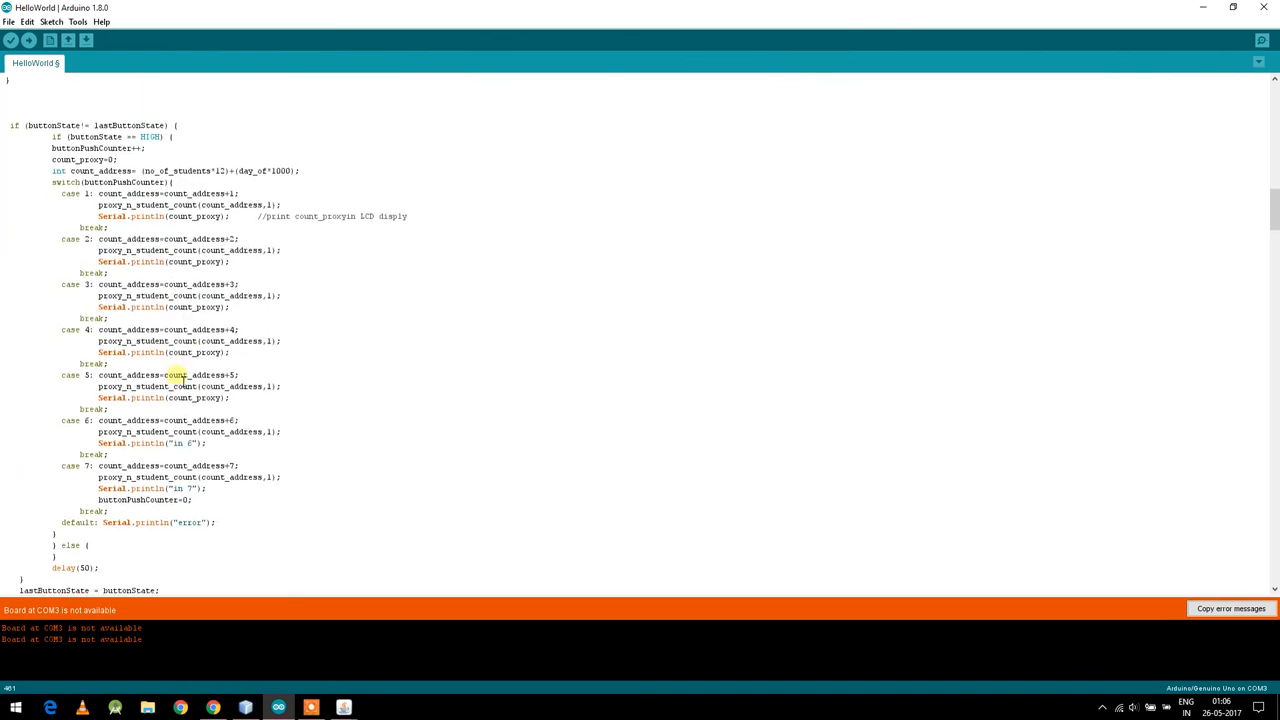
scroll("down", 3)
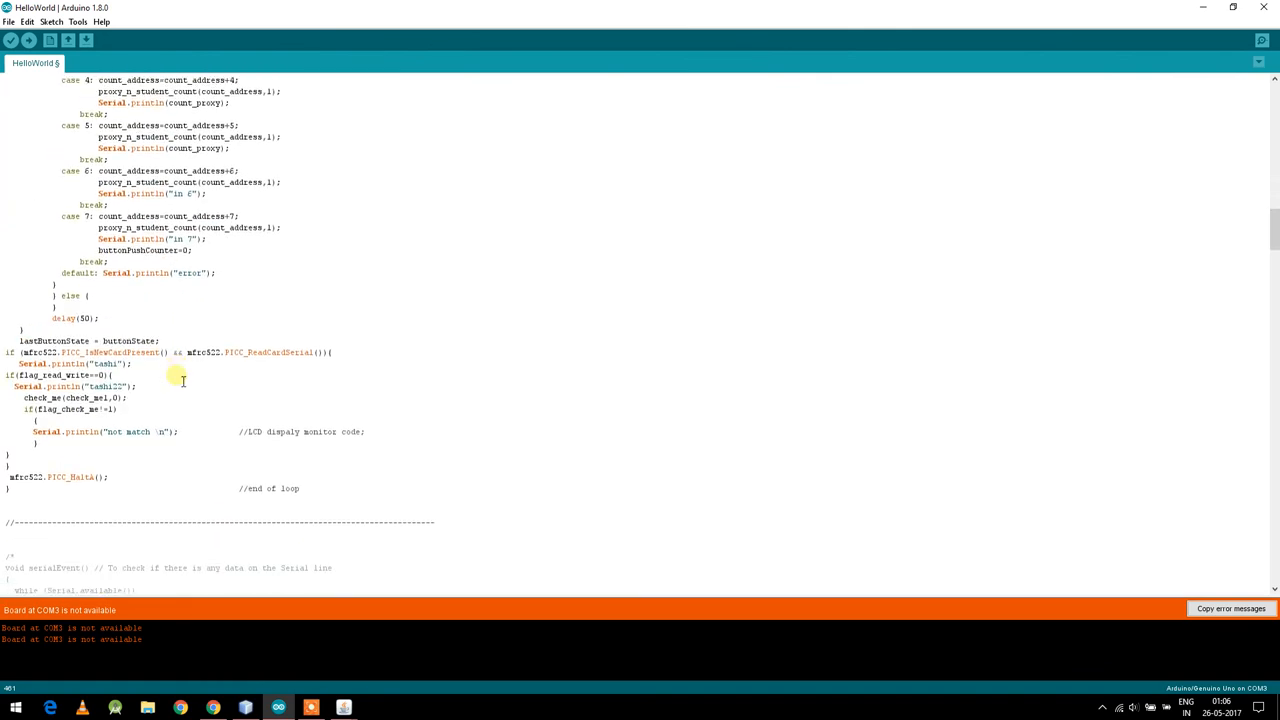
scroll("down", 3)
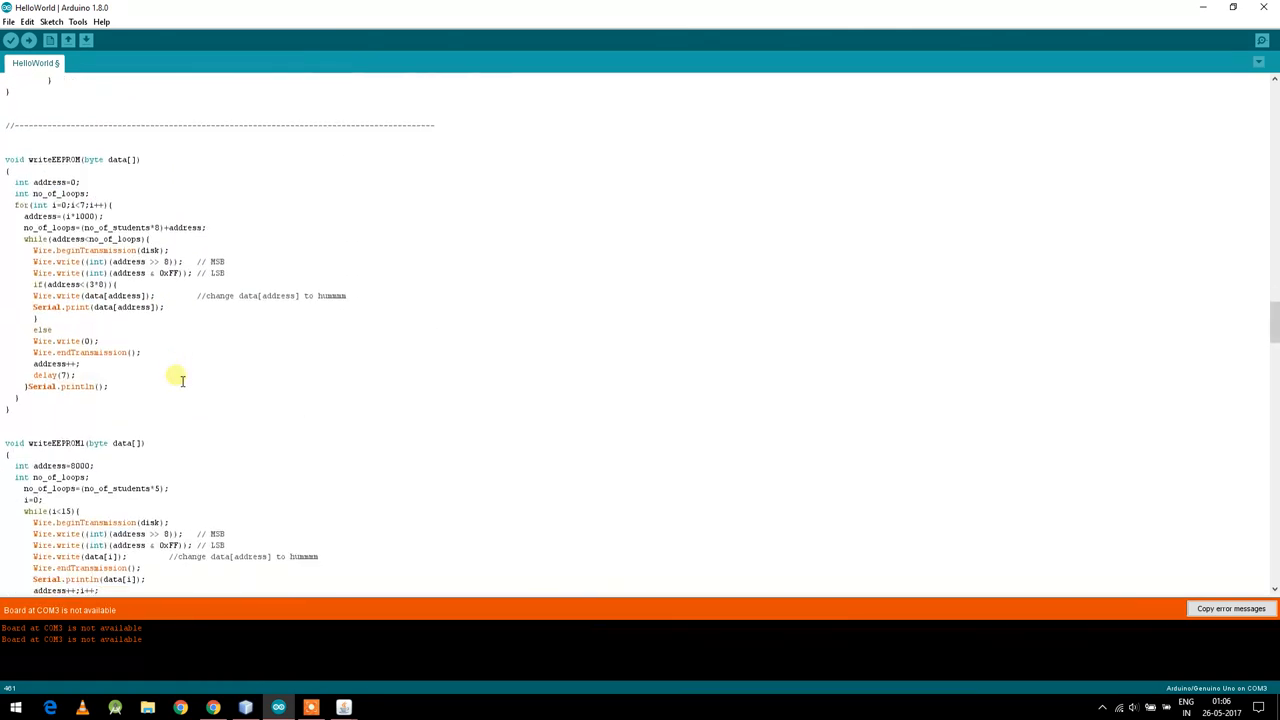
scroll("down", 3)
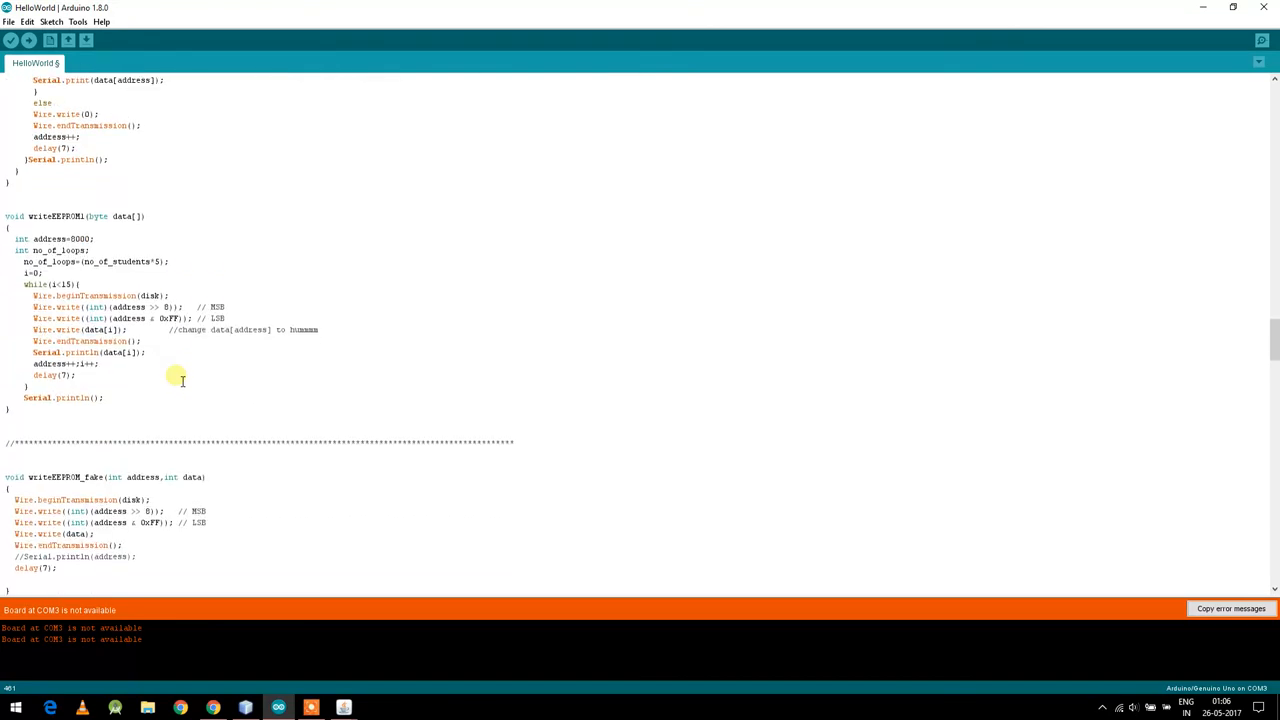
scroll("down", 3)
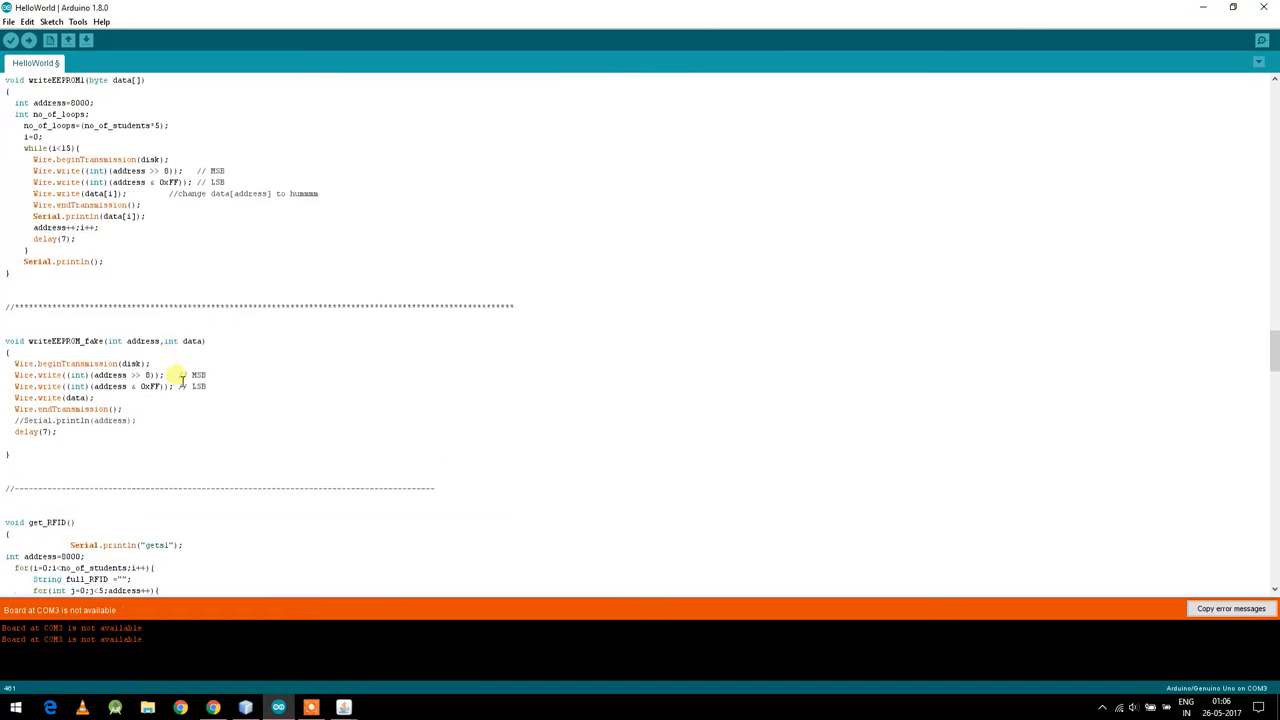
scroll("down", 3)
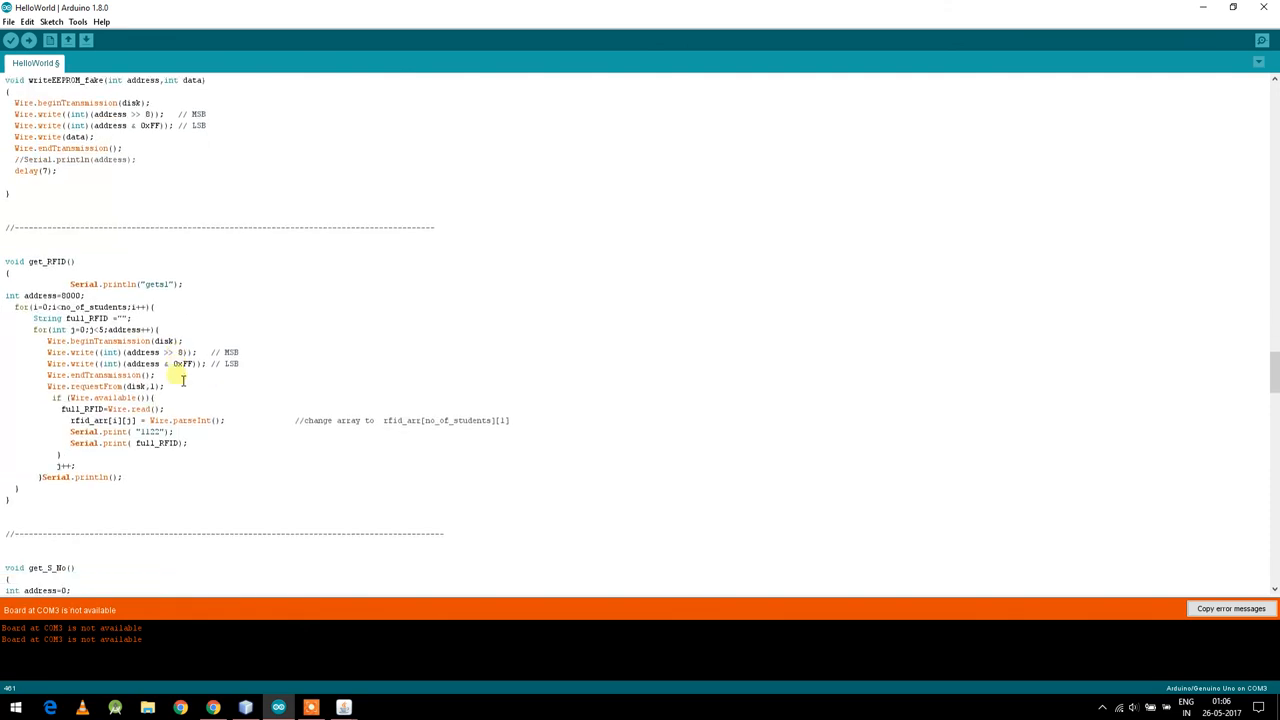
scroll("up", 3)
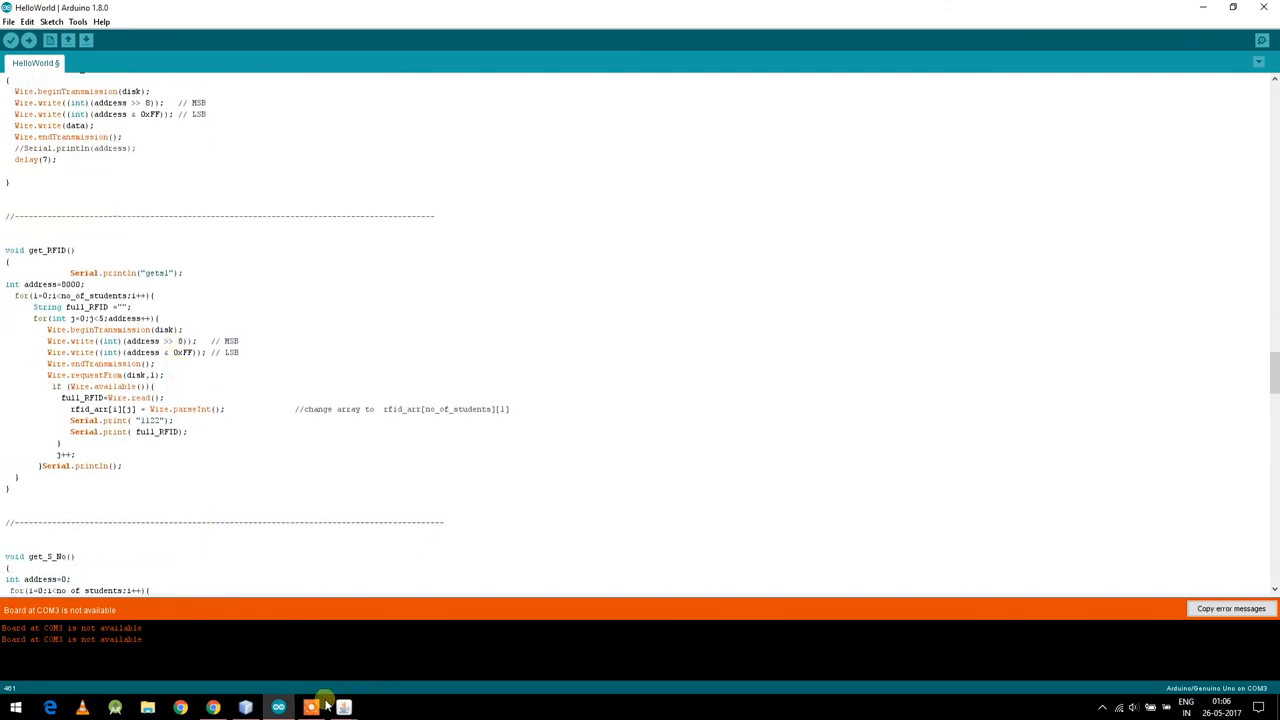